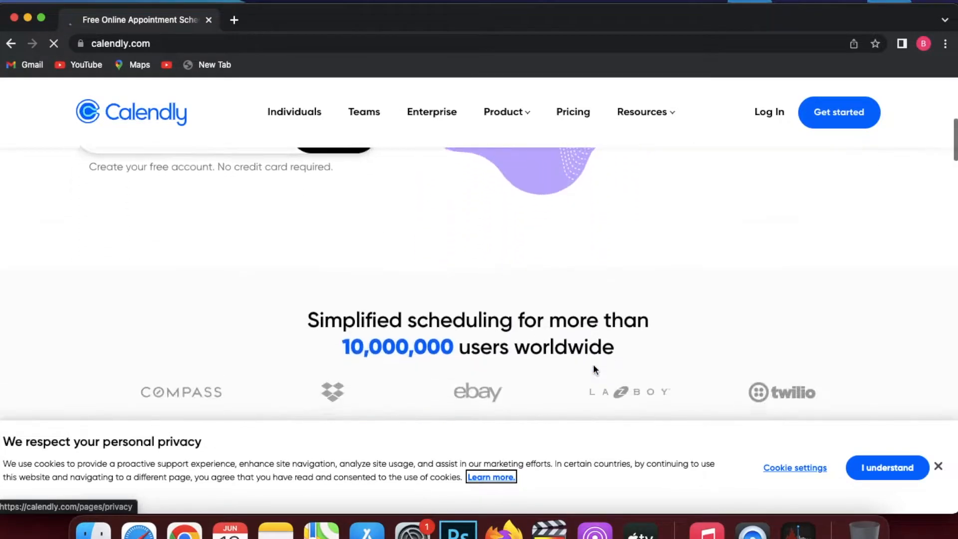
# Submit Sign Up with an empty email field to trigger the 'Please enter a valid email address' warning
pyautogui.scroll(3)
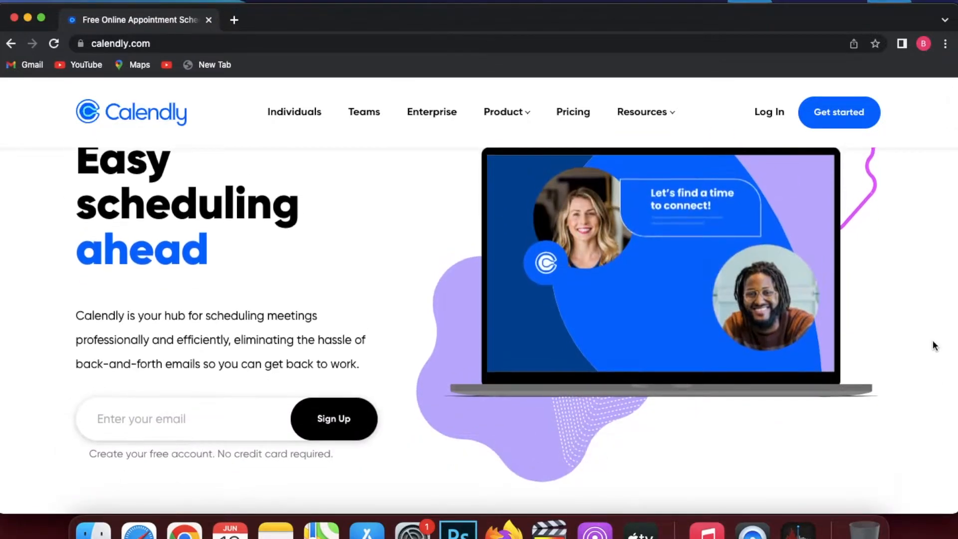
pyautogui.scroll(-3)
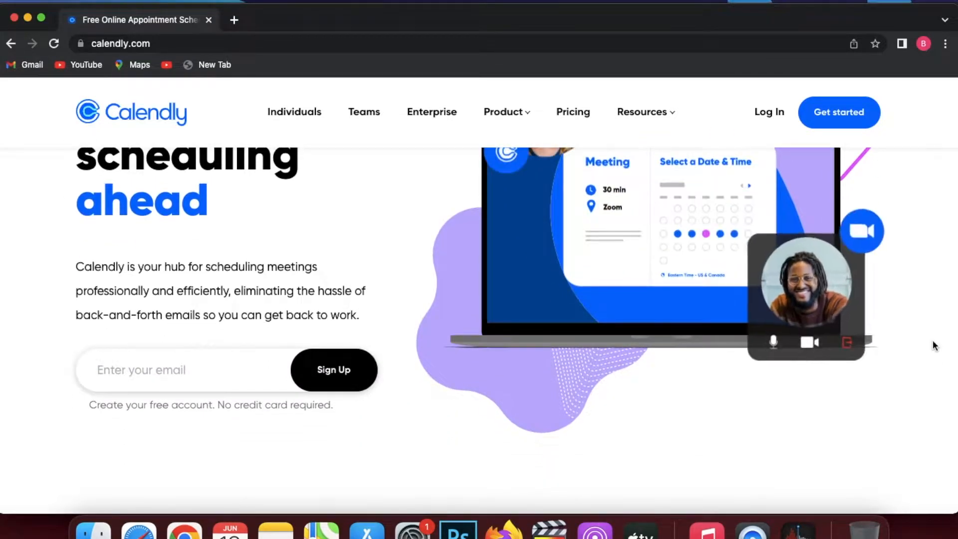
pyautogui.scroll(3)
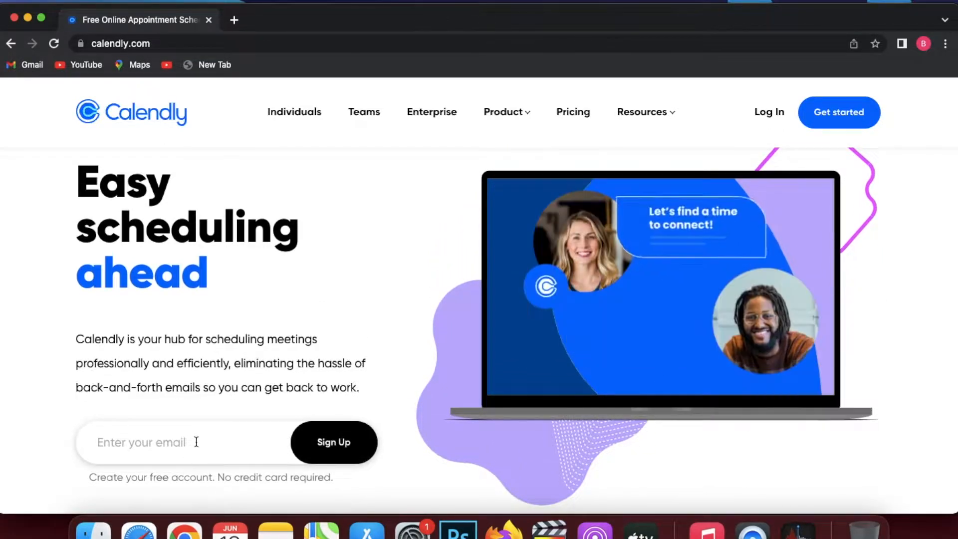
pyautogui.scroll(-3)
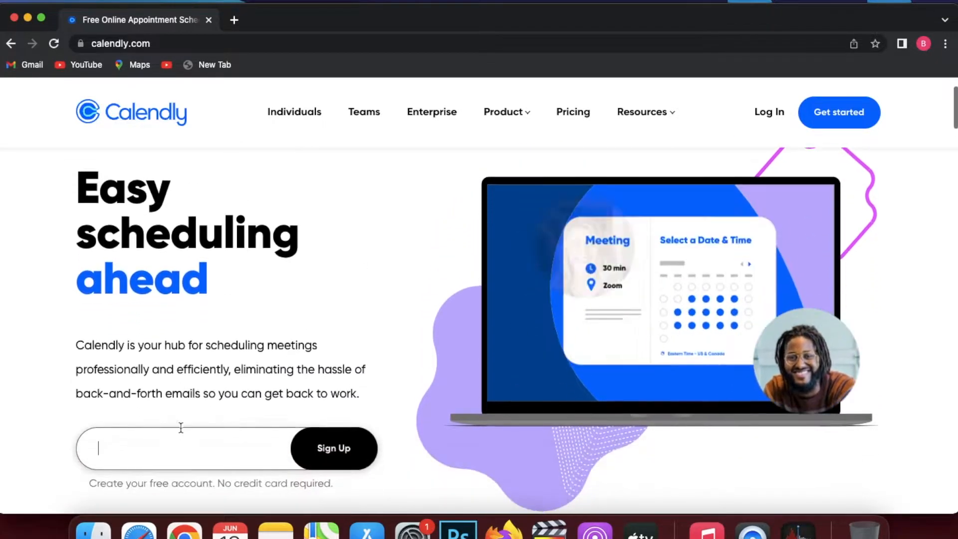
pyautogui.click(333, 448)
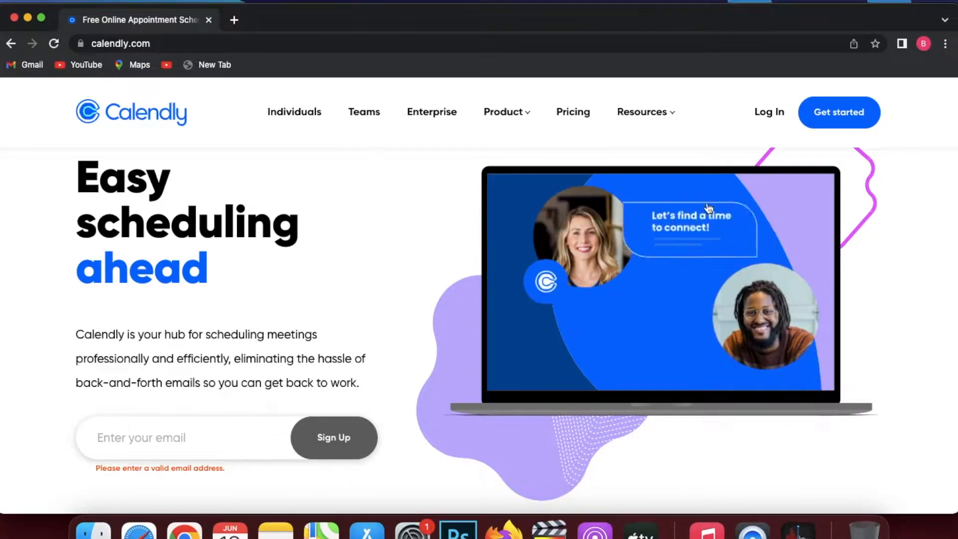
# Start account creation from Get started and sign up with the chosen Google account
pyautogui.click(838, 112)
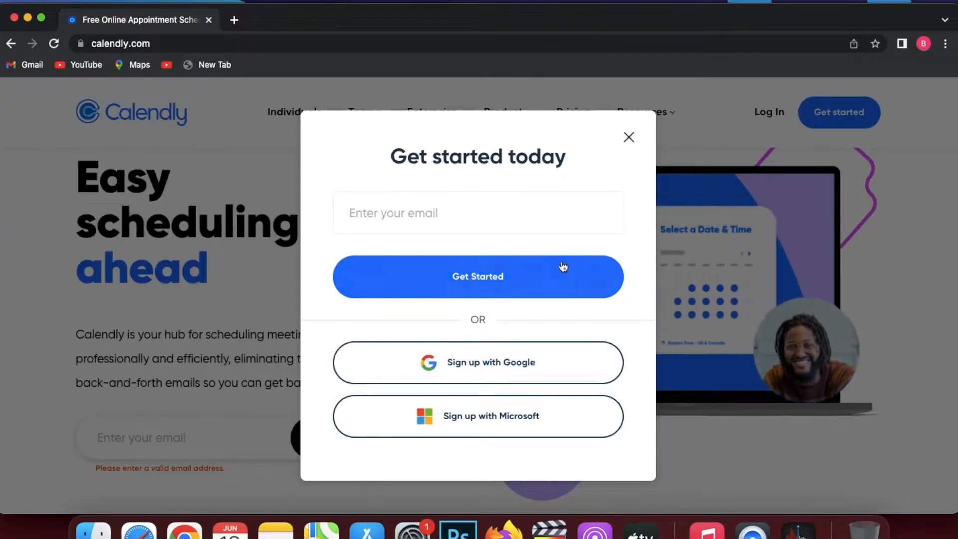
pyautogui.moveTo(520, 372)
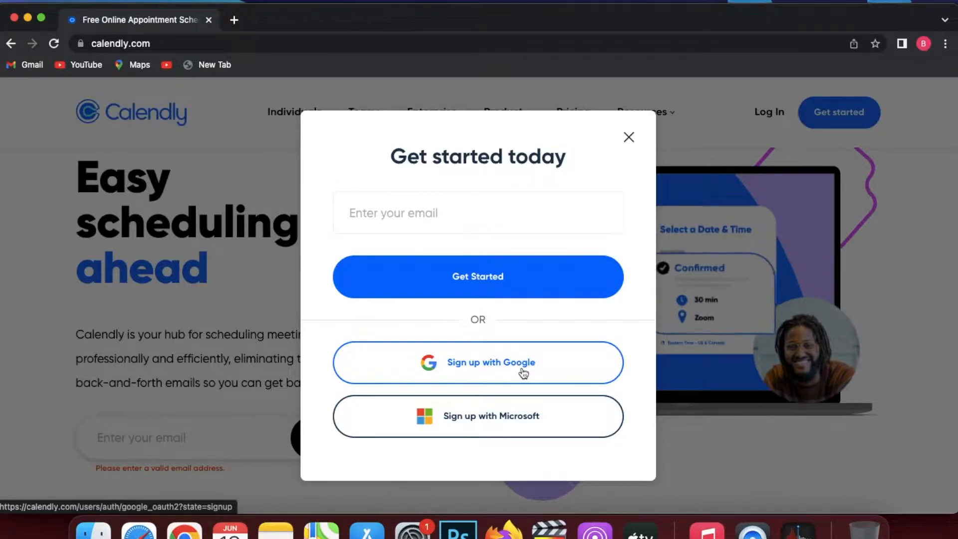
pyautogui.click(477, 362)
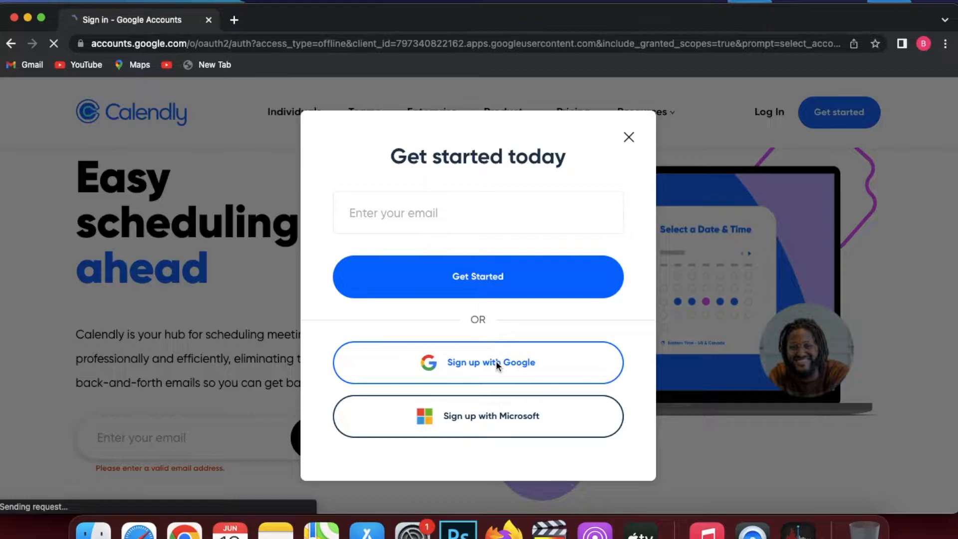
pyautogui.click(478, 362)
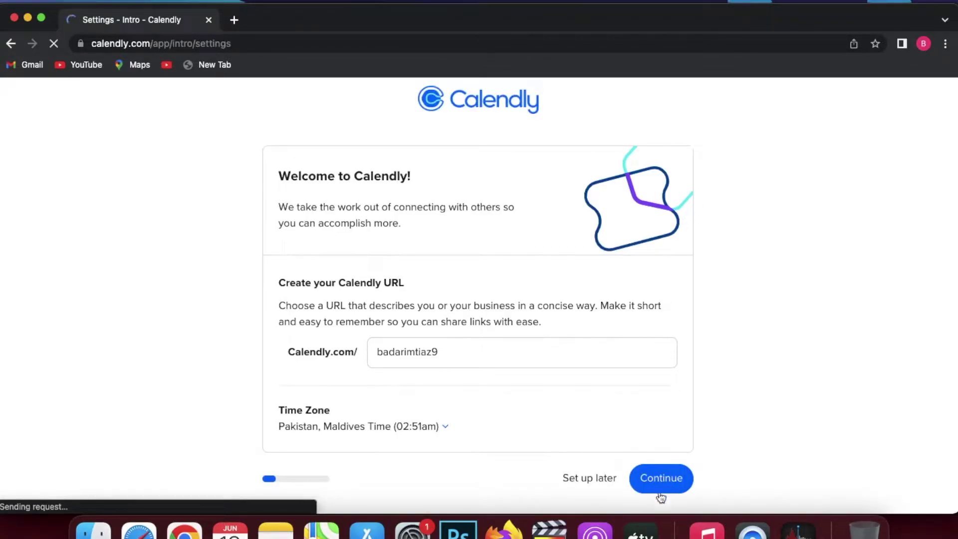
# Continue past the suggested URL, Pakistan time zone and connected Google Calendar onboarding steps
pyautogui.click(660, 478)
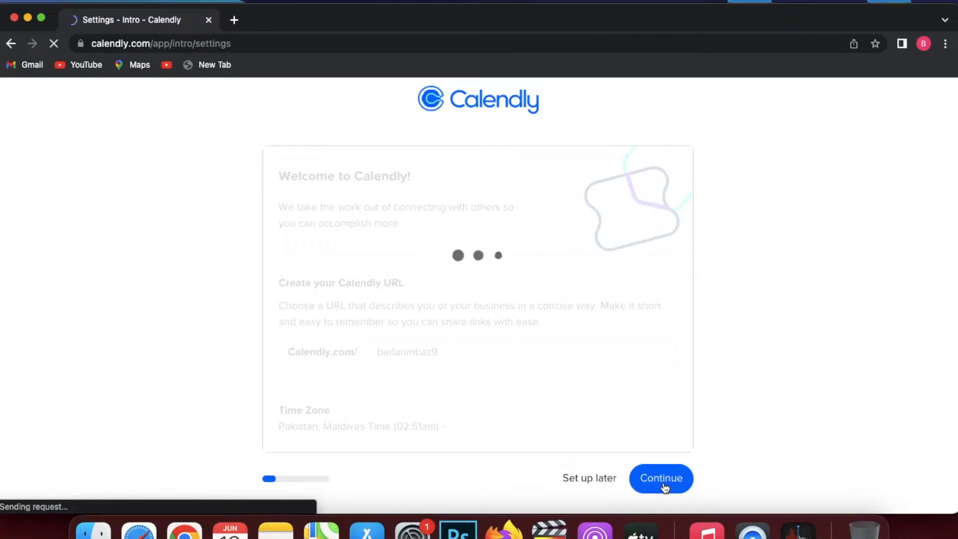
pyautogui.click(660, 478)
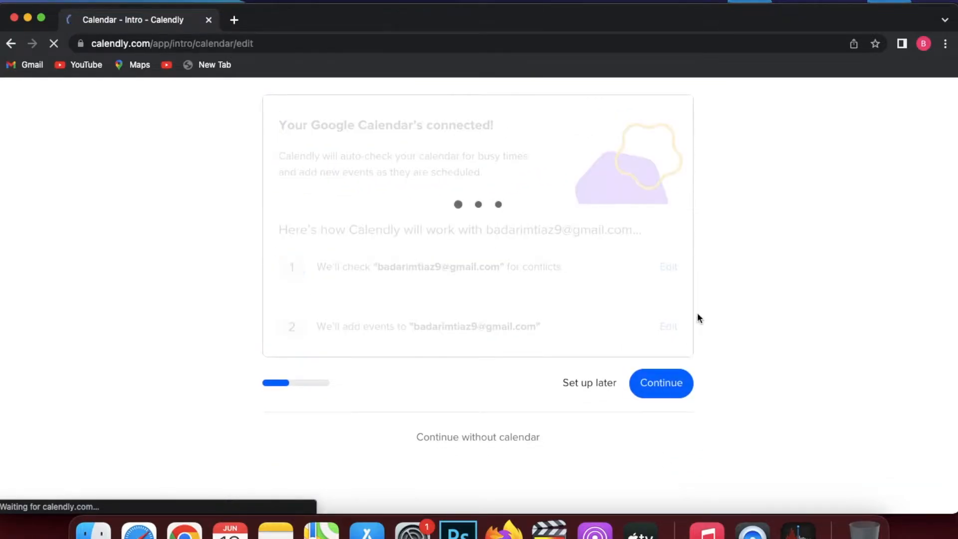
pyautogui.click(661, 383)
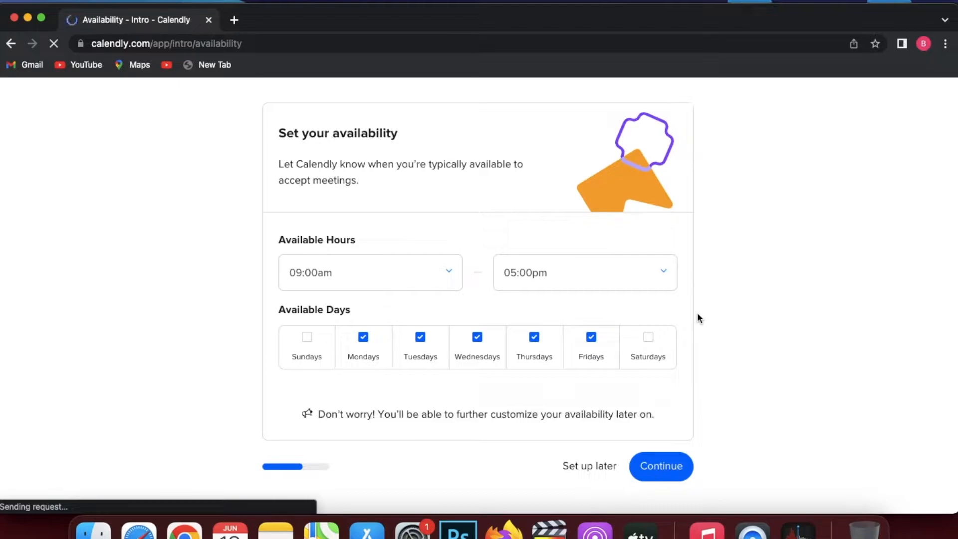
# Start available hours at 4:00pm and include Saturdays as an available day
pyautogui.click(370, 273)
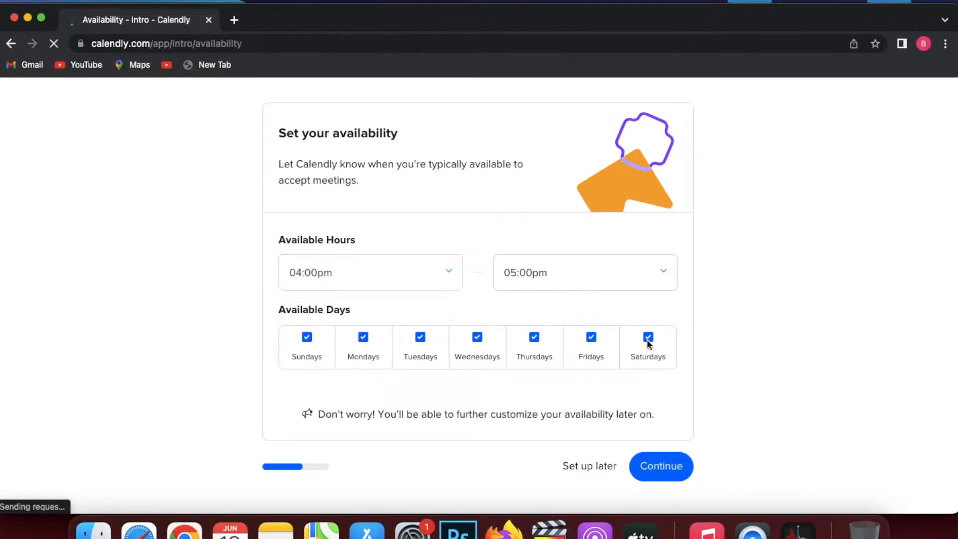
pyautogui.click(660, 466)
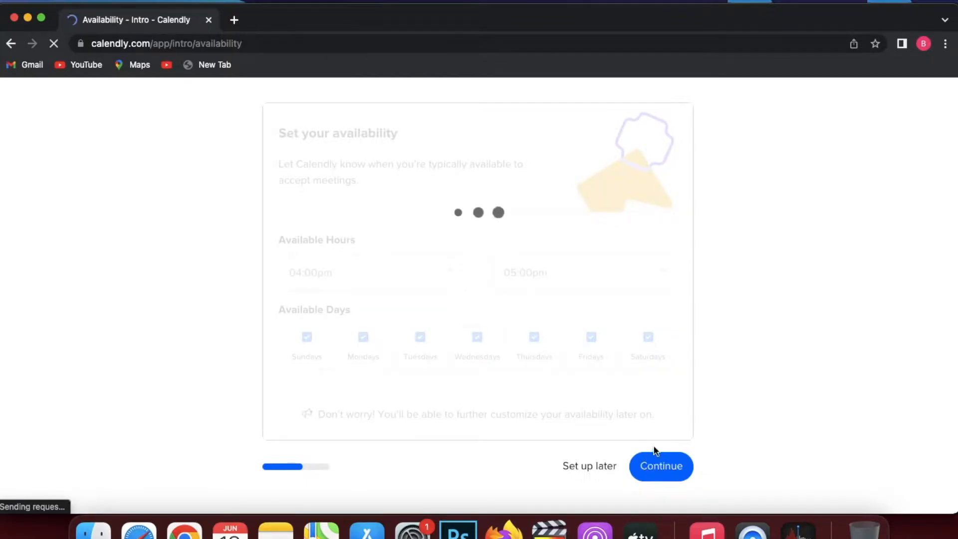
# Save the availability, choose Education as the work role and finish onboarding
pyautogui.click(660, 465)
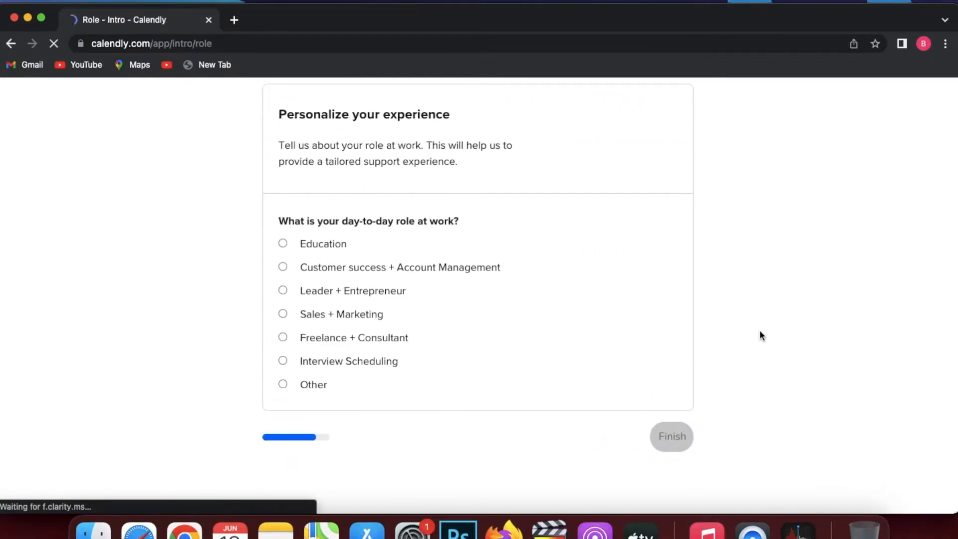
pyautogui.scroll(3)
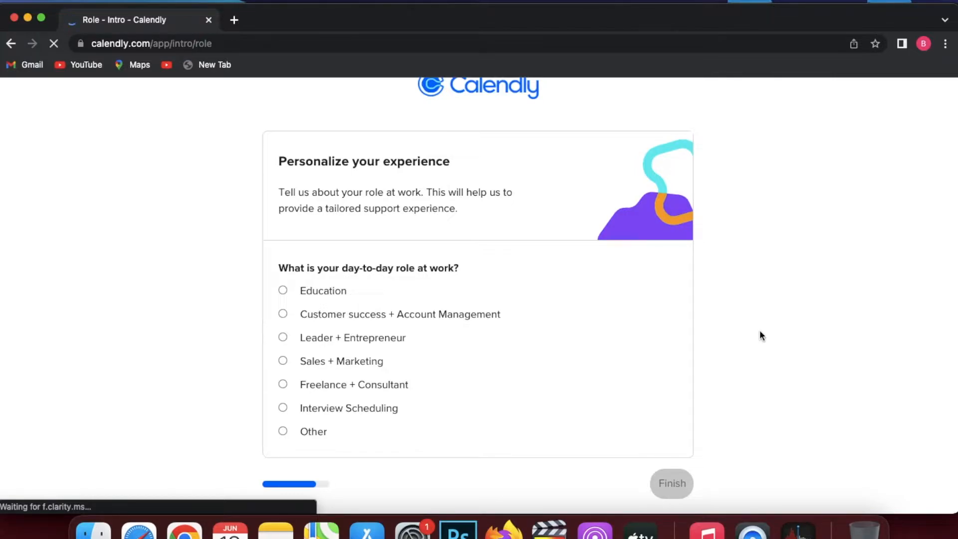
pyautogui.click(282, 290)
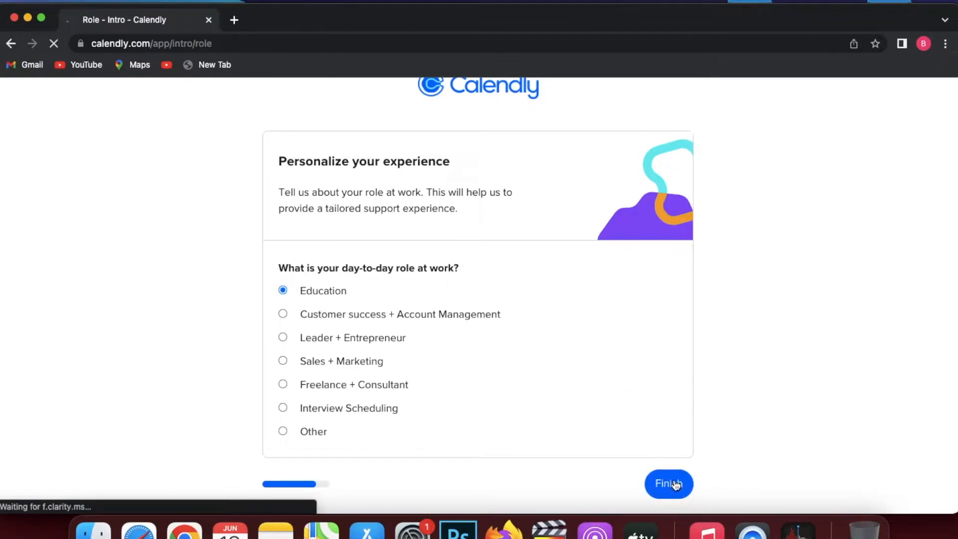
pyautogui.click(668, 483)
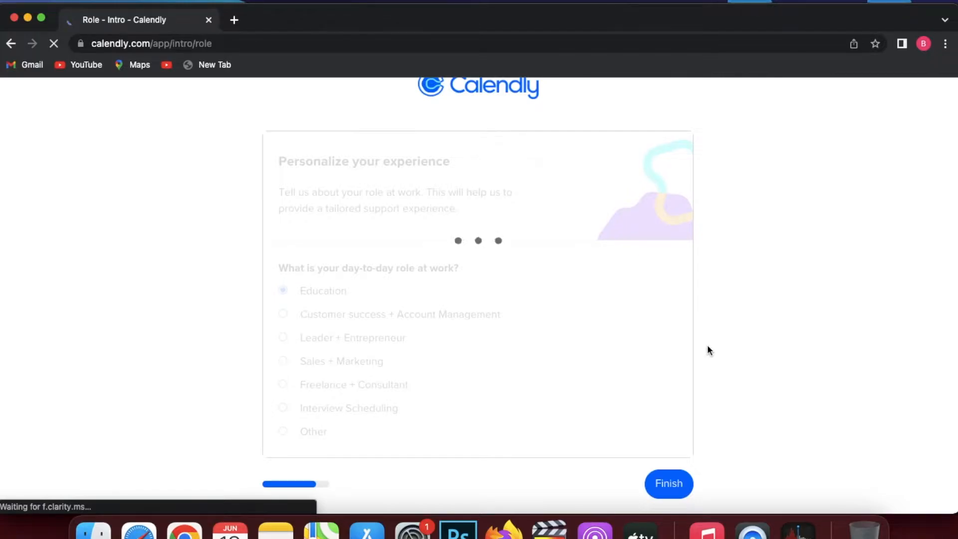
pyautogui.click(667, 483)
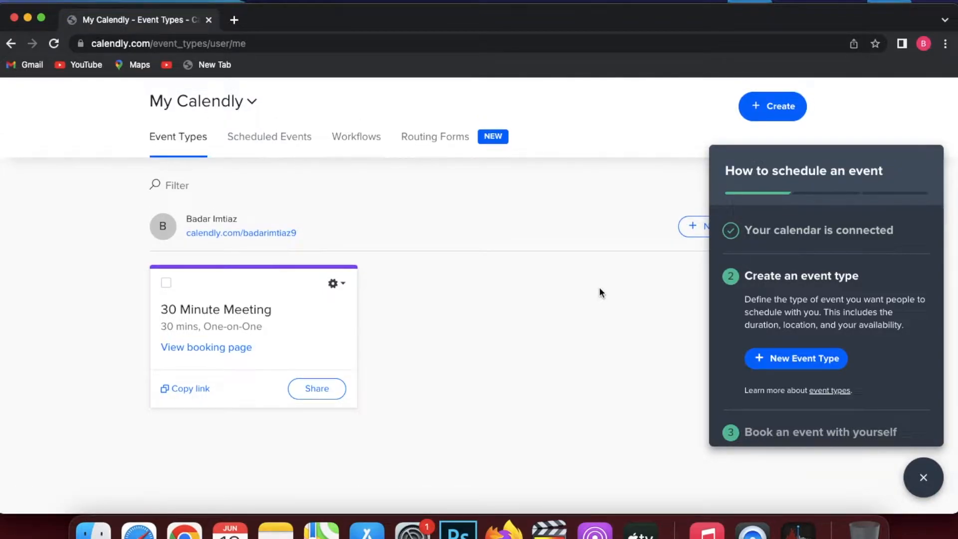
# Visit the Scheduled Events and Workflows pages, then return to Event Types
pyautogui.scroll(3)
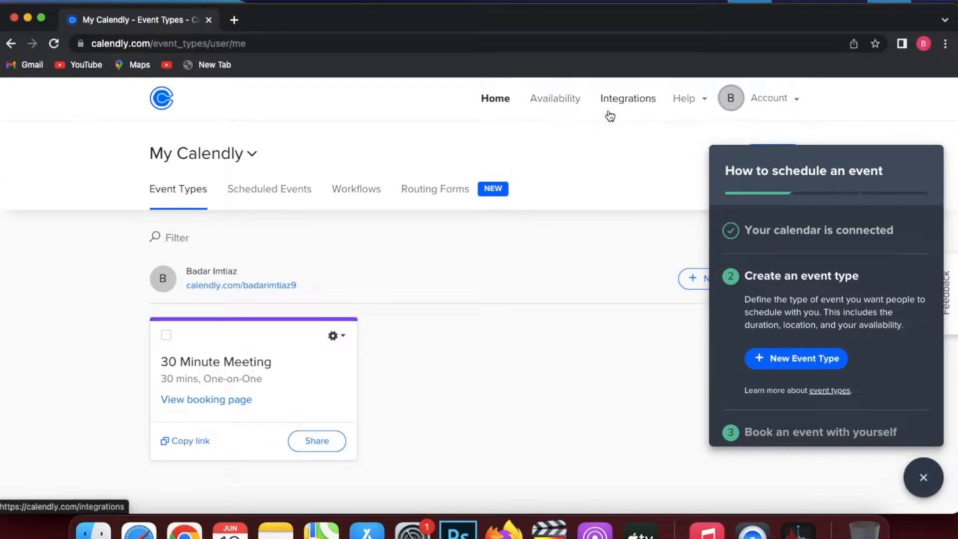
pyautogui.moveTo(739, 109)
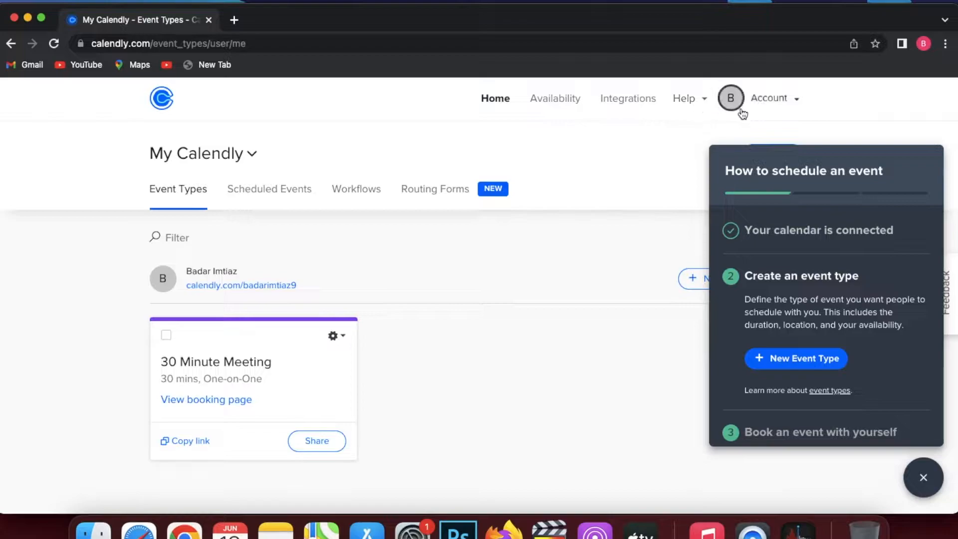
pyautogui.moveTo(333, 160)
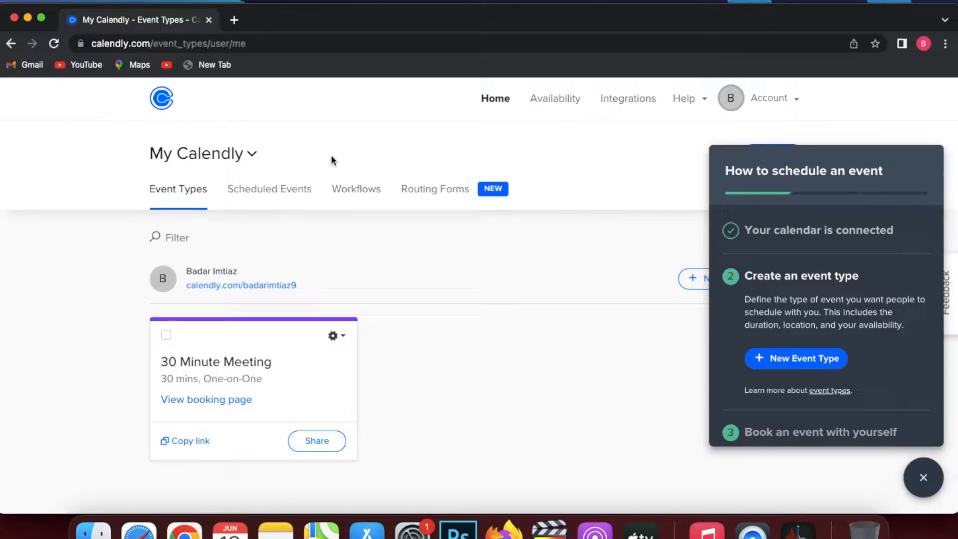
pyautogui.moveTo(235, 174)
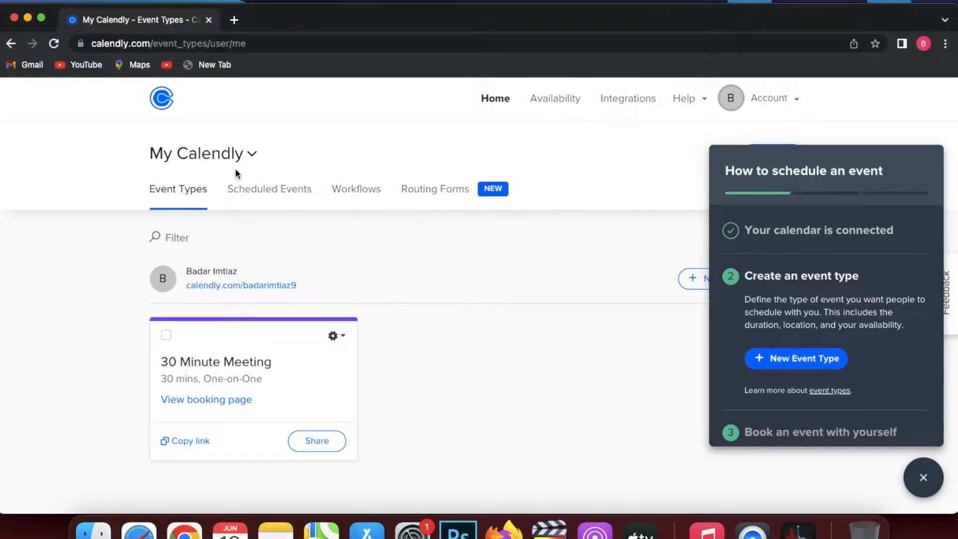
pyautogui.click(269, 188)
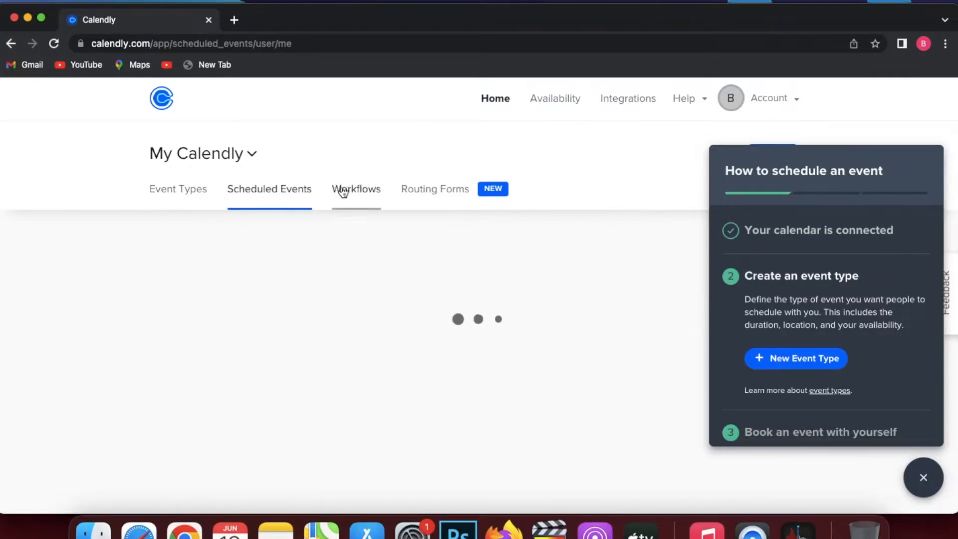
pyautogui.click(355, 189)
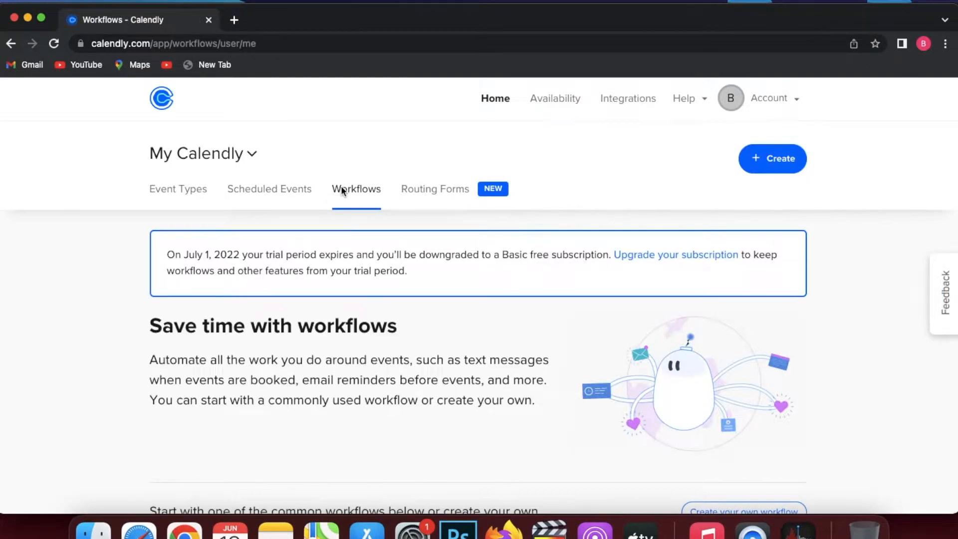
pyautogui.click(178, 189)
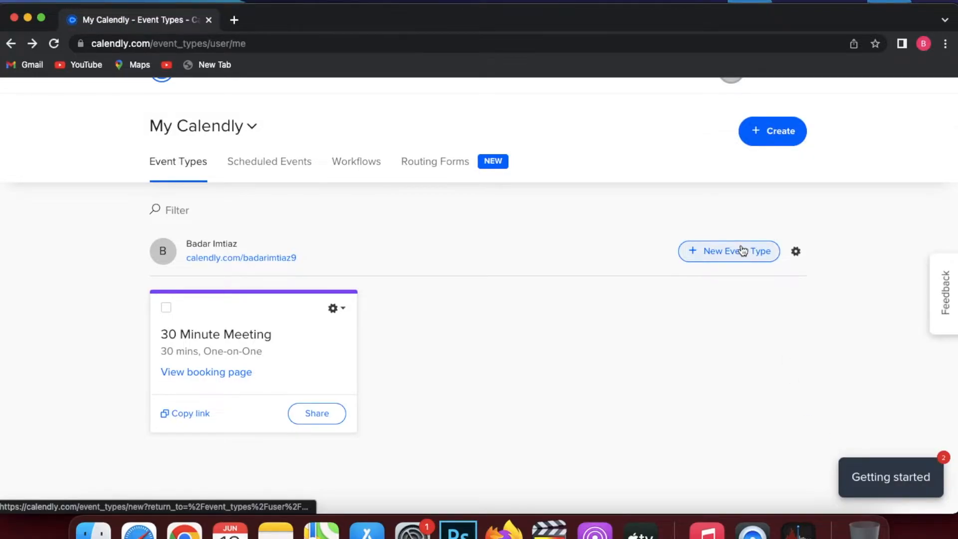
# Start a new event type and review the One-on-One, Group, Collective and Round Robin choices
pyautogui.click(728, 251)
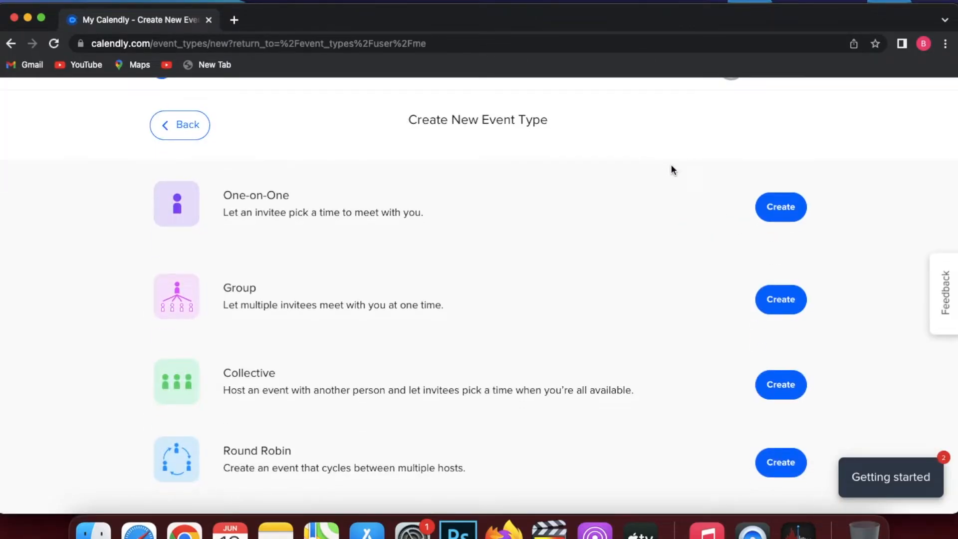
pyautogui.moveTo(602, 170)
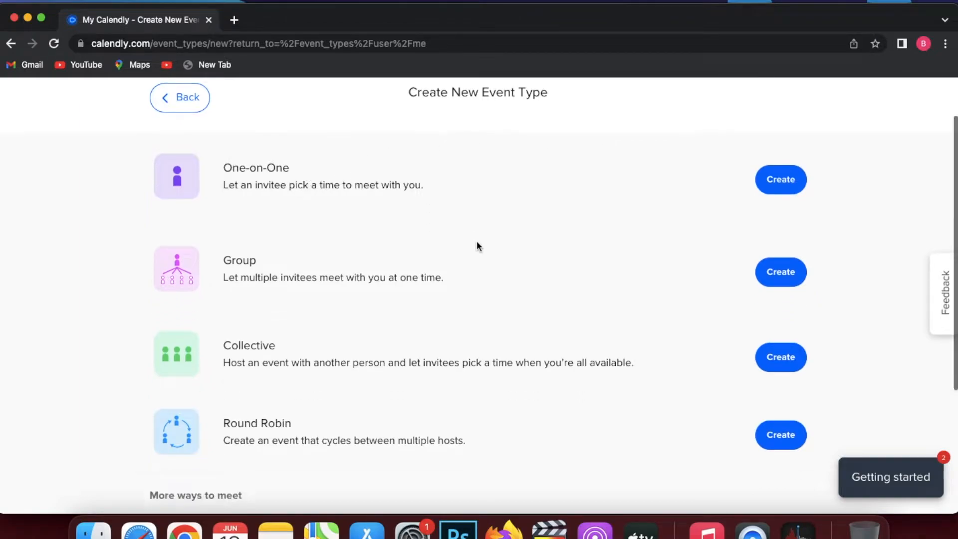
pyautogui.scroll(-3)
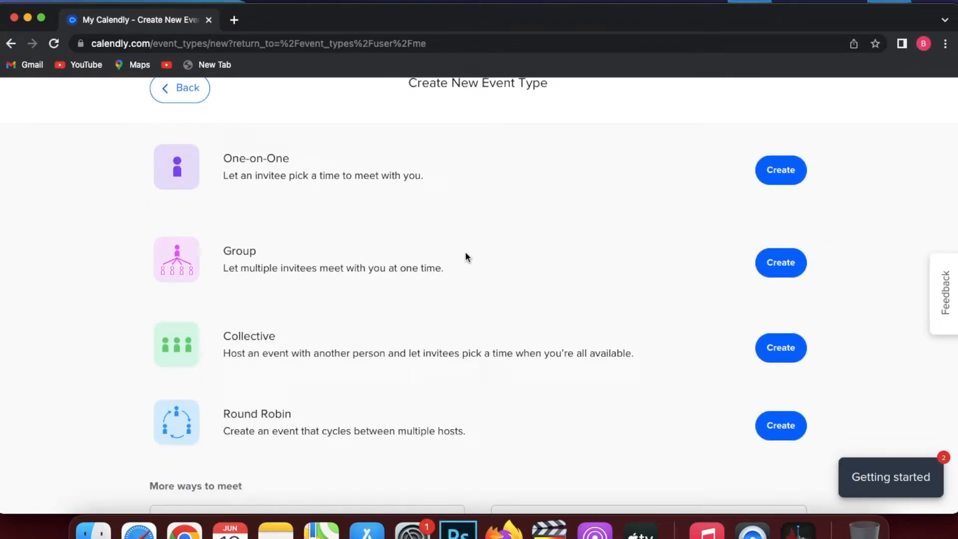
pyautogui.scroll(3)
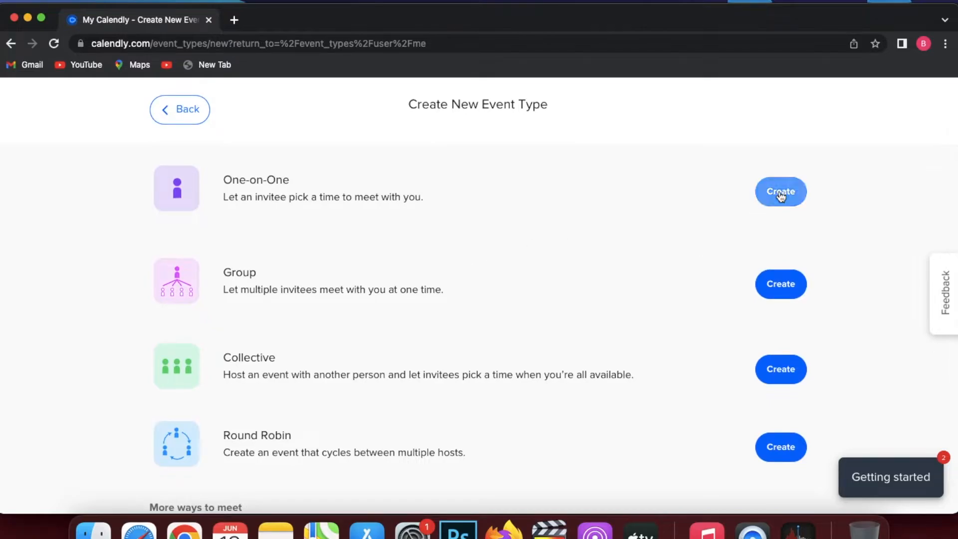
# Create a One-on-One event named Lunch and choose Zoom as its location
pyautogui.click(780, 192)
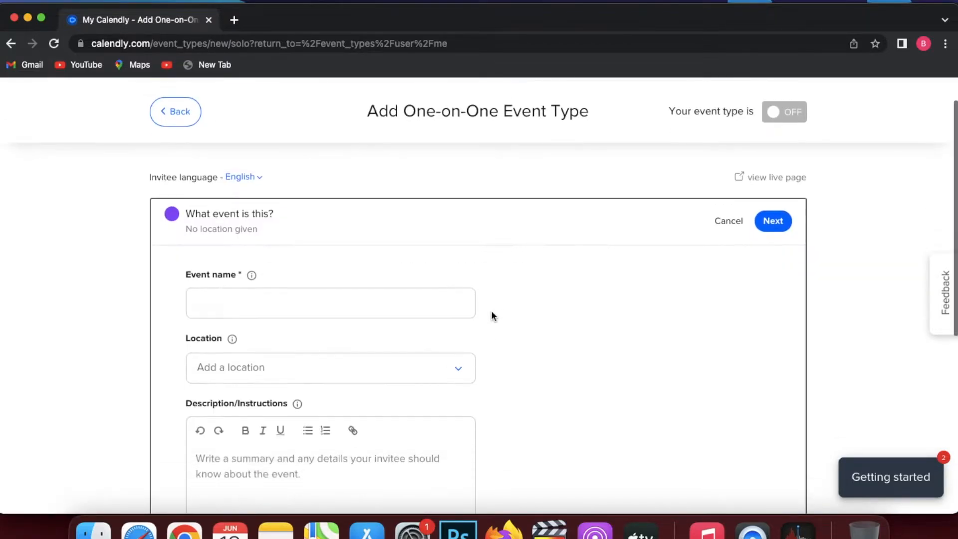
pyautogui.click(330, 302)
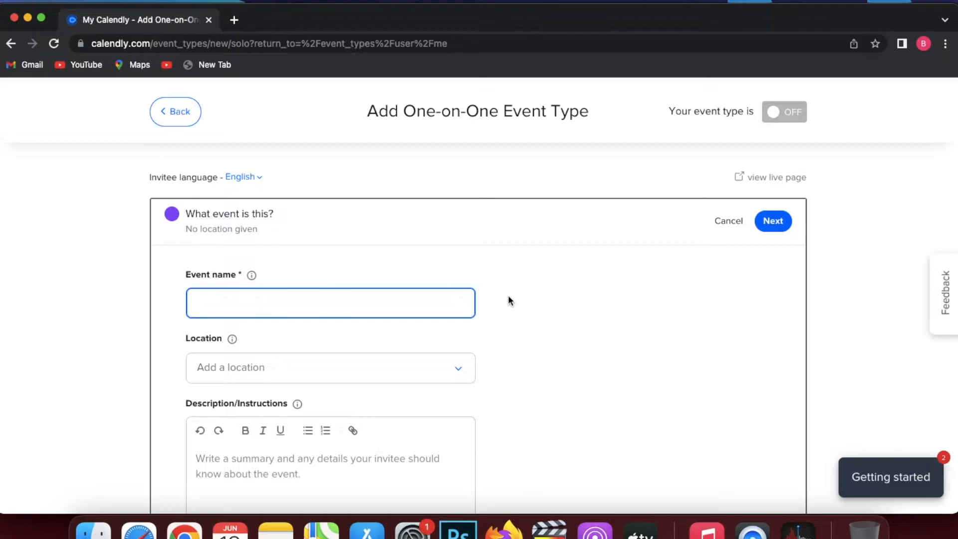
pyautogui.click(330, 367)
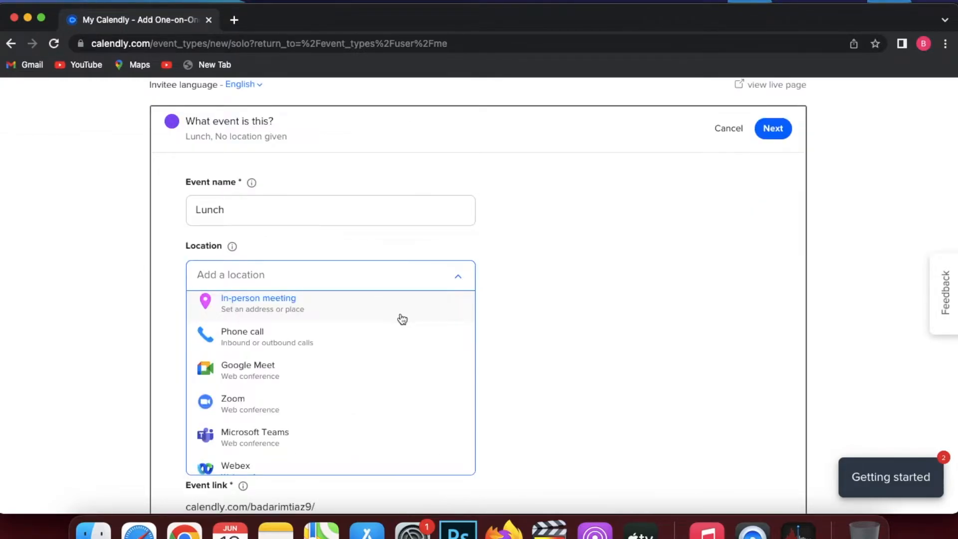
pyautogui.moveTo(401, 325)
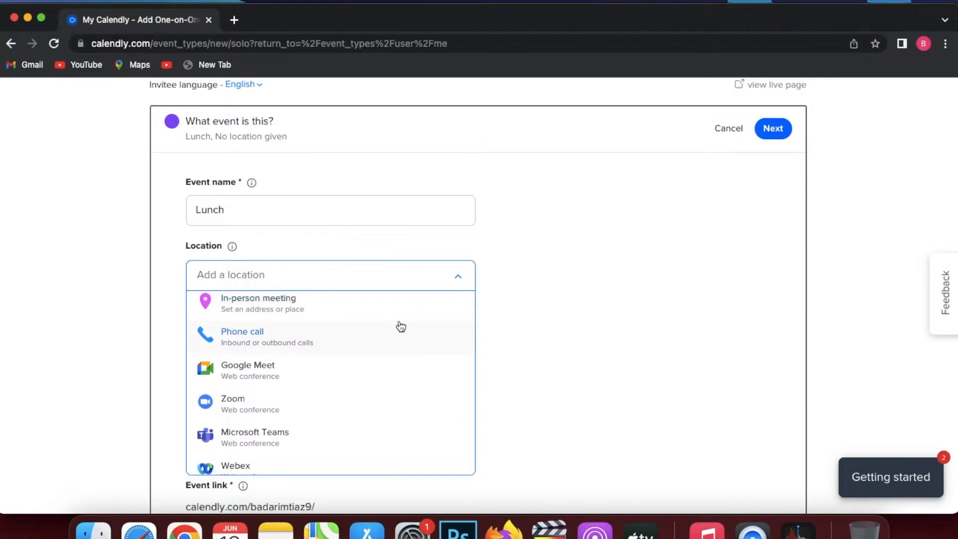
pyautogui.moveTo(398, 336)
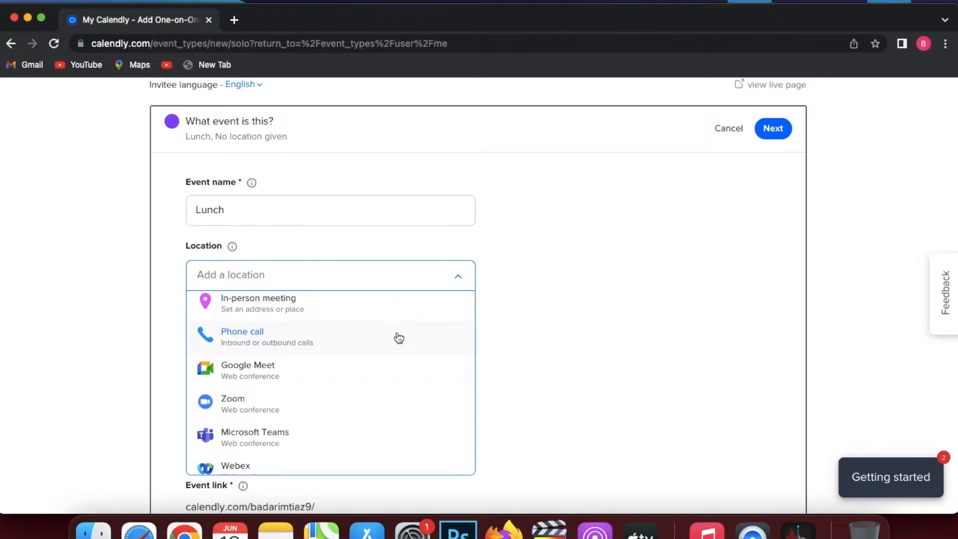
pyautogui.moveTo(350, 409)
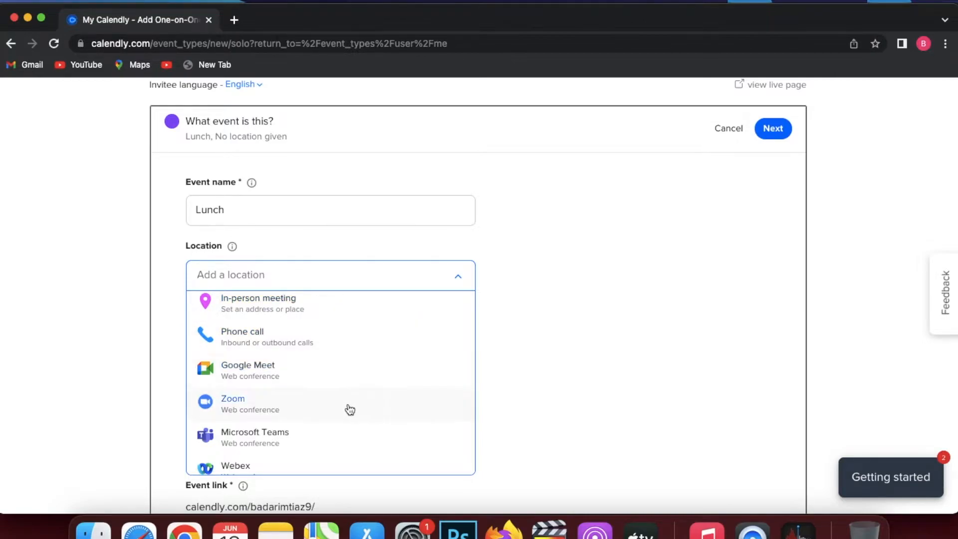
pyautogui.scroll(-3)
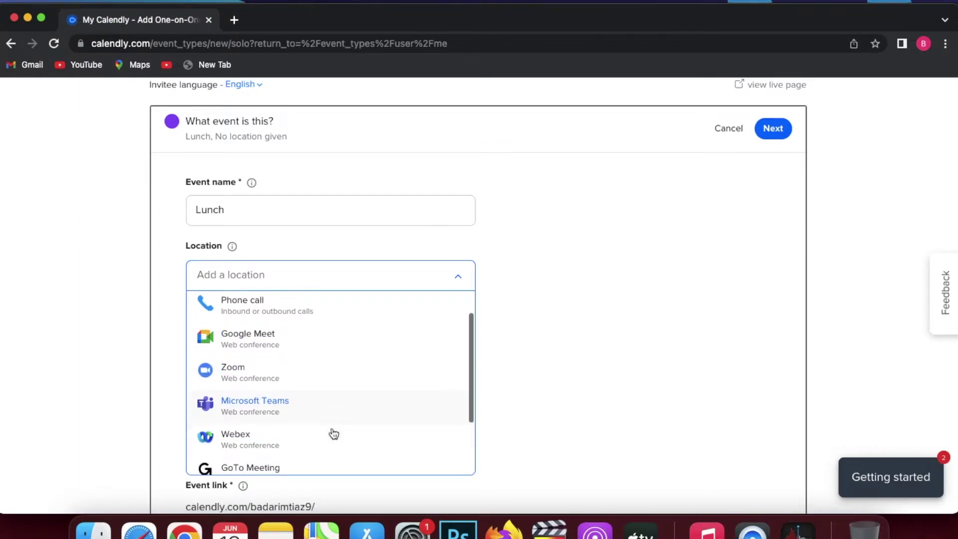
pyautogui.scroll(-3)
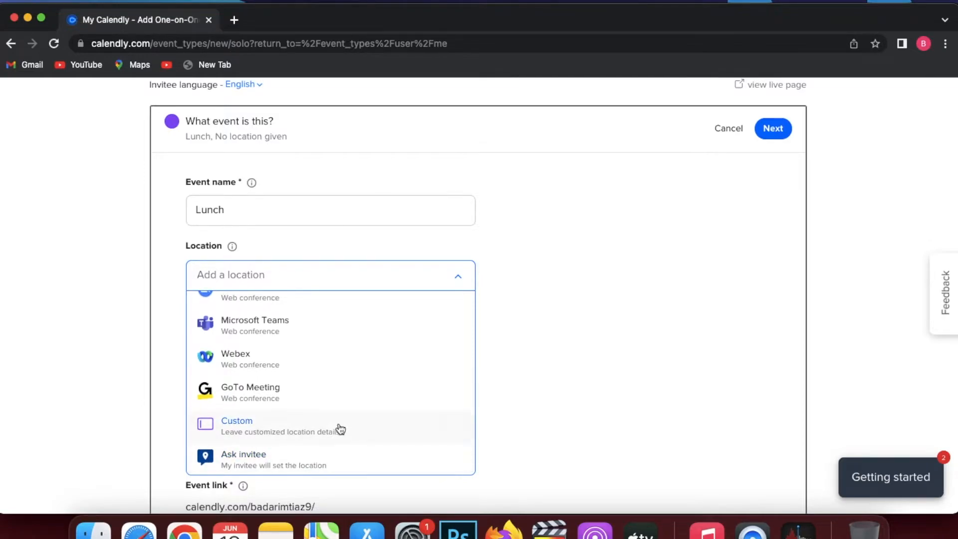
pyautogui.moveTo(330, 459)
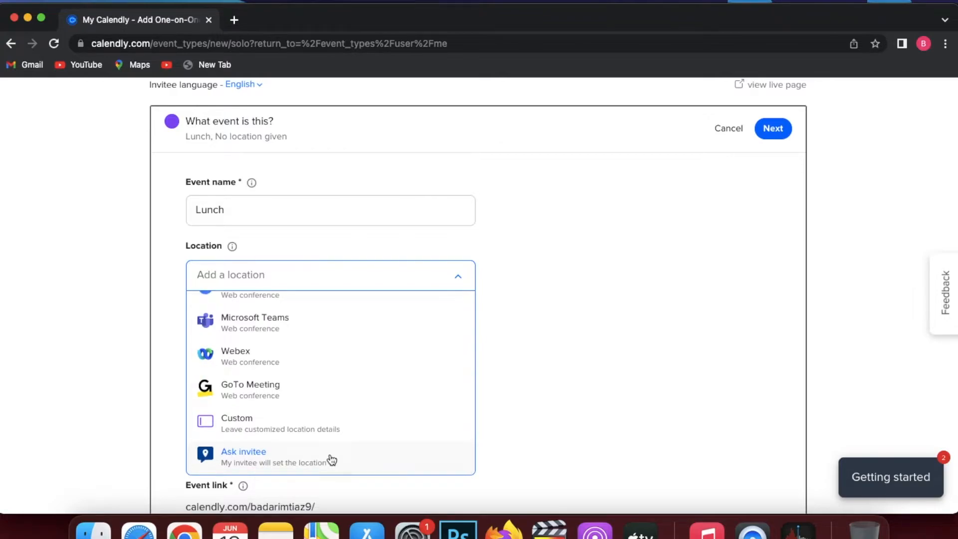
pyautogui.scroll(3)
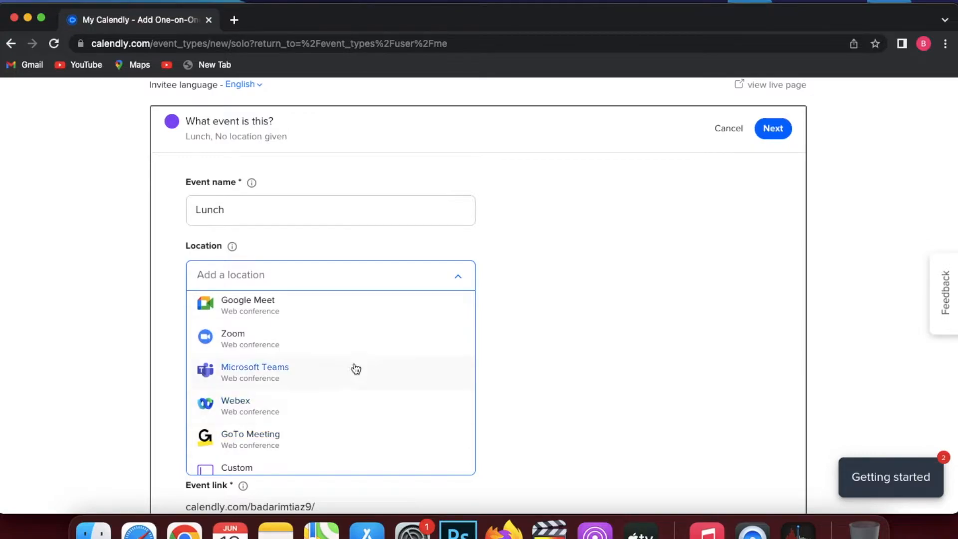
pyautogui.click(232, 338)
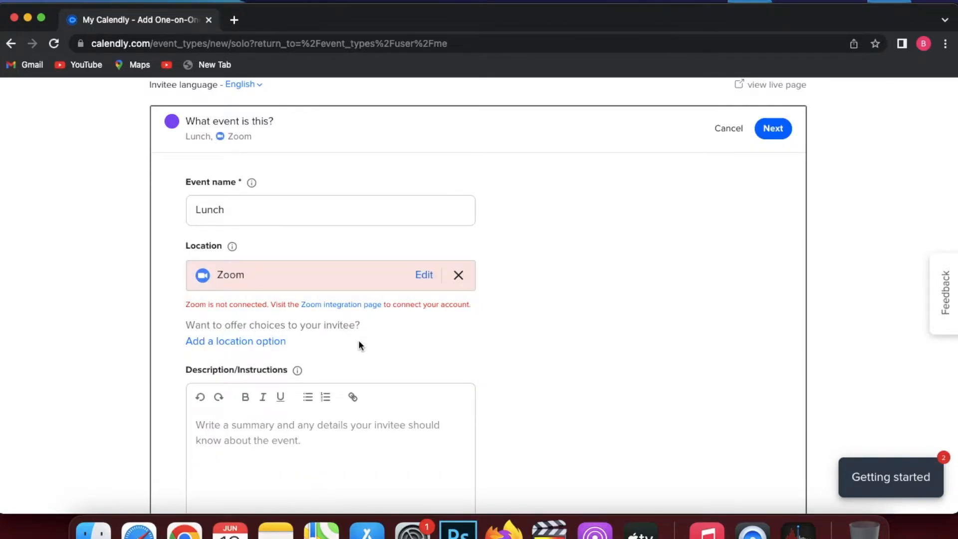
pyautogui.moveTo(500, 270)
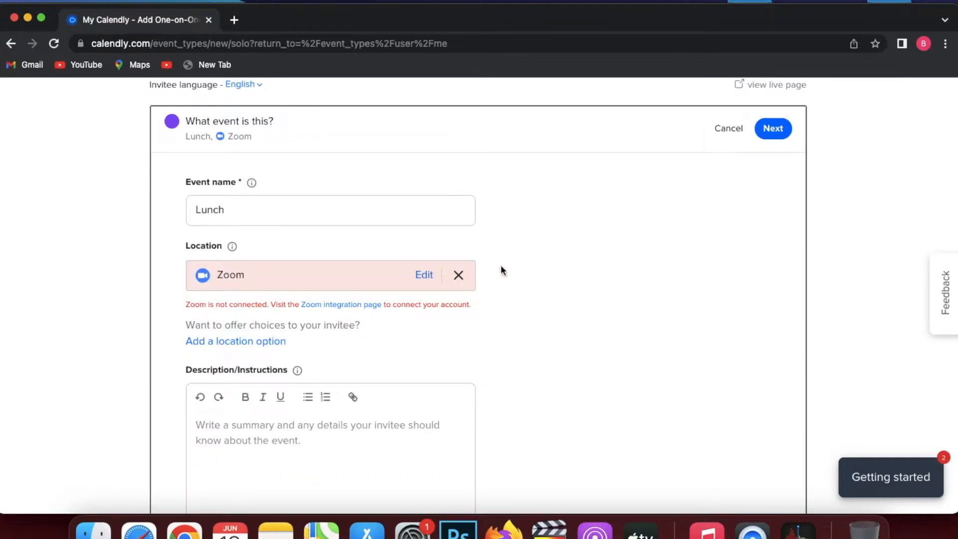
# Open Integrations in a new browser tab and scroll through the available integrations
pyautogui.rightClick(610, 99)
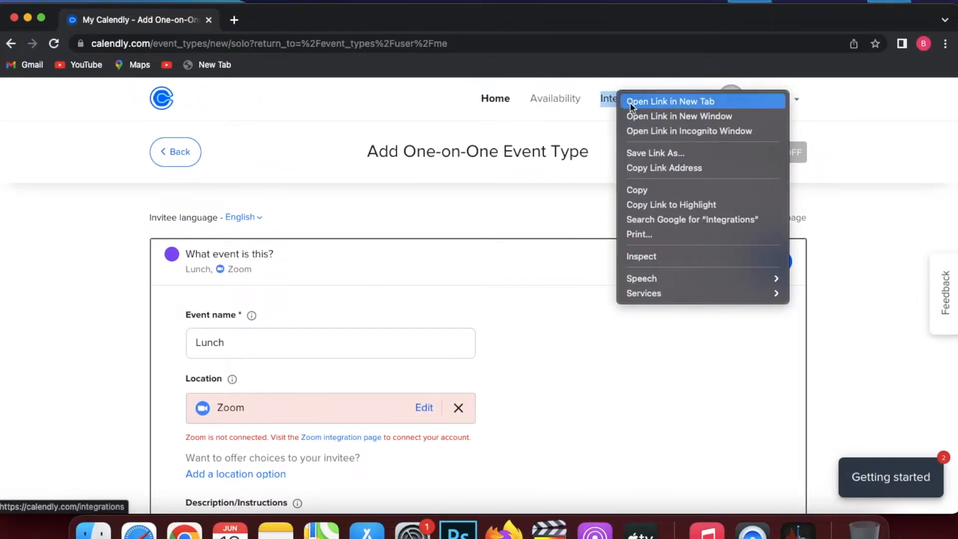
pyautogui.click(671, 102)
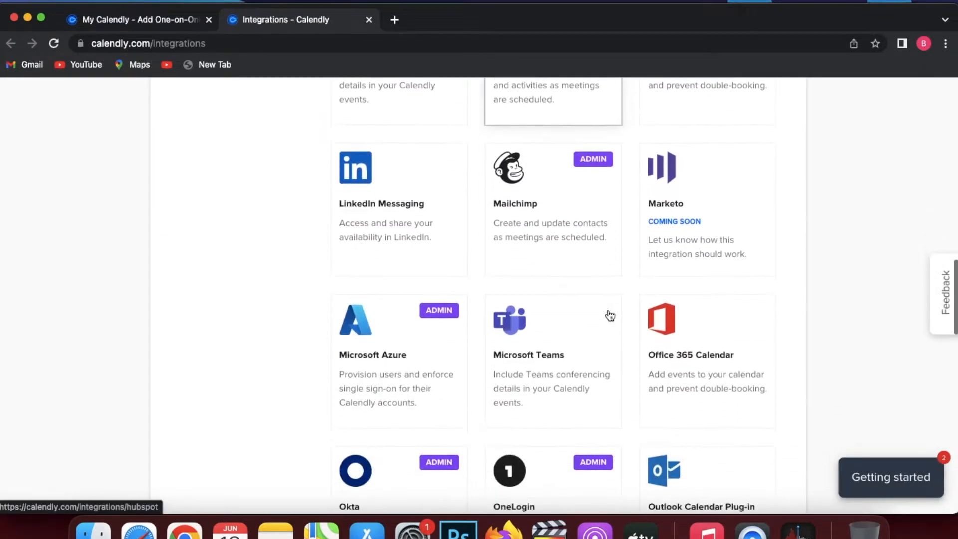
pyautogui.scroll(-3)
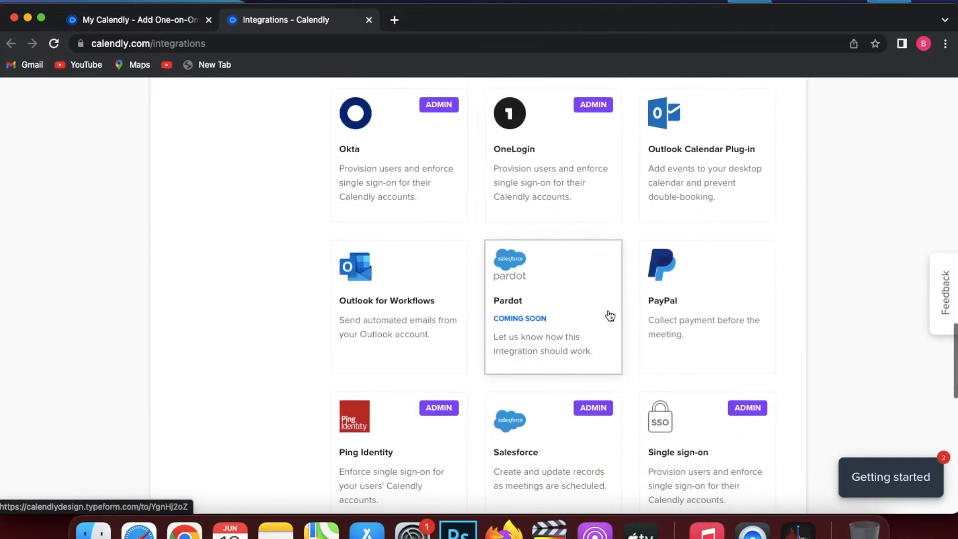
pyautogui.scroll(-3)
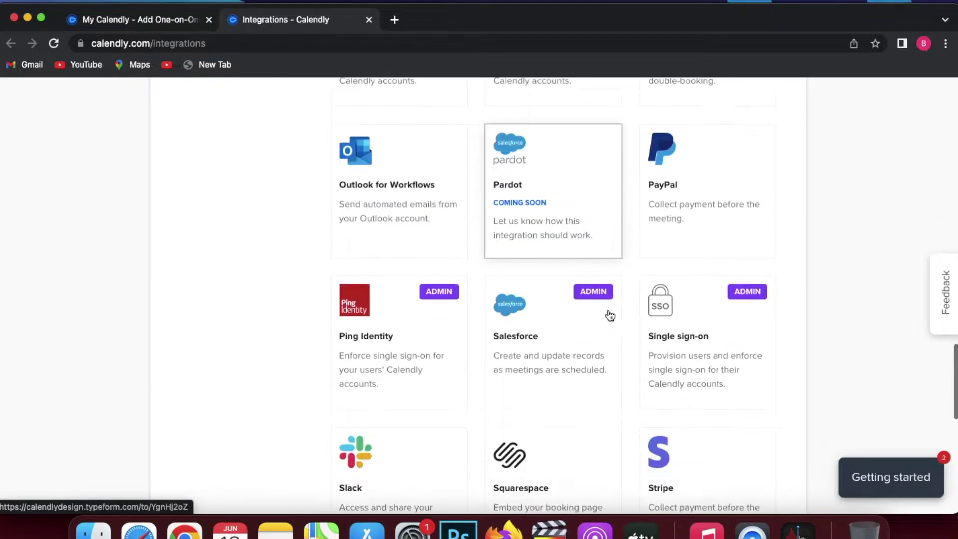
# Close the integrations tab and cancel the location edit, leaving Lunch with no location
pyautogui.scroll(-3)
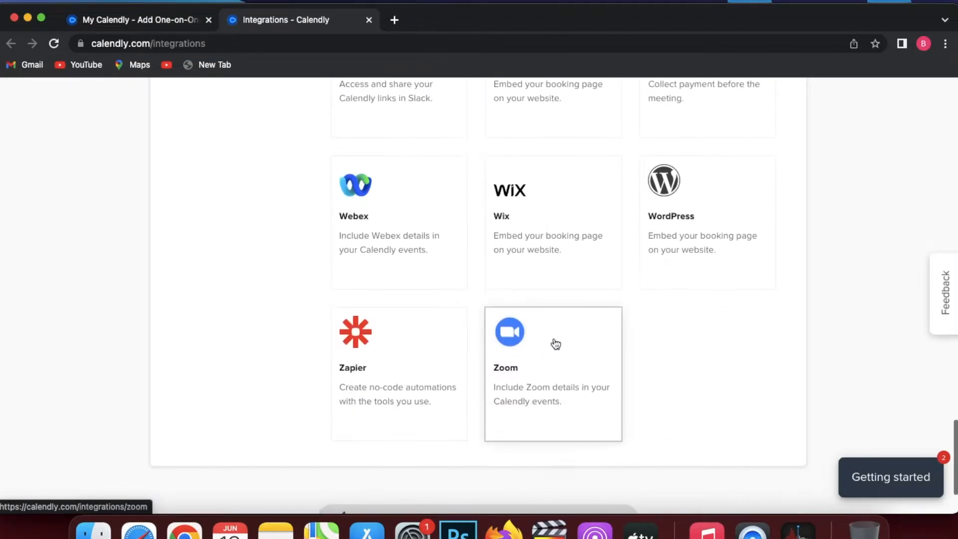
pyautogui.moveTo(549, 346)
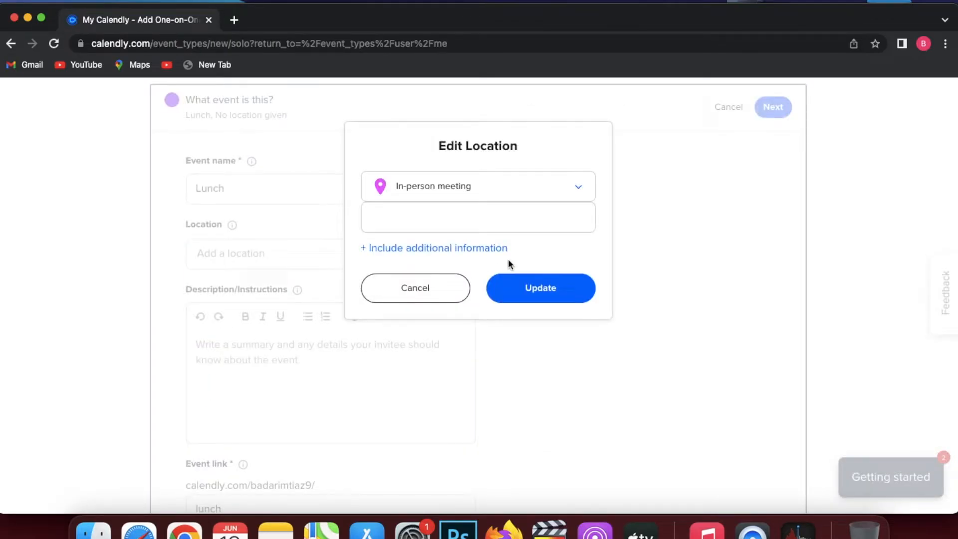
pyautogui.click(415, 288)
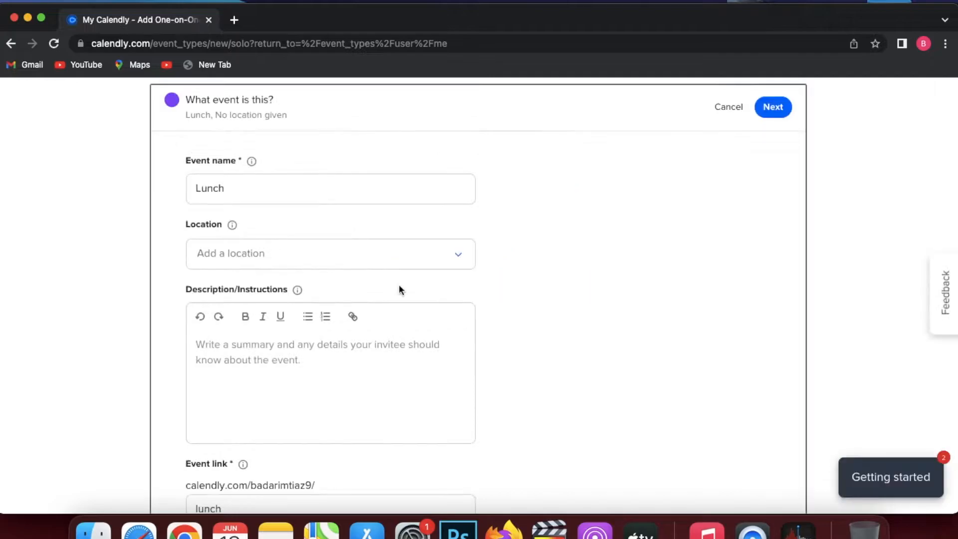
# Change the Lunch event colour to Lime green and save the event details
pyautogui.scroll(-3)
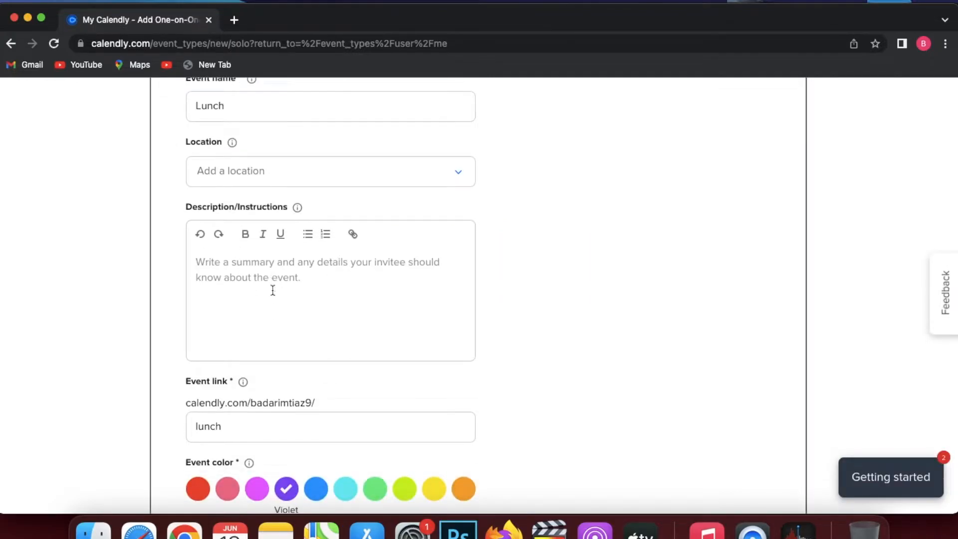
pyautogui.scroll(-3)
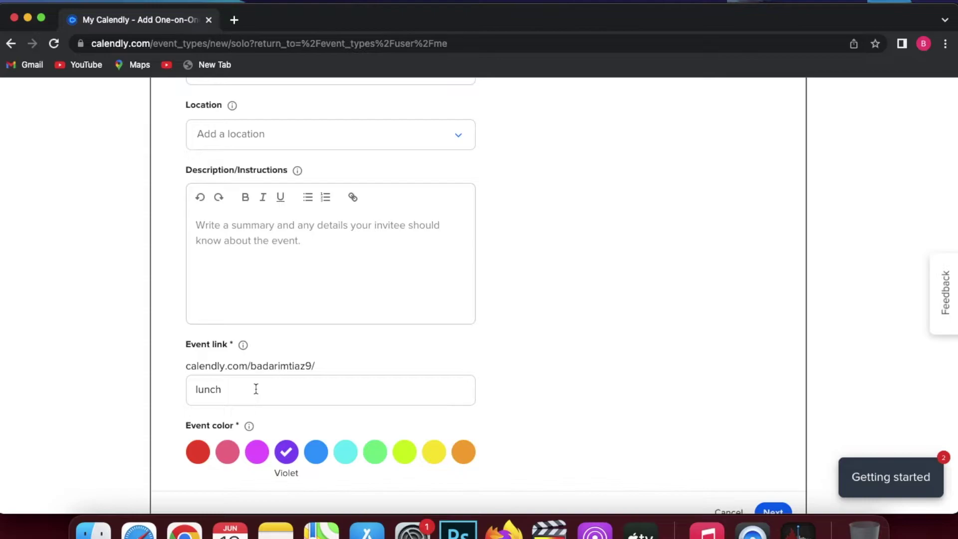
pyautogui.moveTo(344, 451)
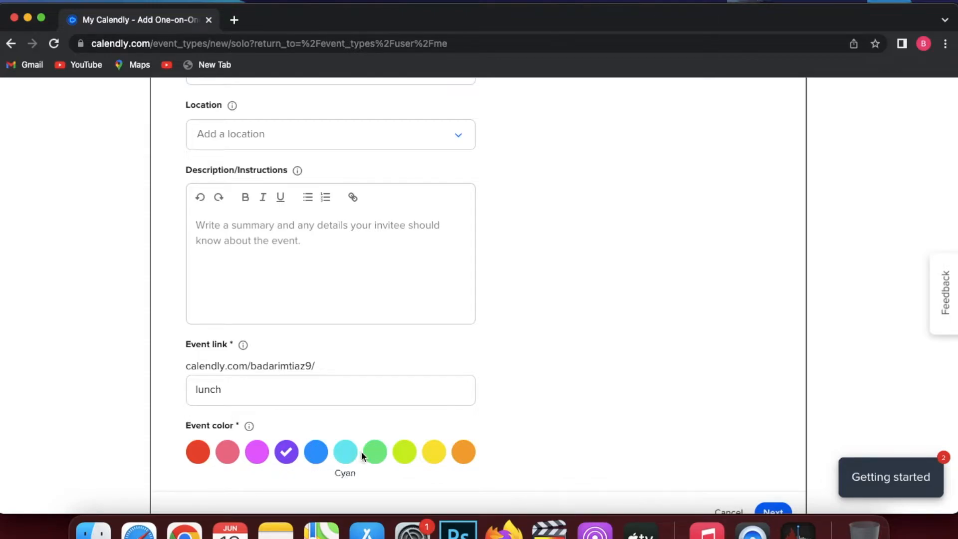
pyautogui.moveTo(374, 452)
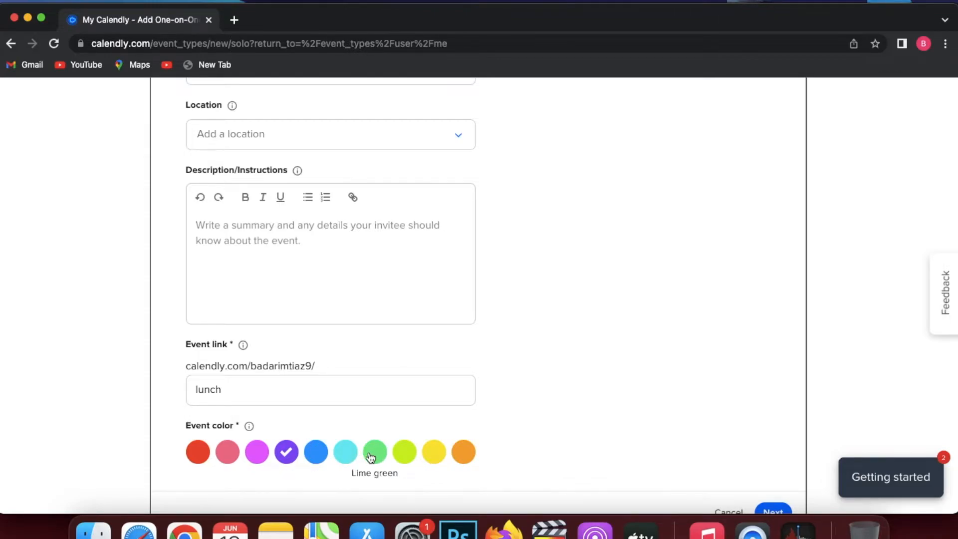
pyautogui.click(316, 452)
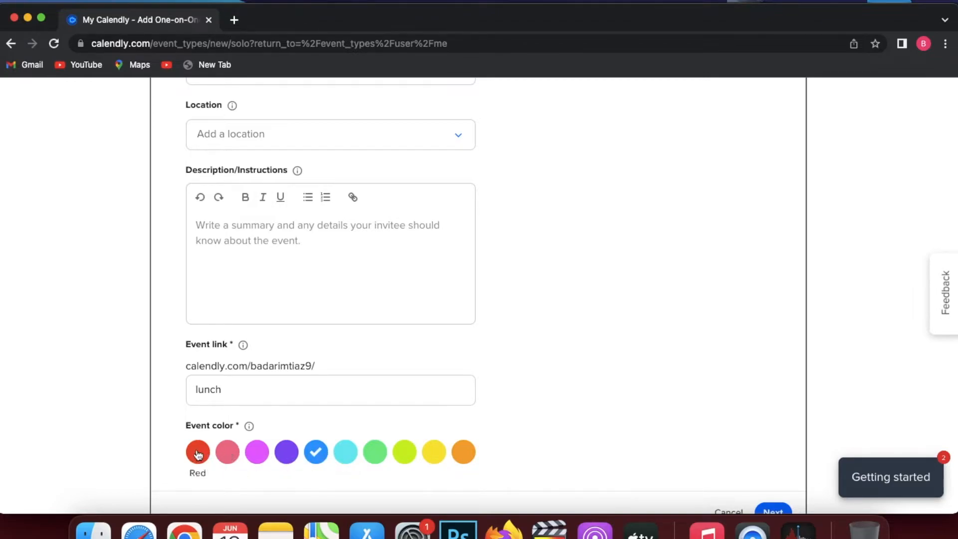
pyautogui.click(374, 425)
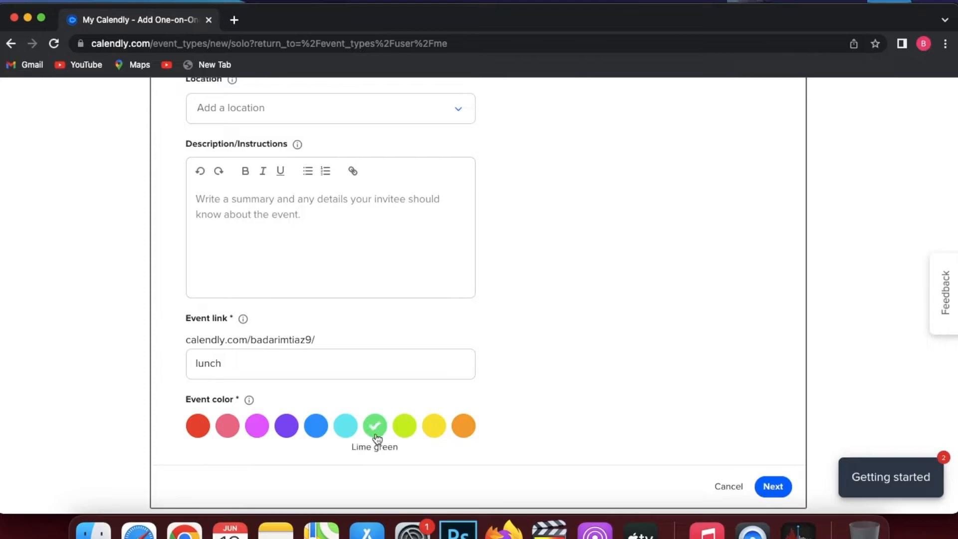
pyautogui.click(772, 486)
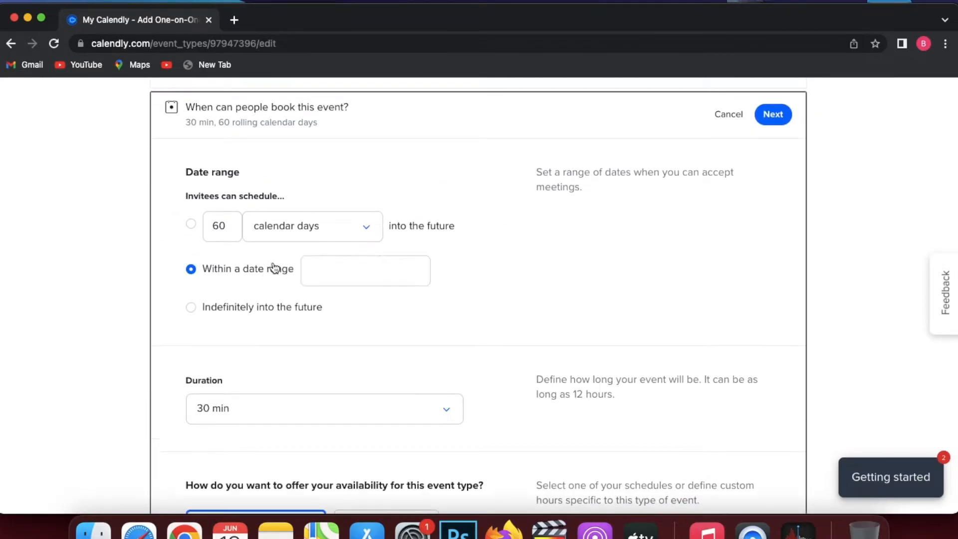
# Keep a 30 min duration with the Working hours schedule and a 15 min buffer before events
pyautogui.click(365, 270)
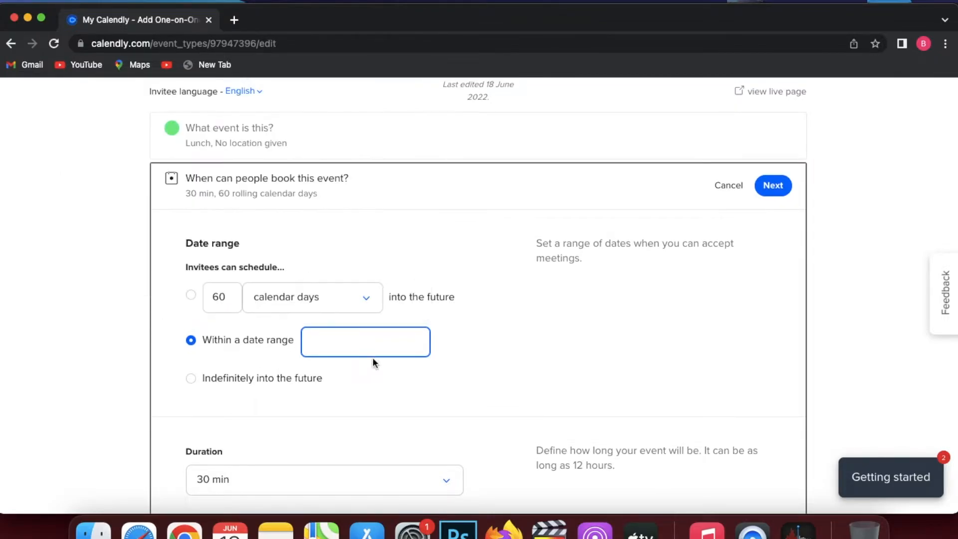
pyautogui.click(323, 478)
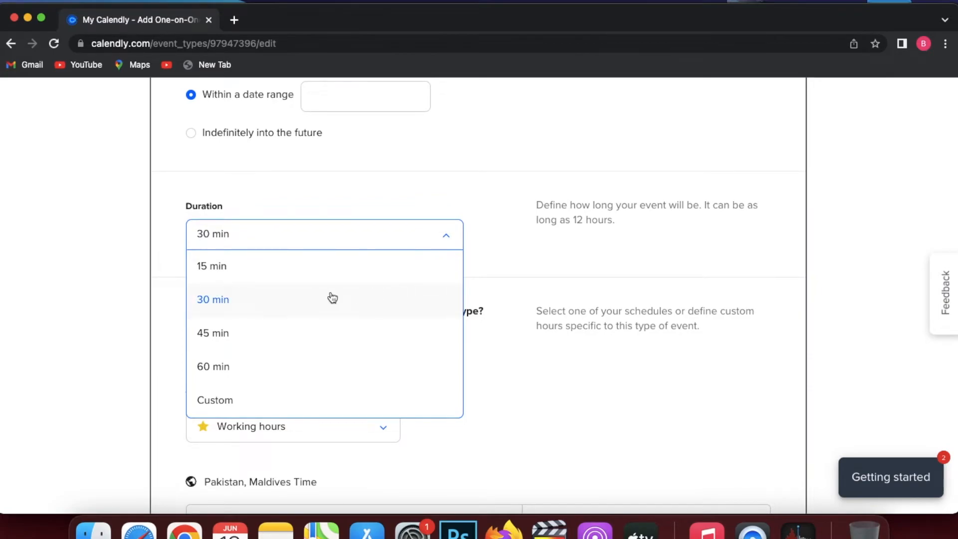
pyautogui.click(212, 298)
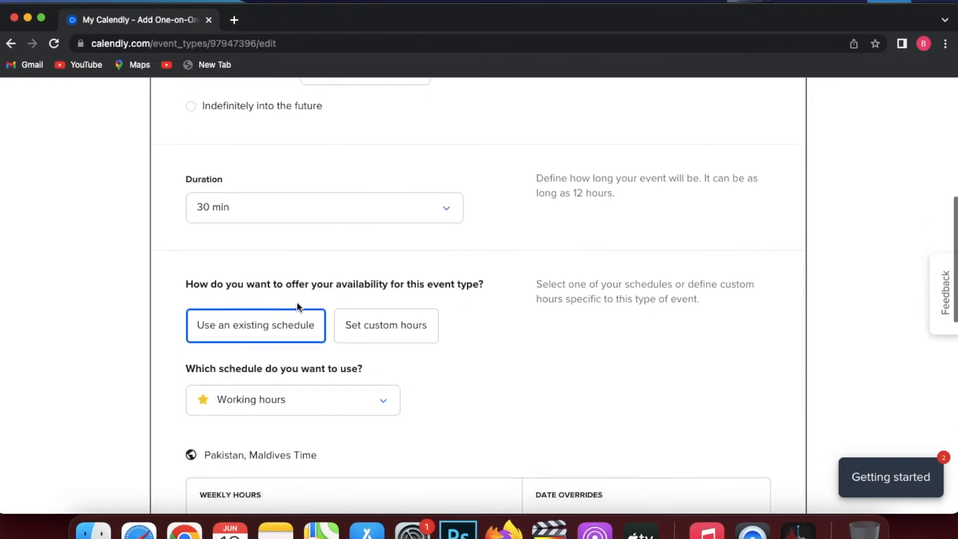
pyautogui.moveTo(278, 342)
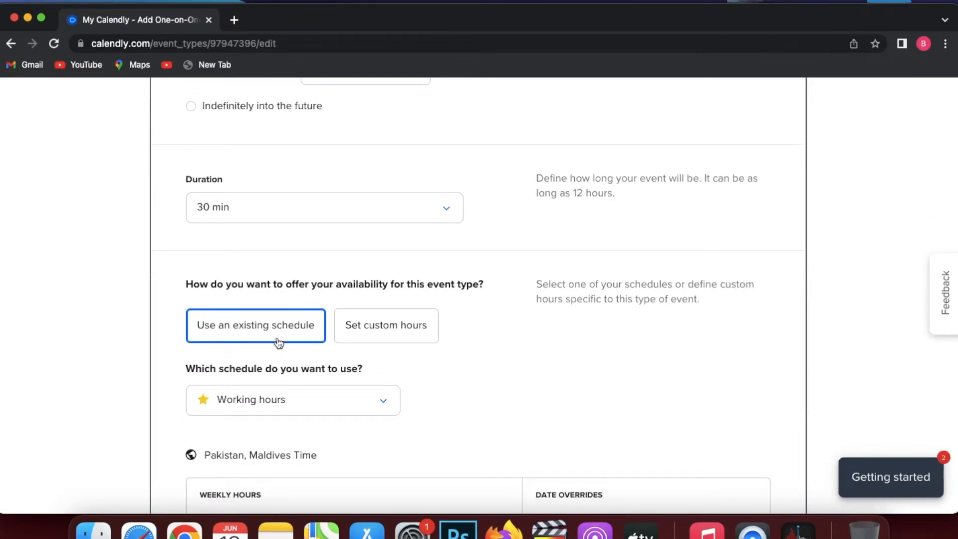
pyautogui.moveTo(365, 324)
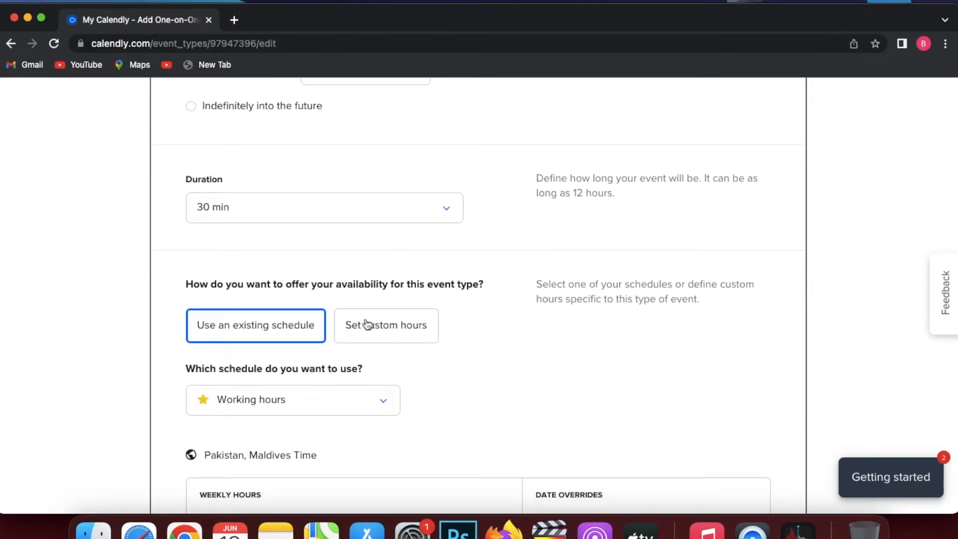
pyautogui.moveTo(297, 331)
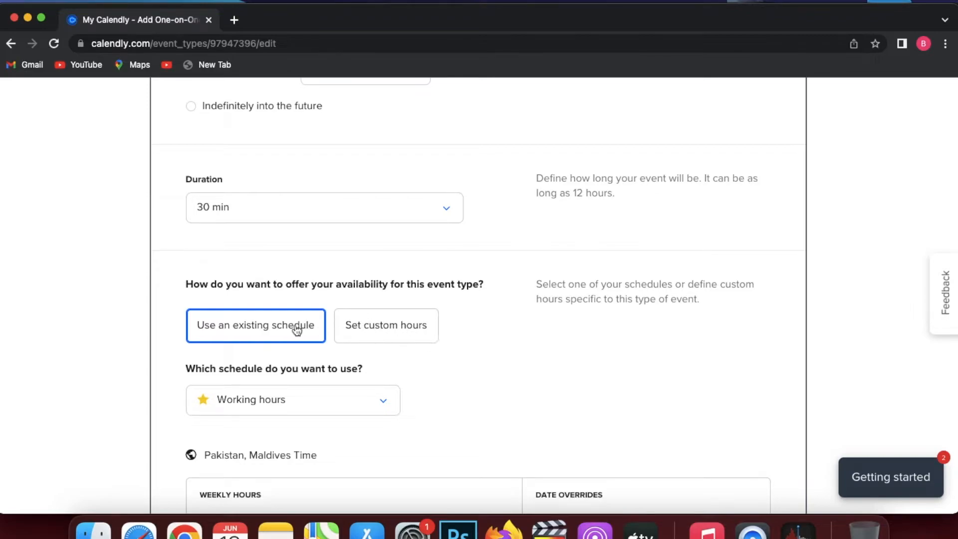
pyautogui.scroll(-3)
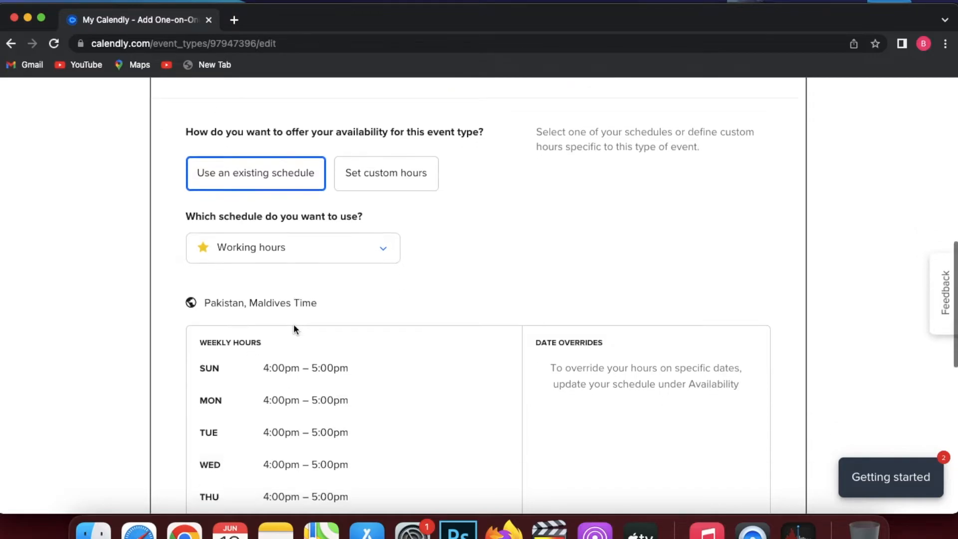
pyautogui.scroll(-3)
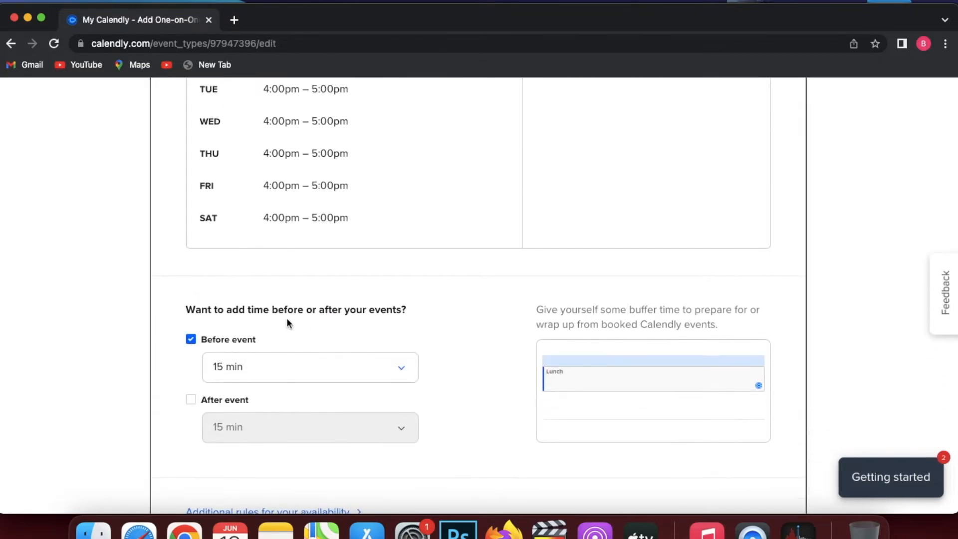
pyautogui.scroll(-3)
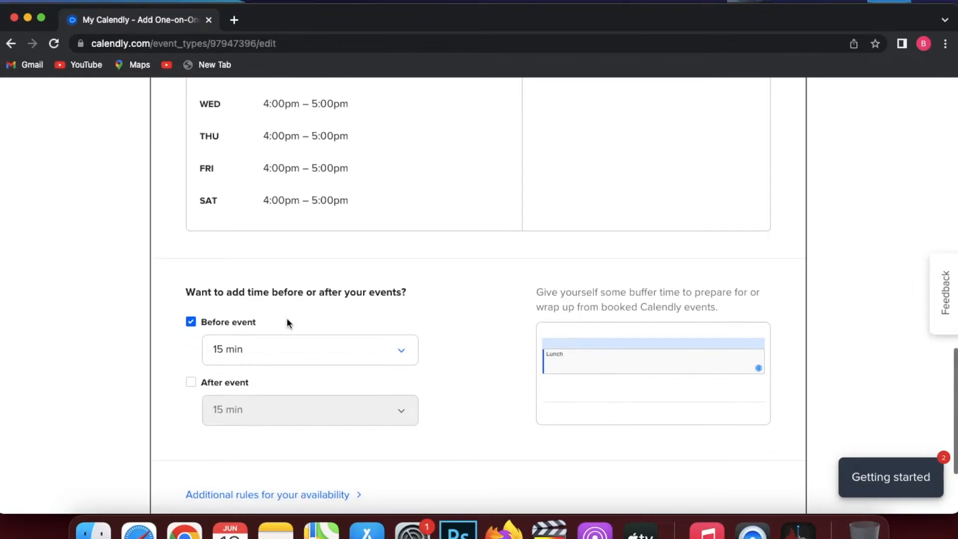
pyautogui.scroll(-3)
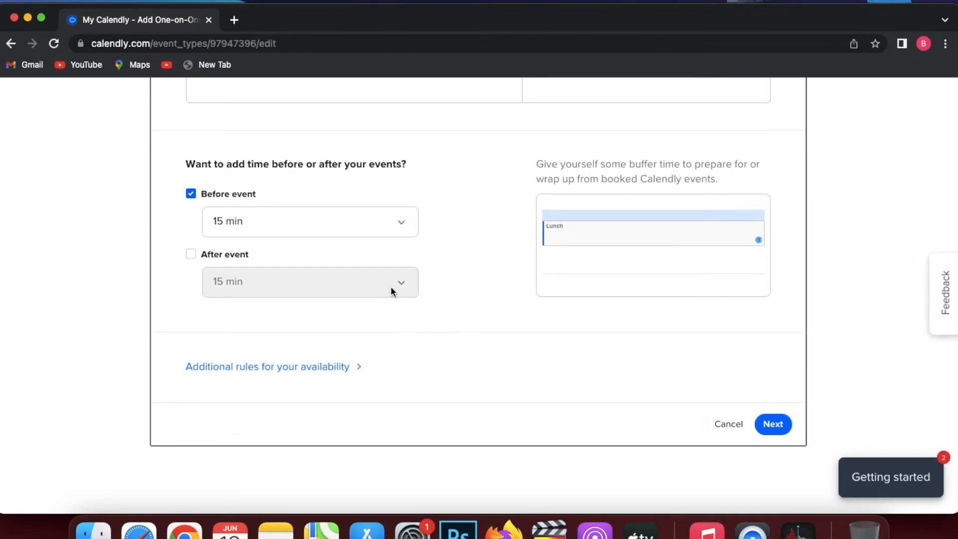
# Save the Lunch availability, preview its live booking page in a new tab, then return to the editor
pyautogui.click(771, 423)
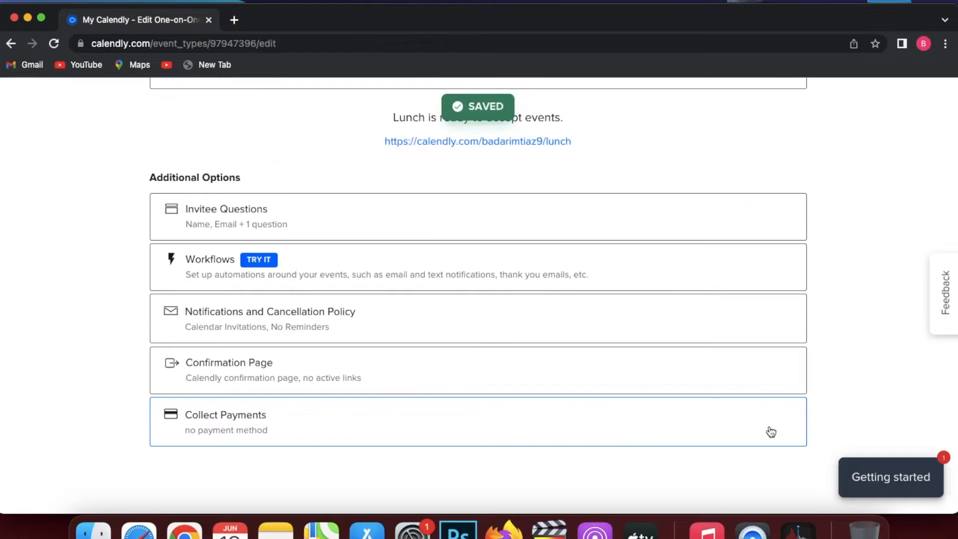
pyautogui.moveTo(854, 280)
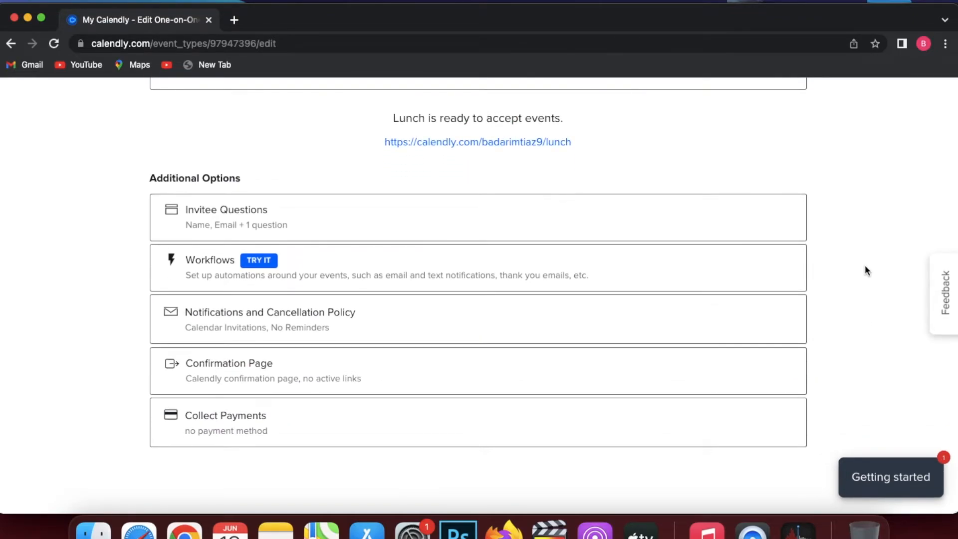
pyautogui.scroll(3)
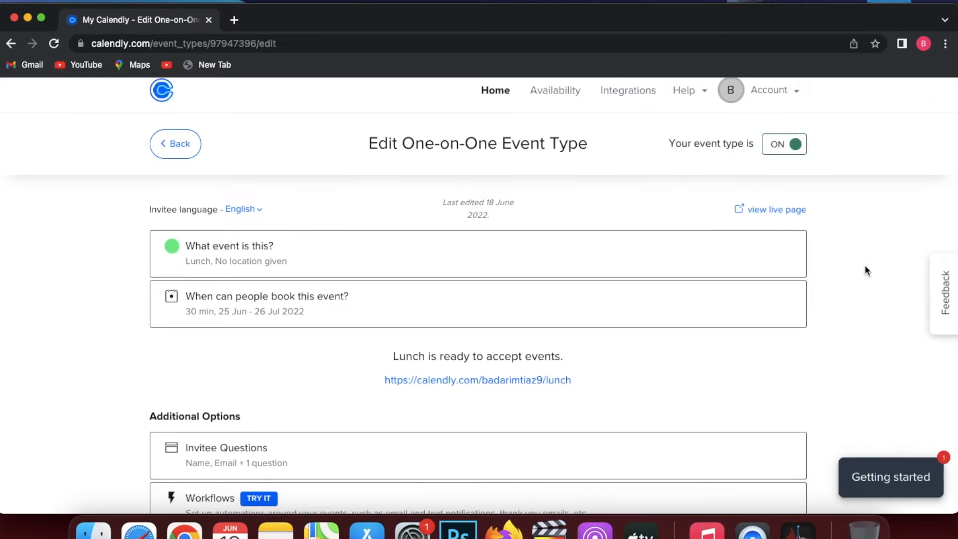
pyautogui.click(477, 379)
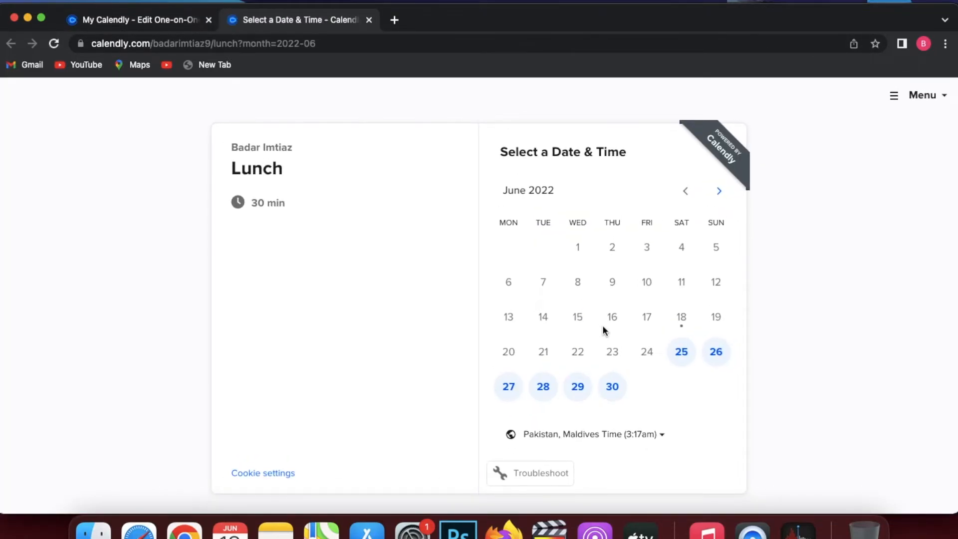
pyautogui.click(138, 20)
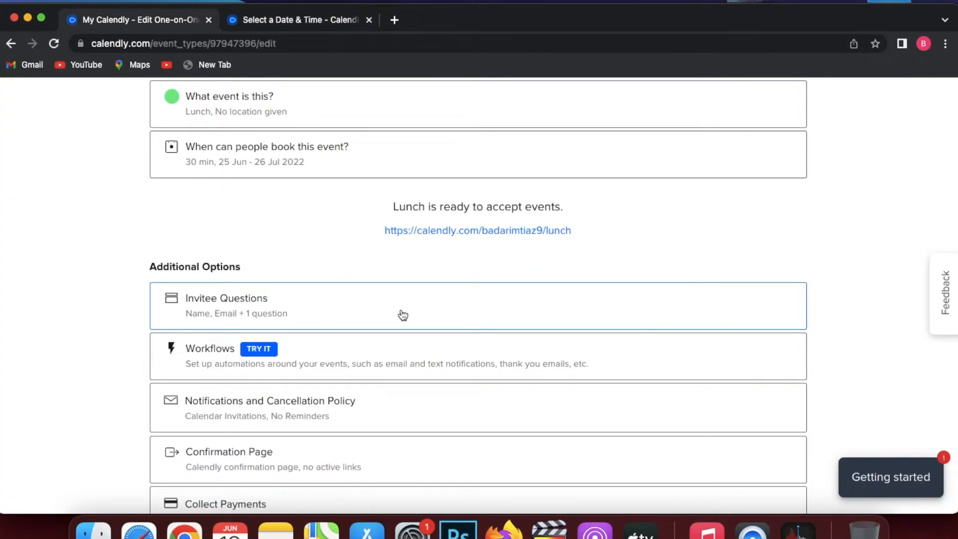
# Review the invitee questions and payment options under Additional Options
pyautogui.click(403, 305)
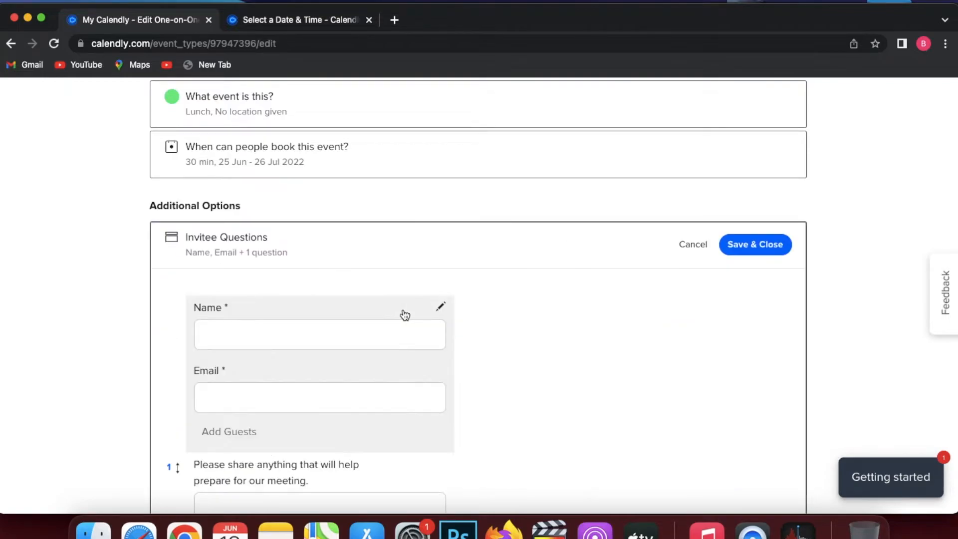
pyautogui.scroll(-3)
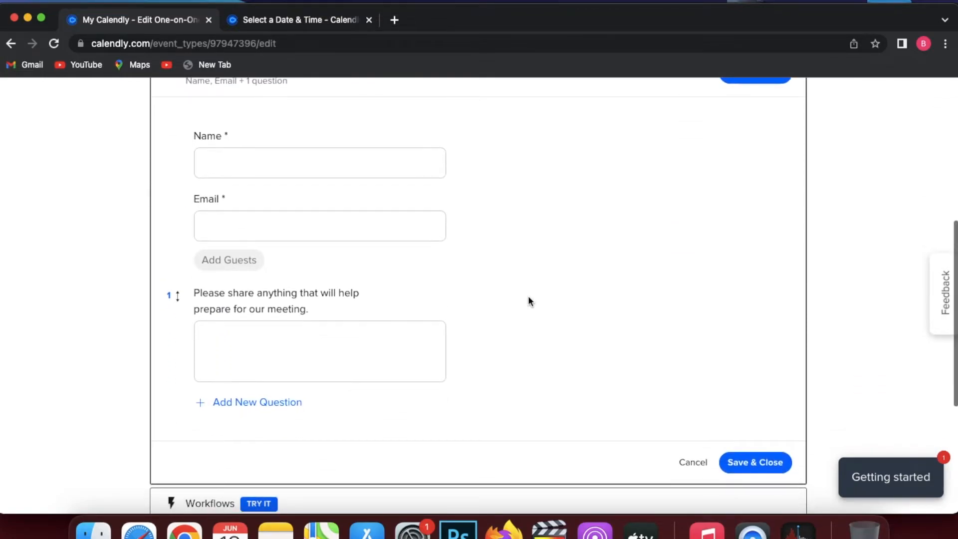
pyautogui.moveTo(316, 359)
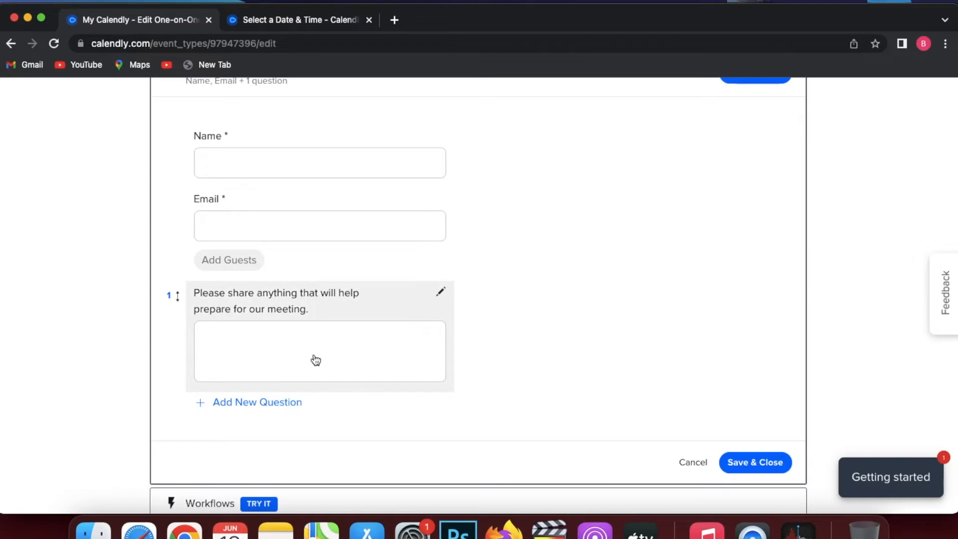
pyautogui.moveTo(394, 359)
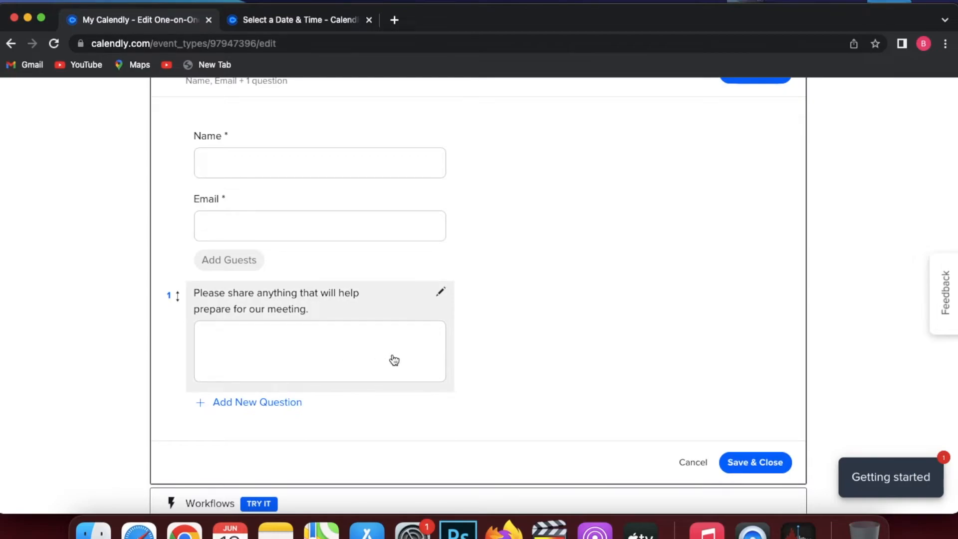
pyautogui.scroll(3)
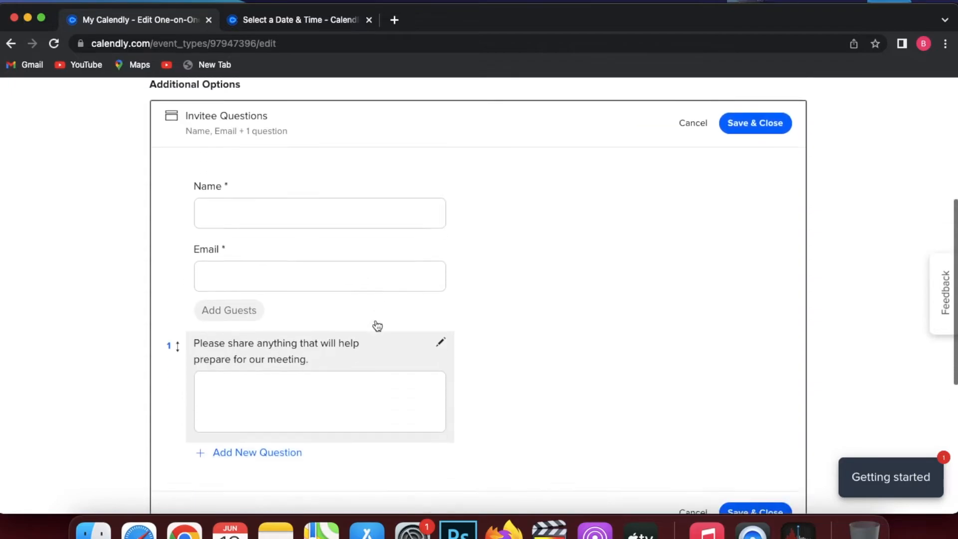
pyautogui.scroll(-3)
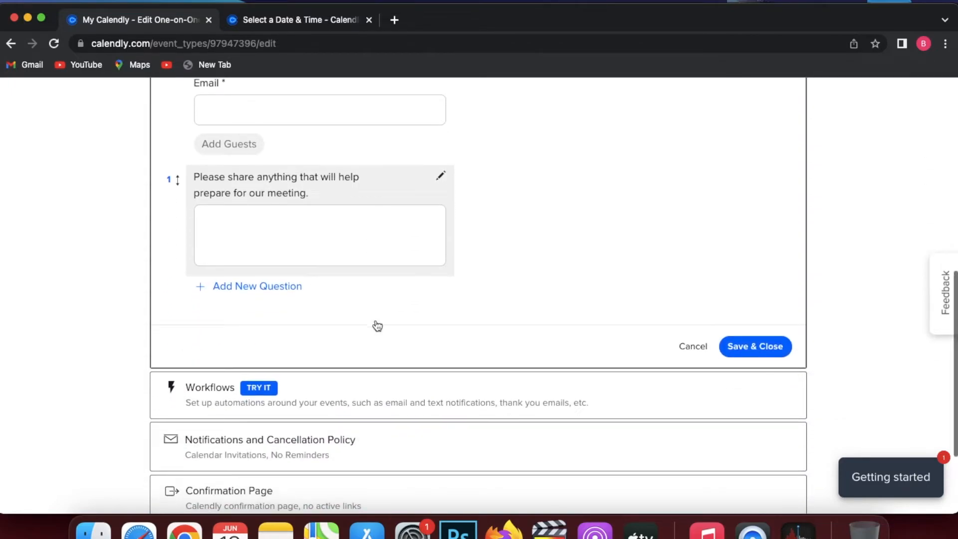
pyautogui.scroll(-3)
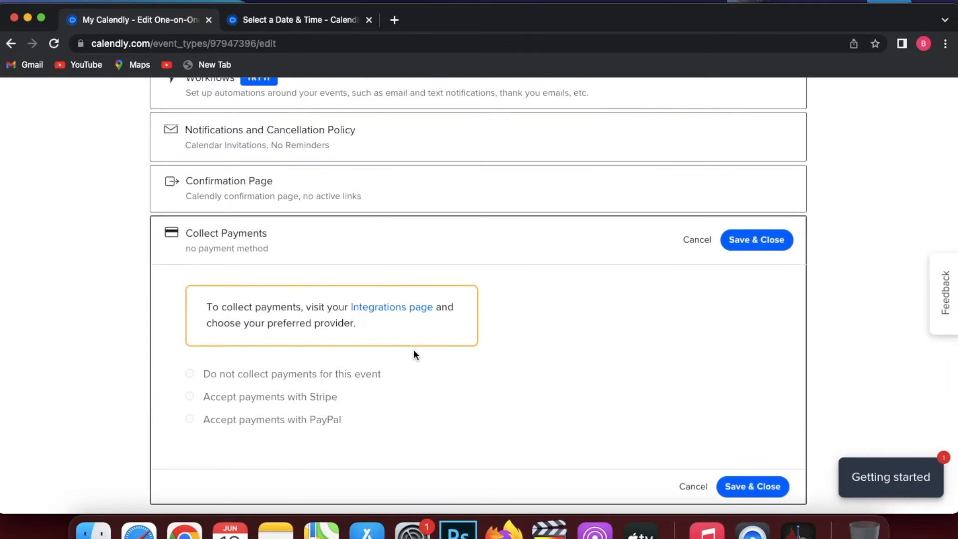
# Review the confirmation page and notification settings, keeping calendar invitations and no reminders
pyautogui.click(229, 181)
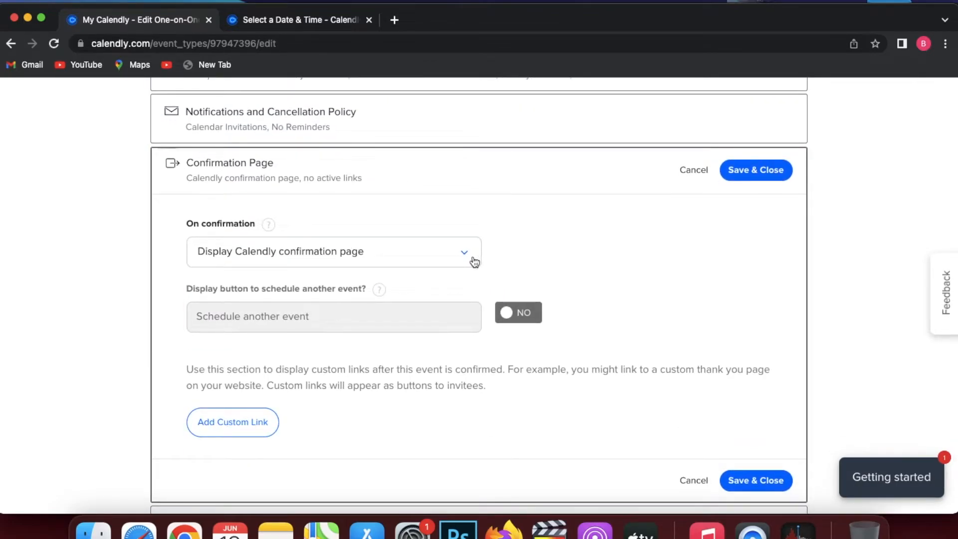
pyautogui.scroll(3)
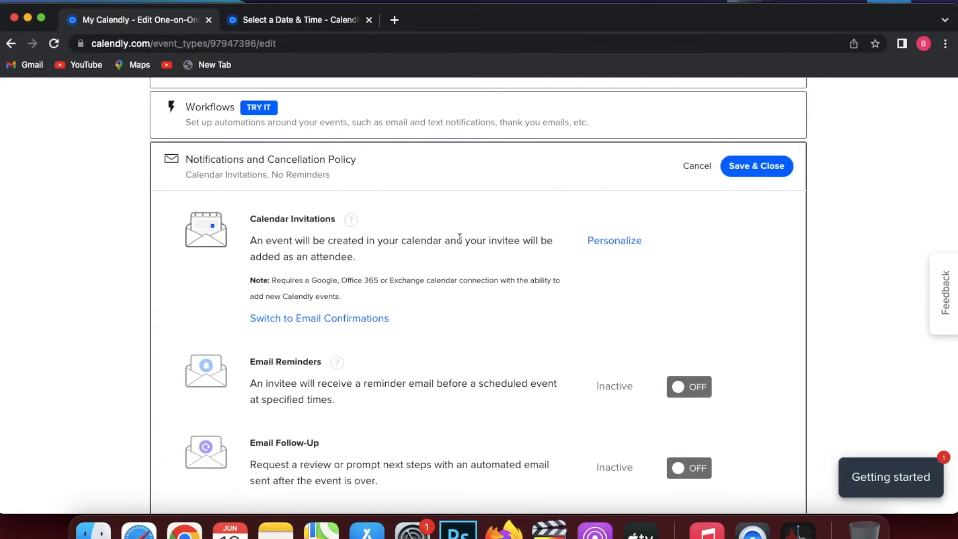
pyautogui.scroll(-3)
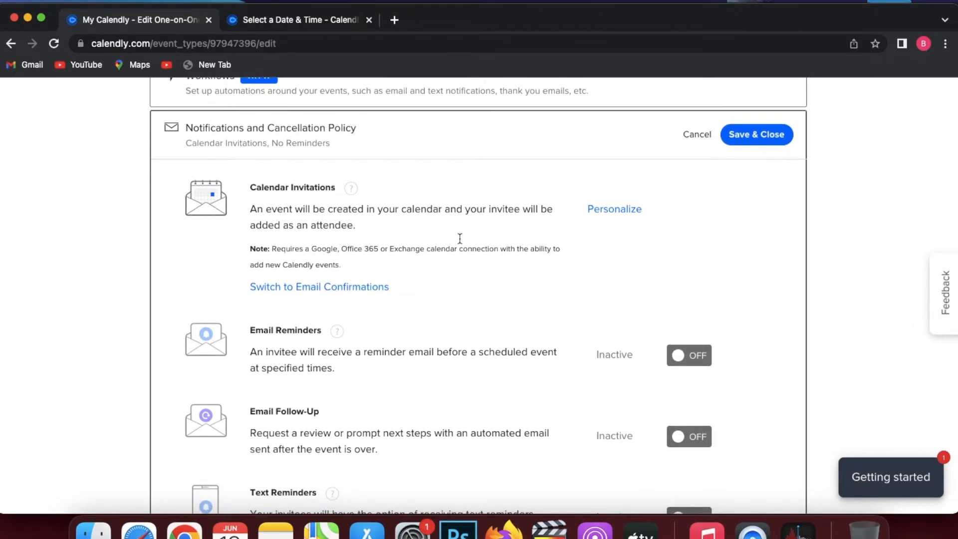
pyautogui.scroll(-3)
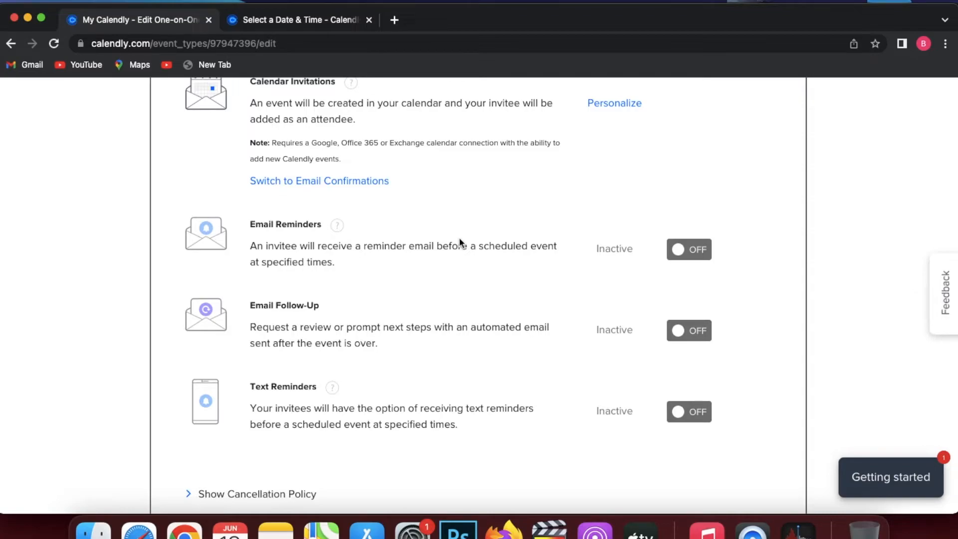
pyautogui.scroll(3)
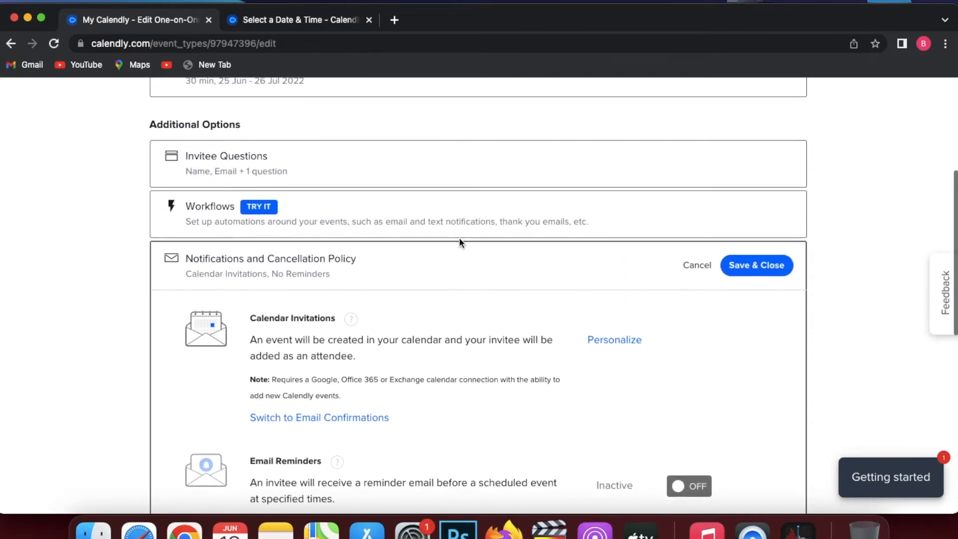
pyautogui.scroll(3)
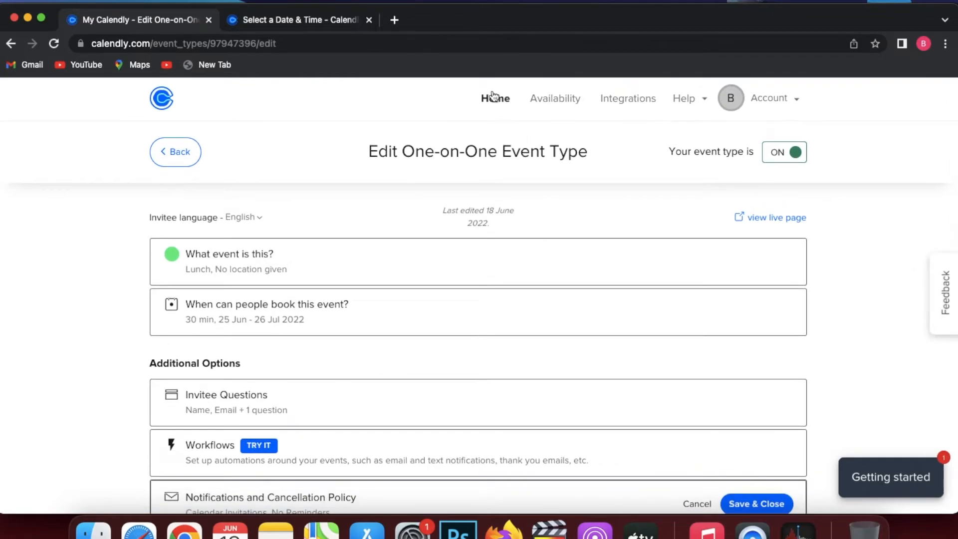
# Delete the 30 Minute Meeting event type from the Event Types list, leaving only Lunch
pyautogui.click(176, 151)
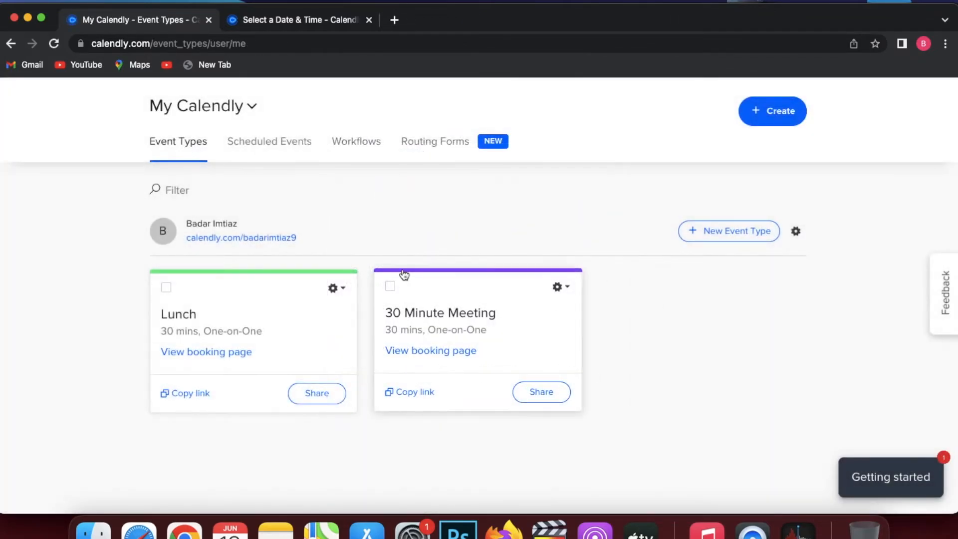
pyautogui.click(390, 288)
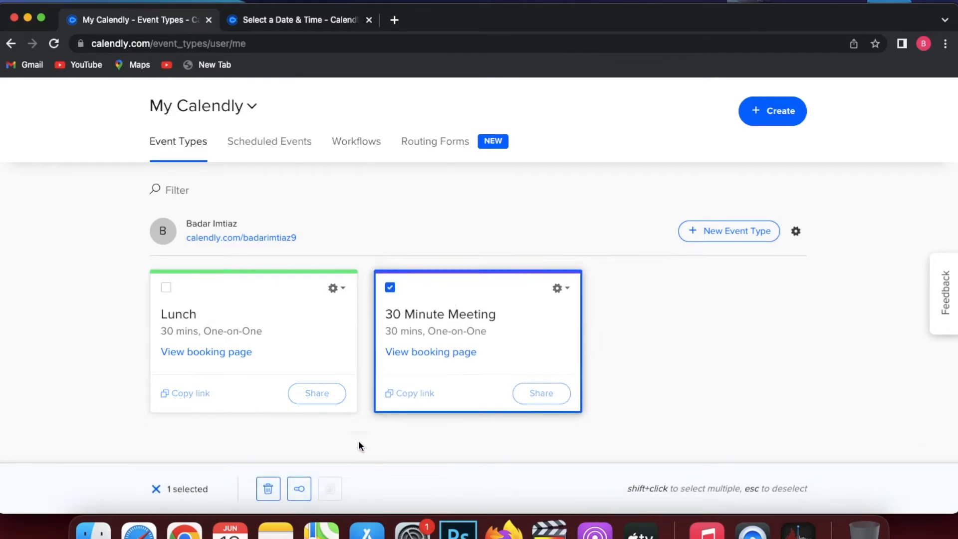
pyautogui.click(267, 488)
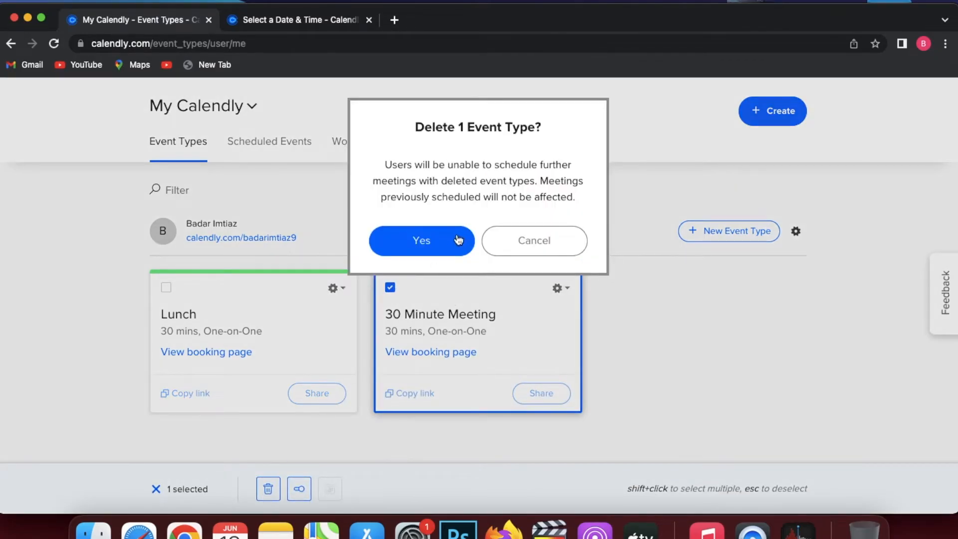
pyautogui.click(421, 241)
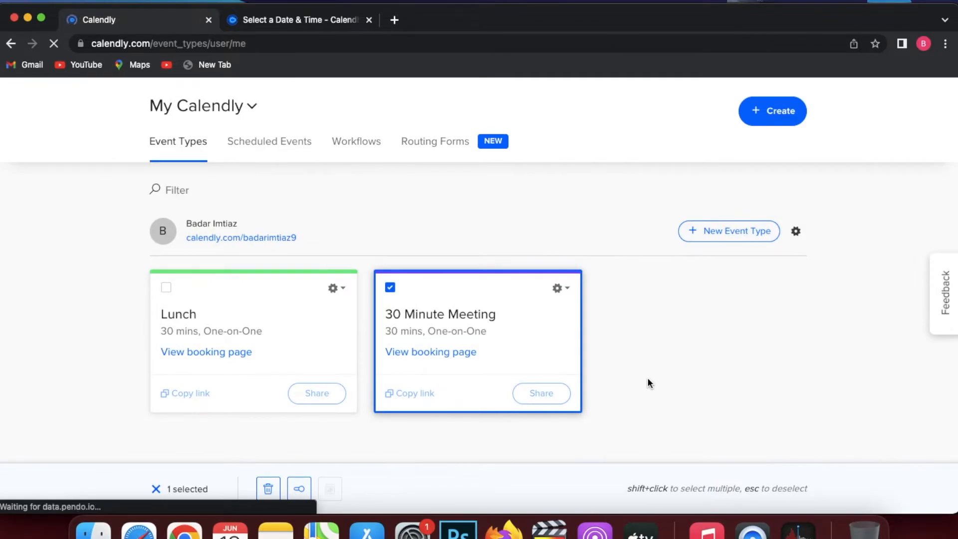
pyautogui.click(267, 488)
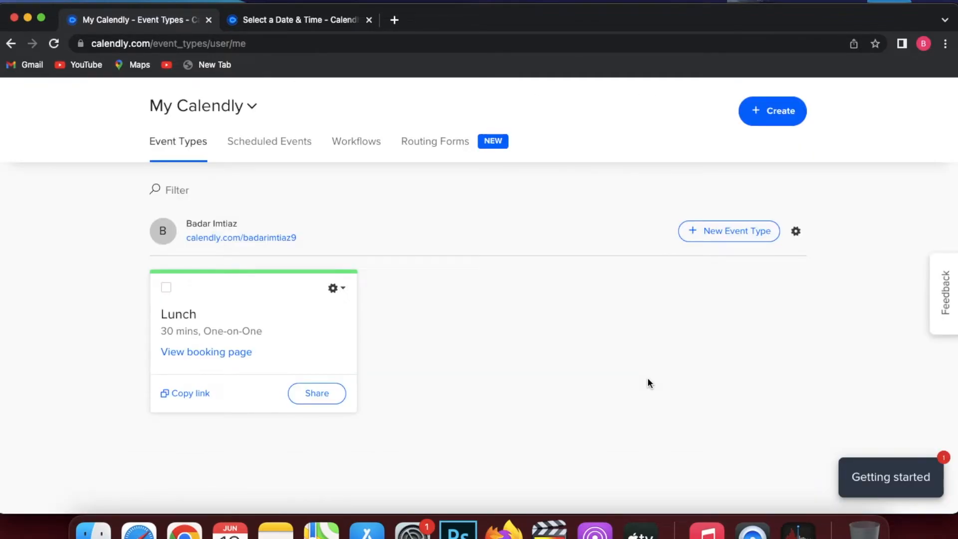
# Start a new Group event type named Sales with a Custom location
pyautogui.click(772, 111)
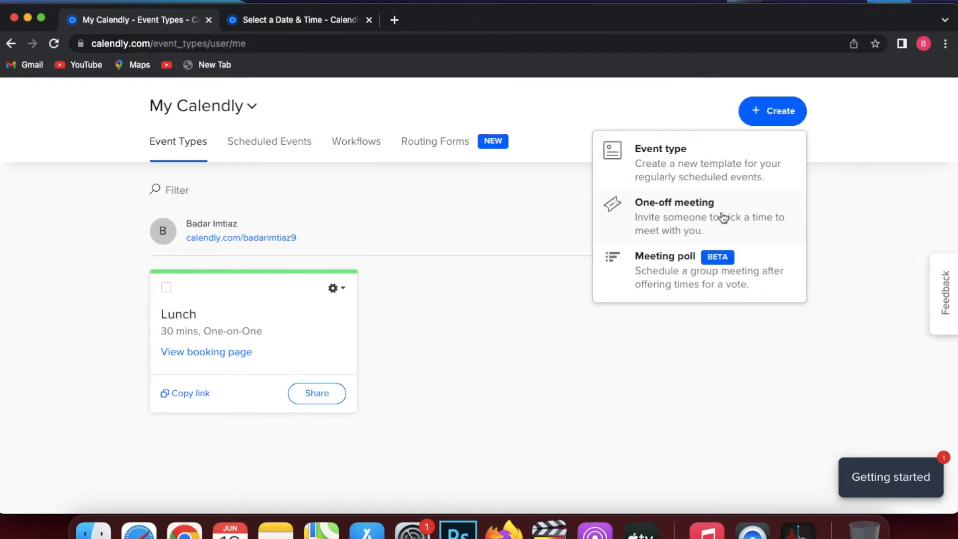
pyautogui.click(659, 148)
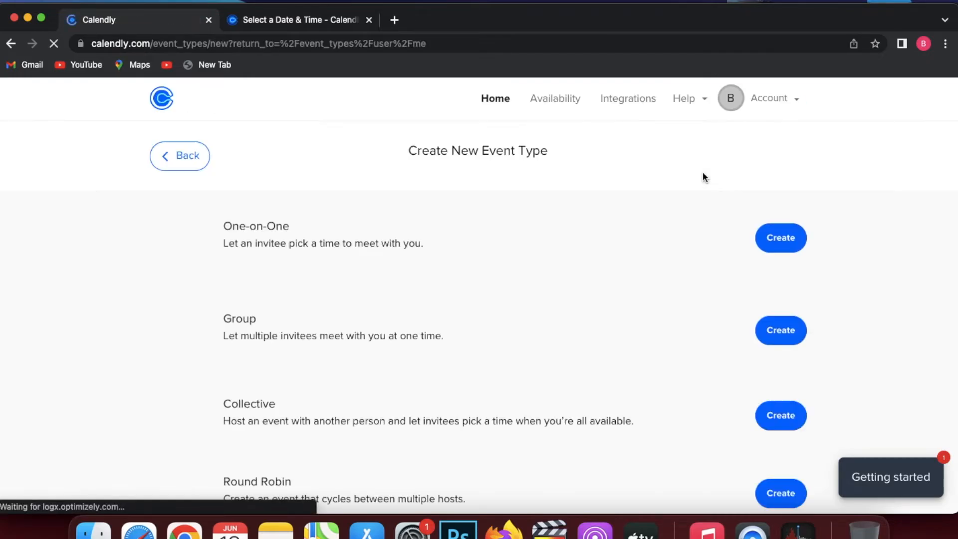
pyautogui.click(780, 330)
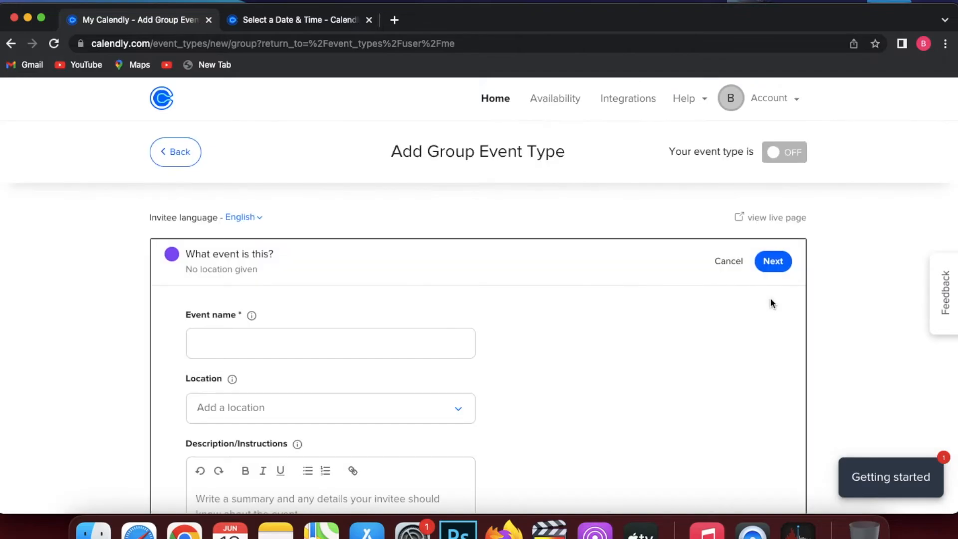
pyautogui.click(330, 342)
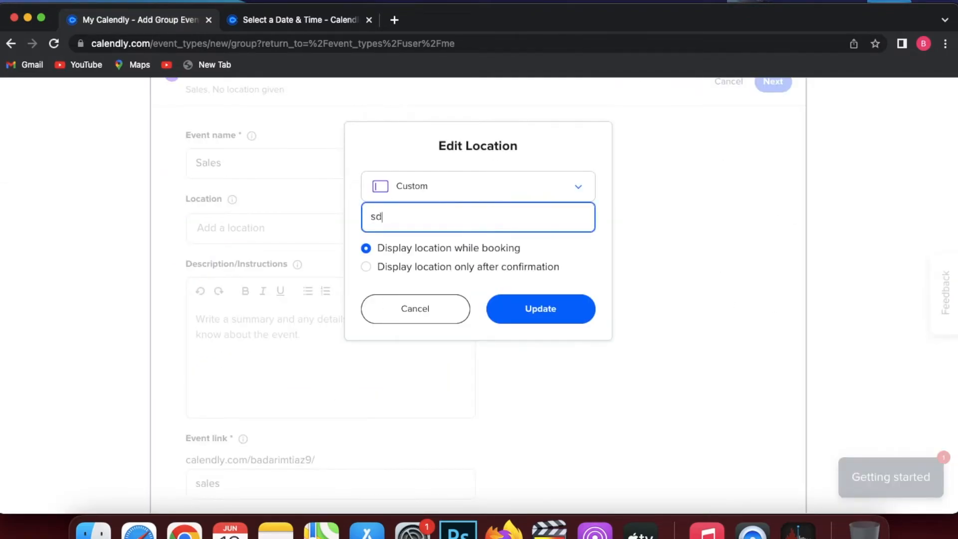
pyautogui.click(538, 308)
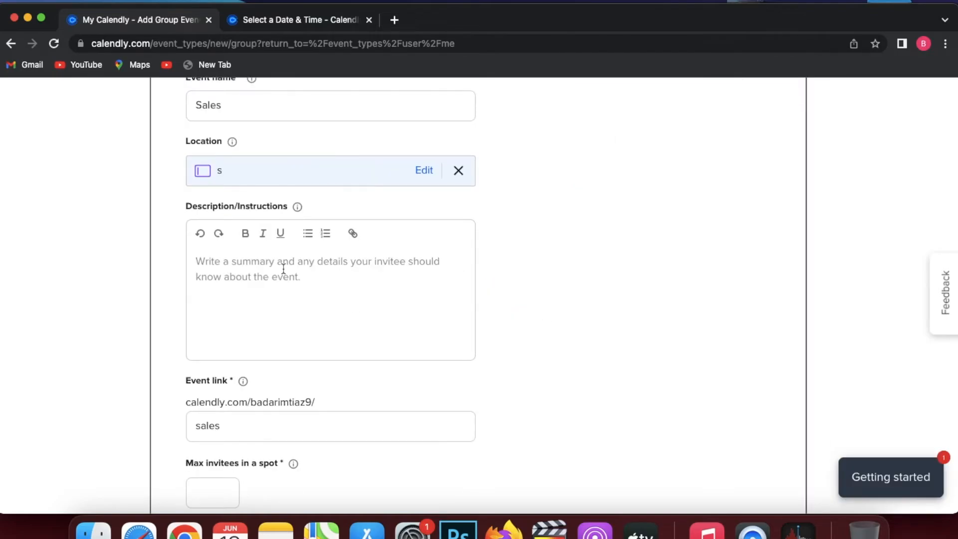
# Add a 'sales str' description, set Max invitees to 12 and display remaining spots
pyautogui.write('sales str')
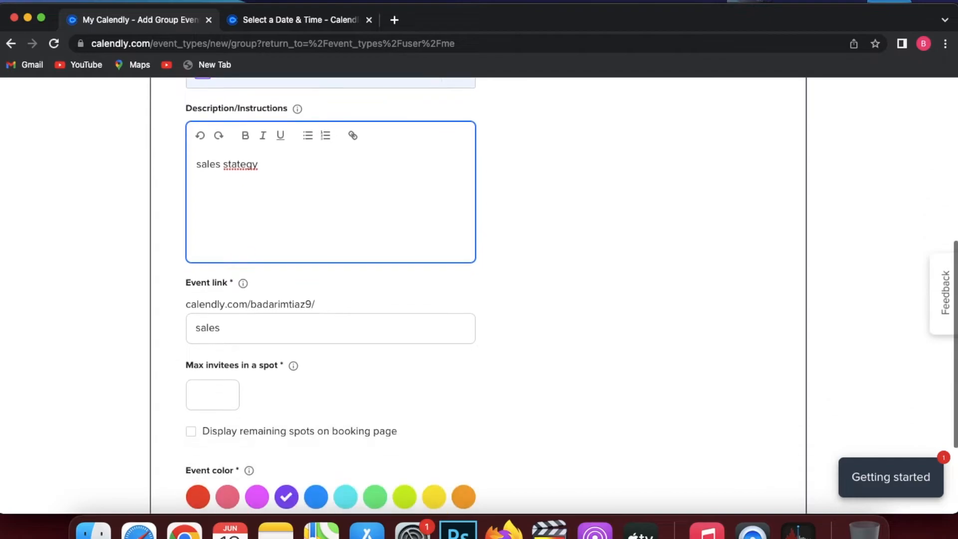
pyautogui.scroll(-3)
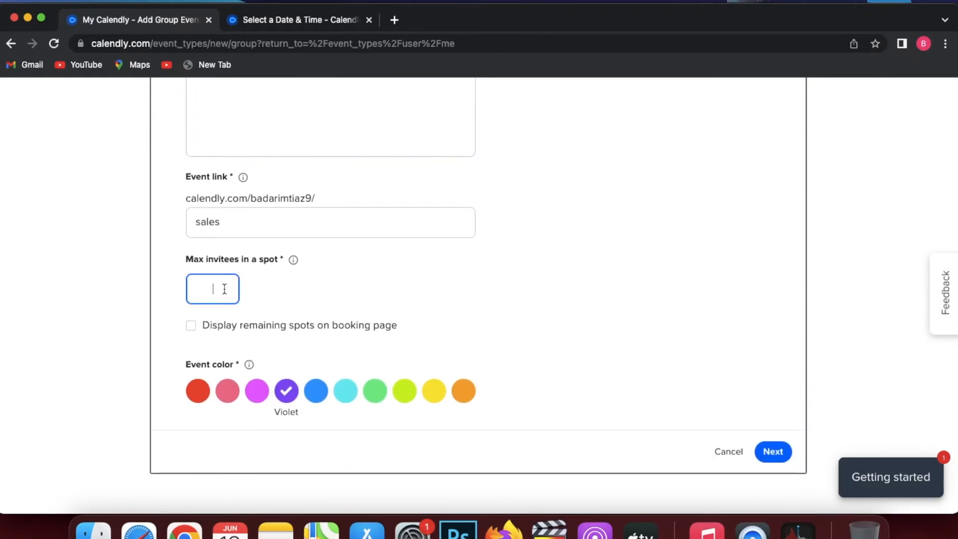
pyautogui.write('12')
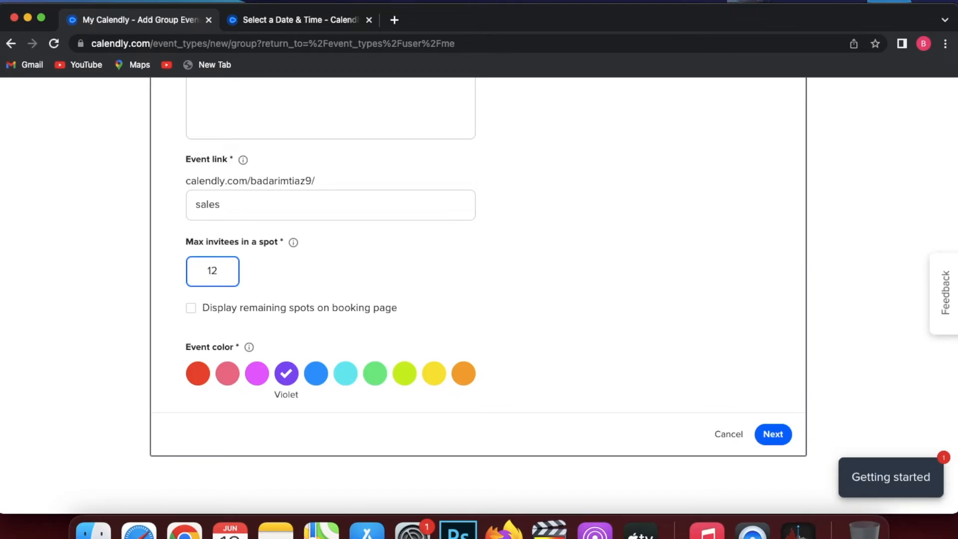
pyautogui.click(191, 308)
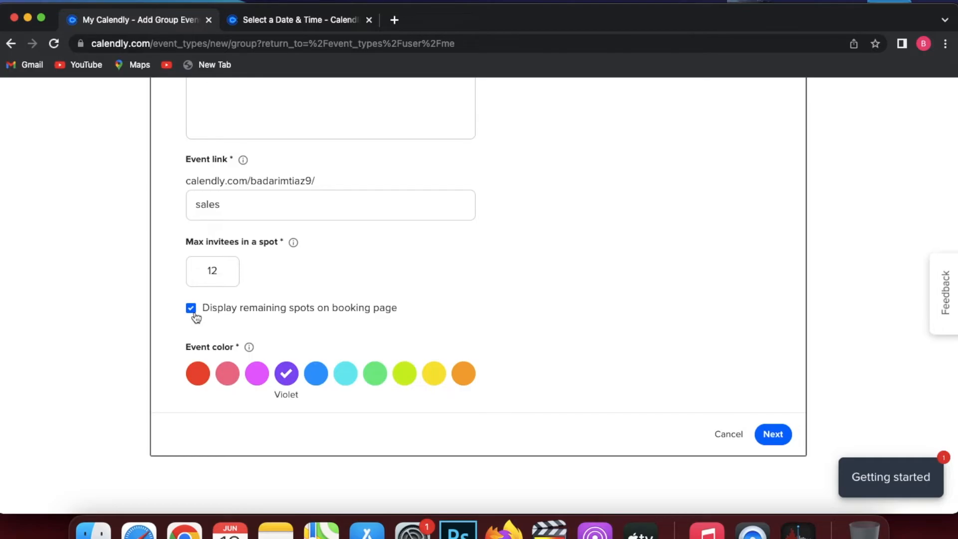
# Save the Sales details and limit bookings to the 21 Jul – 29 Jul 2022 date range
pyautogui.click(772, 434)
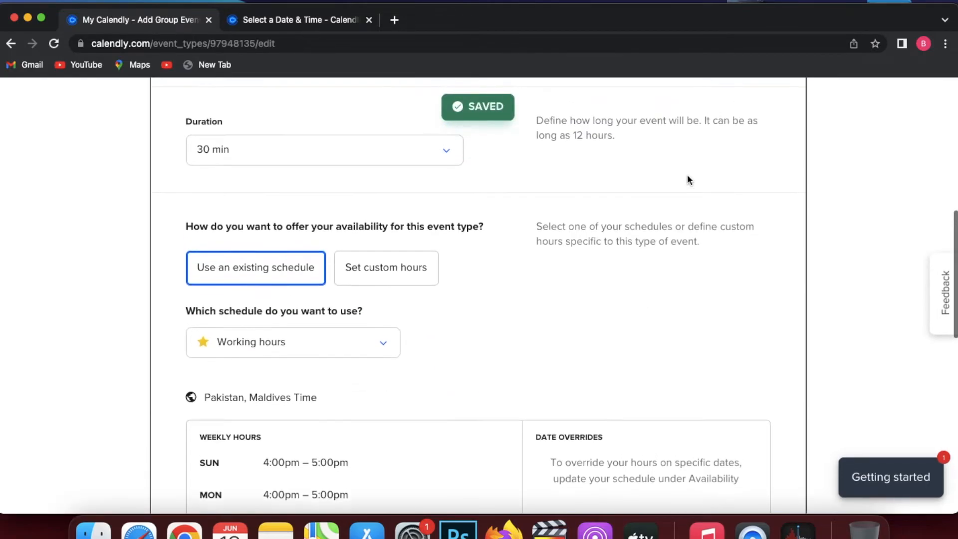
pyautogui.scroll(3)
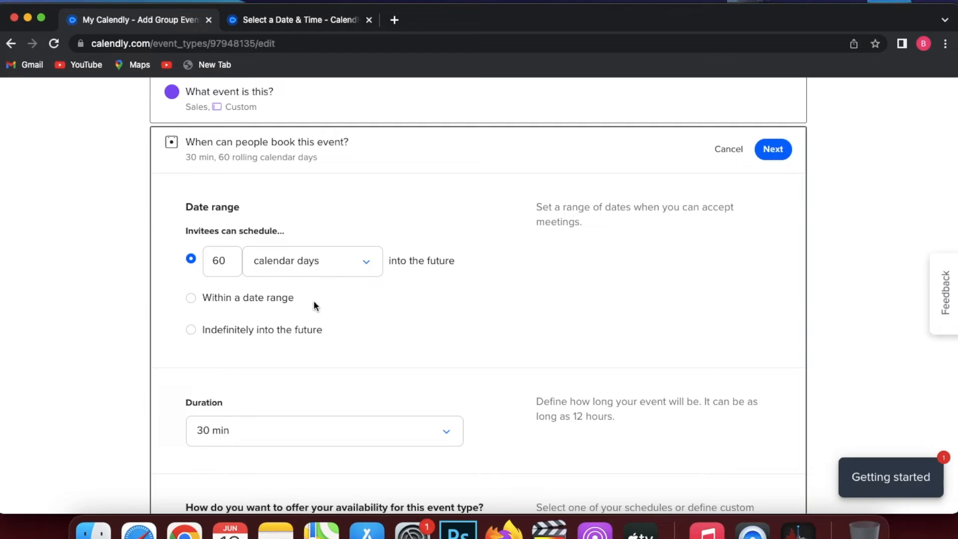
pyautogui.moveTo(319, 299)
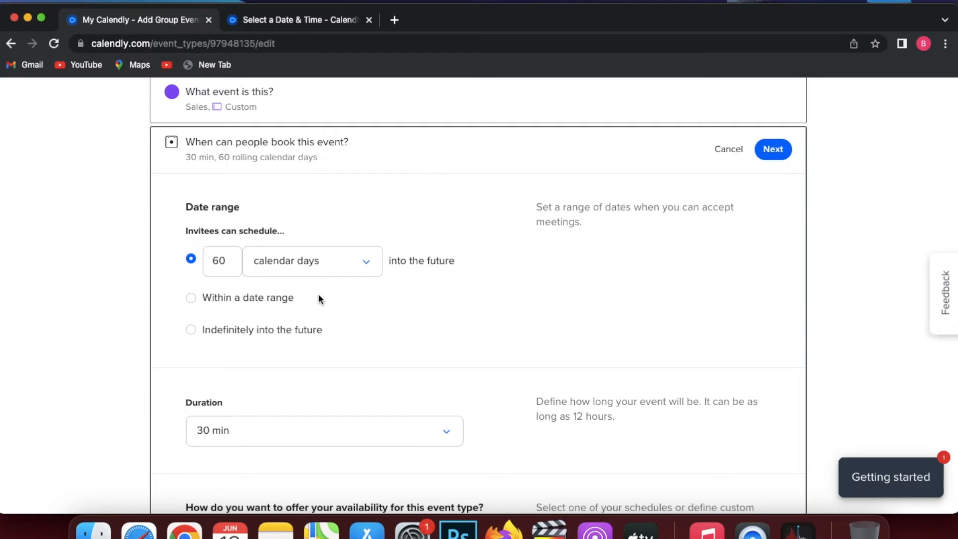
pyautogui.moveTo(280, 301)
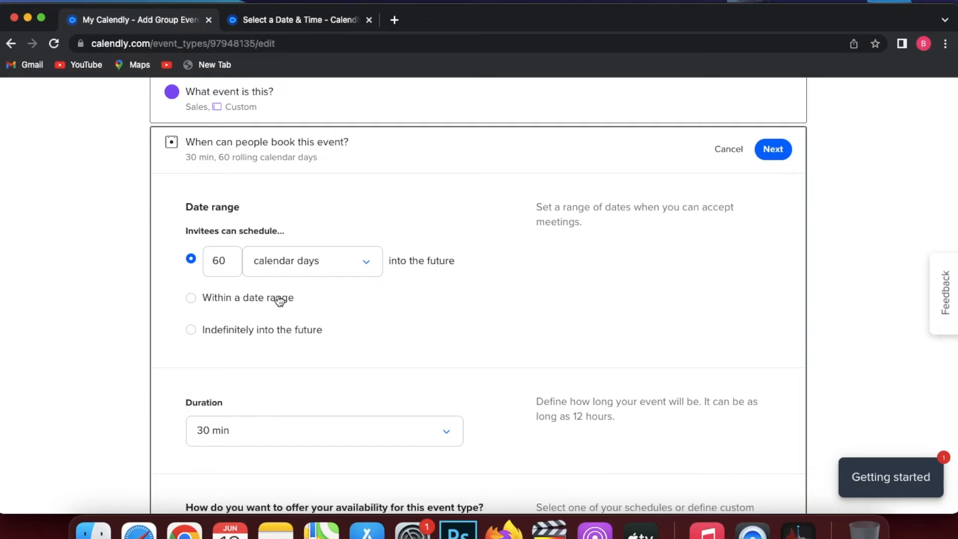
pyautogui.click(191, 298)
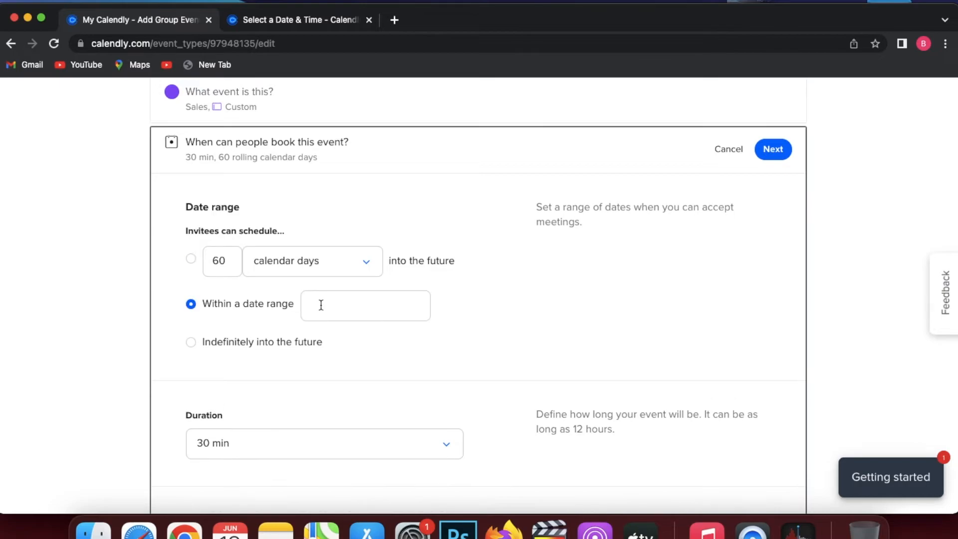
pyautogui.click(365, 305)
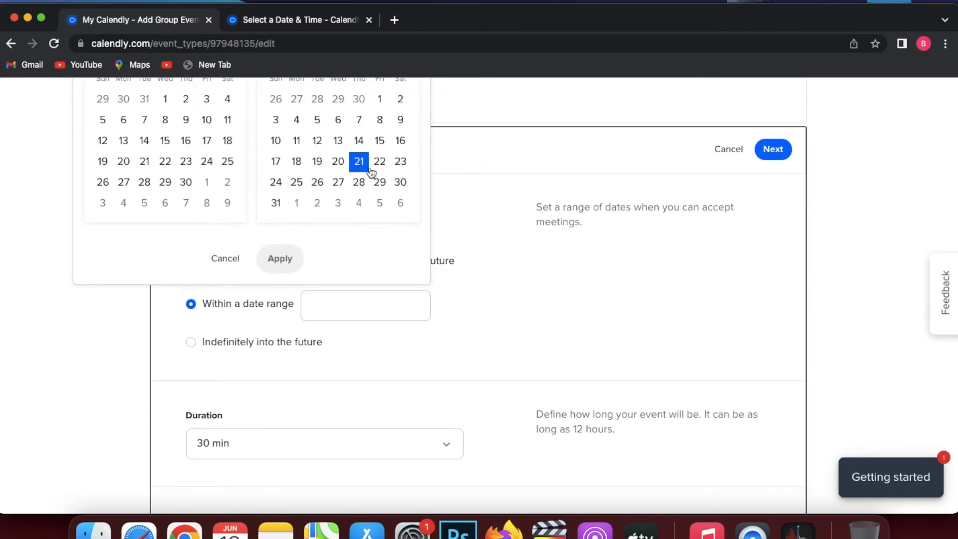
pyautogui.moveTo(528, 322)
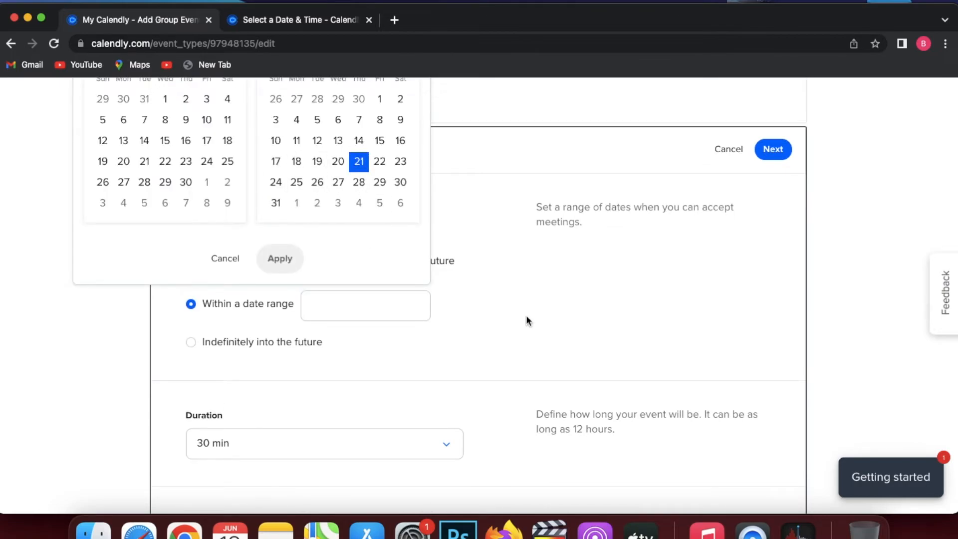
pyautogui.click(279, 258)
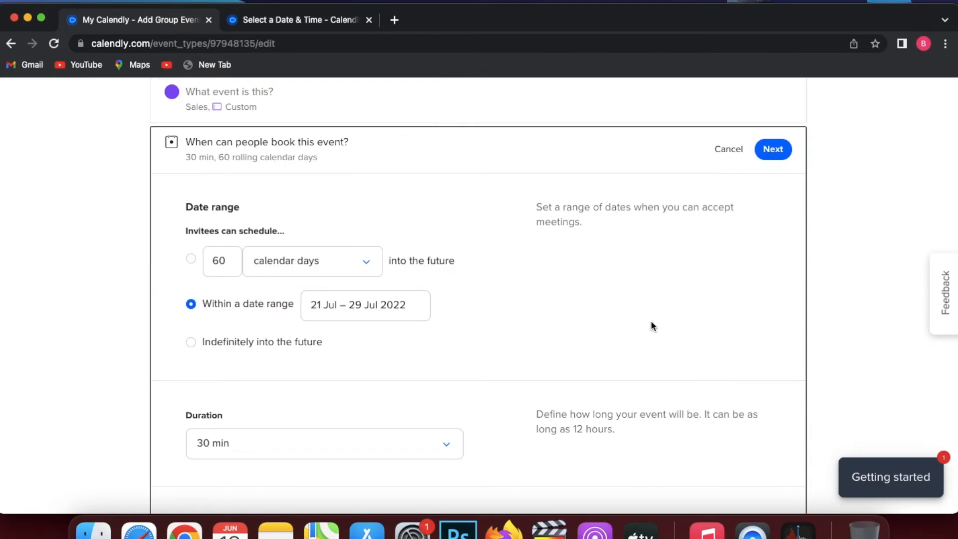
pyautogui.scroll(-3)
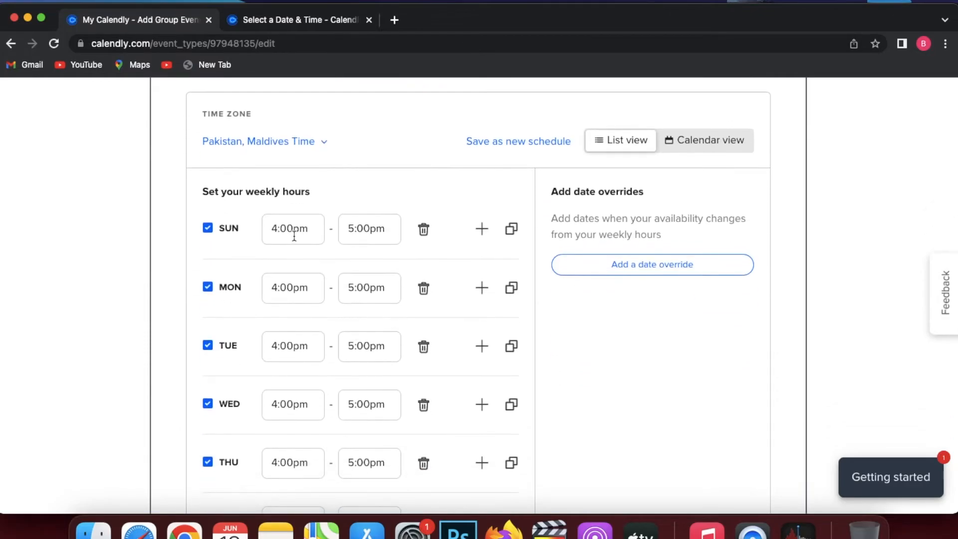
# Set the weekly hours to start at 3:30pm, with Friday ending at 7:00pm
pyautogui.scroll(-3)
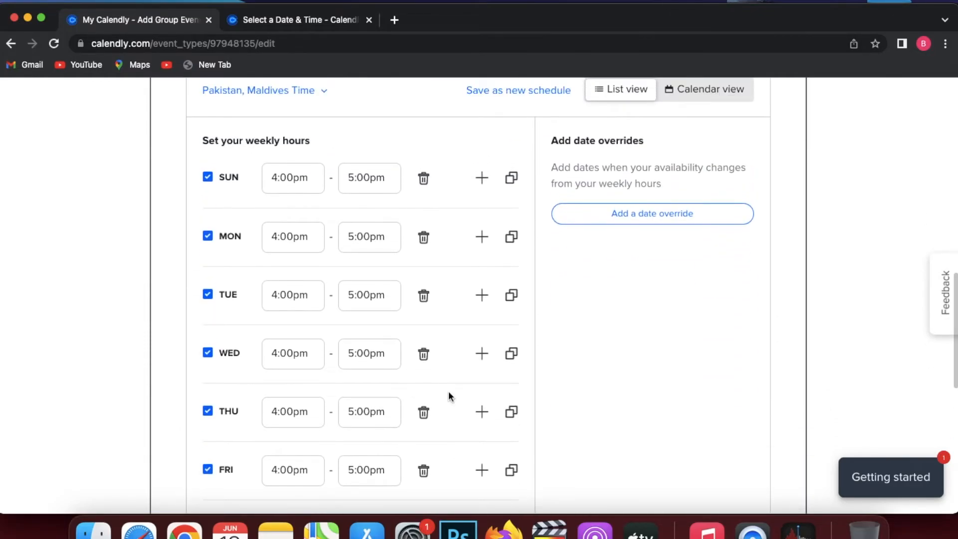
pyautogui.click(292, 177)
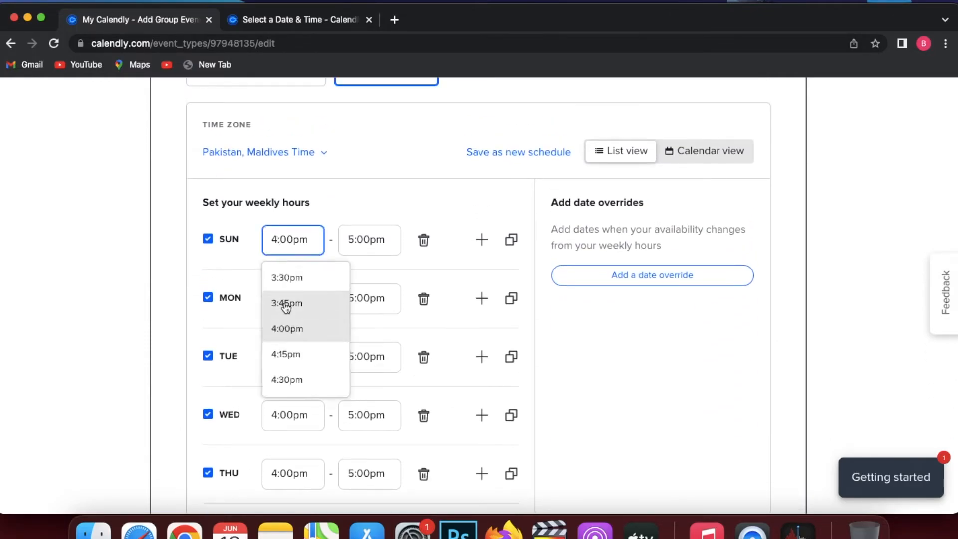
pyautogui.click(286, 277)
pyautogui.write('7:00pm')
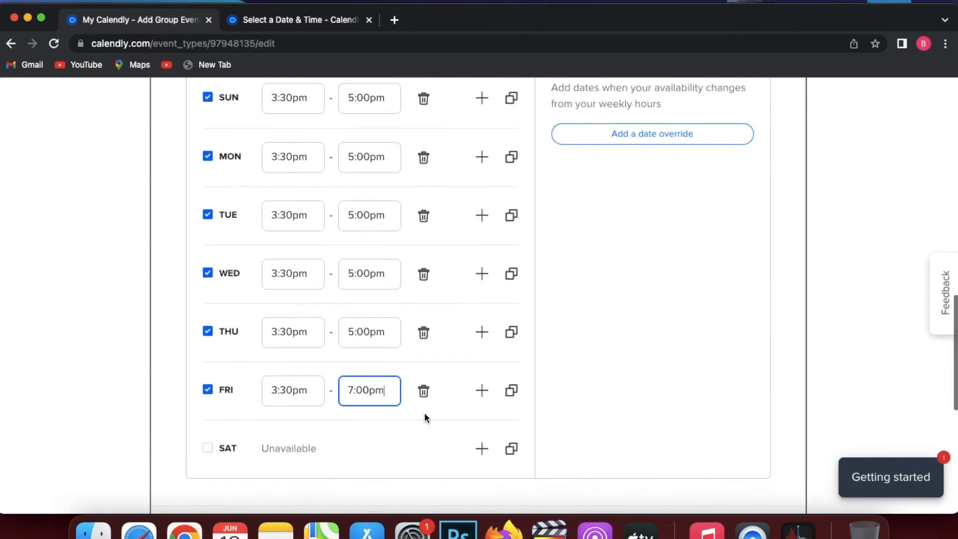
pyautogui.scroll(-3)
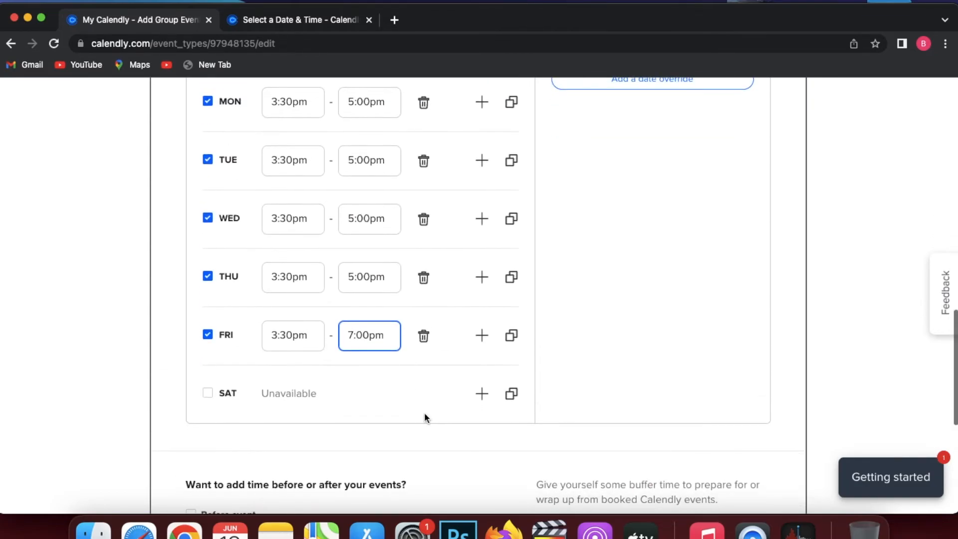
pyautogui.scroll(3)
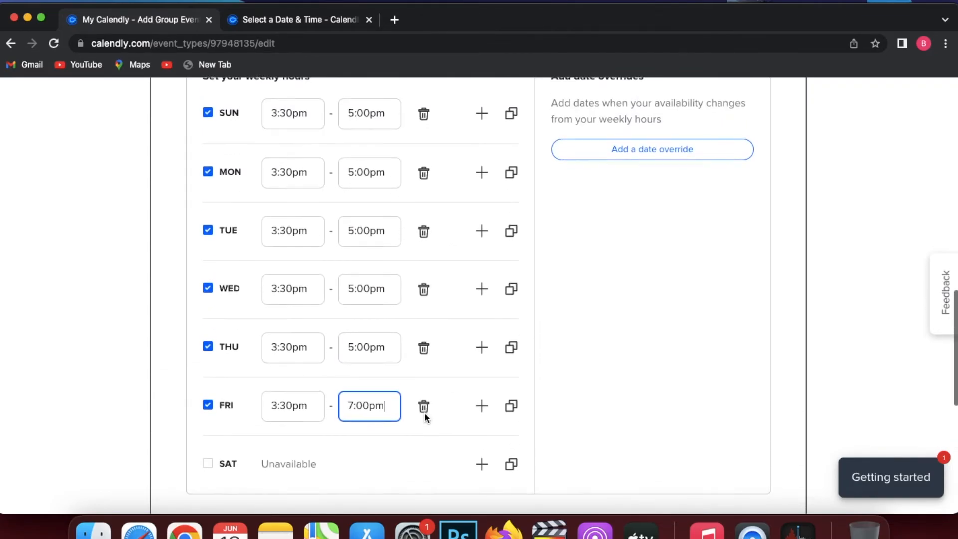
pyautogui.scroll(-3)
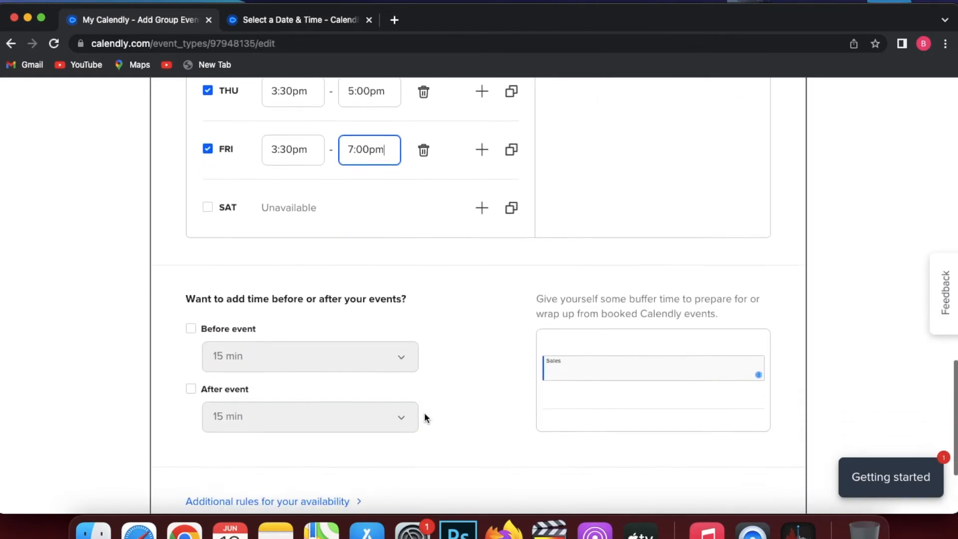
pyautogui.scroll(-3)
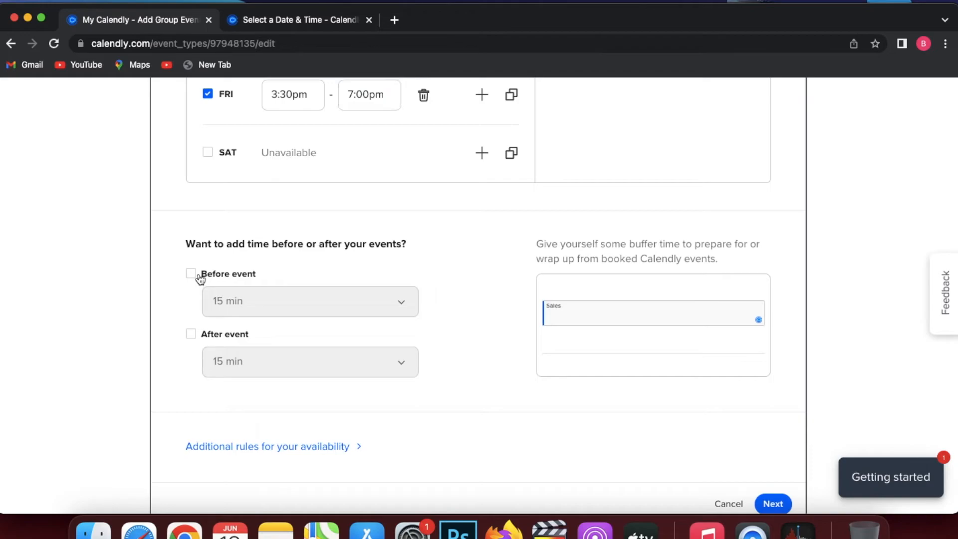
# Add a 5 min buffer before and 15 min after Sales events and save the availability
pyautogui.click(190, 273)
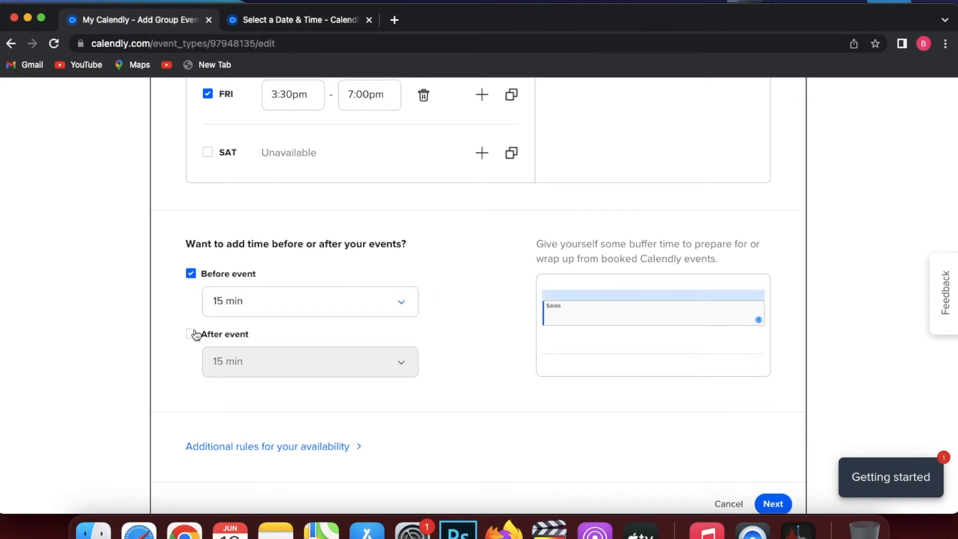
pyautogui.click(189, 334)
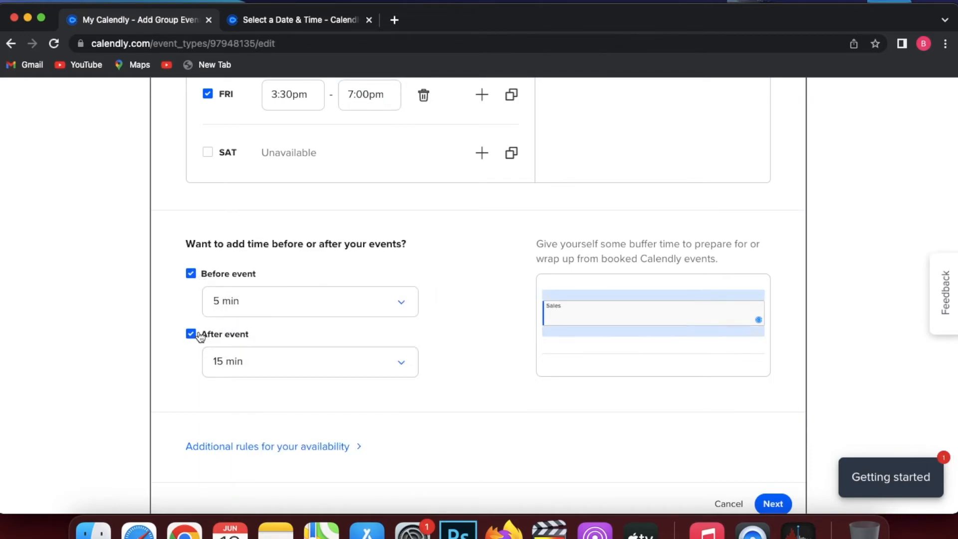
pyautogui.click(772, 502)
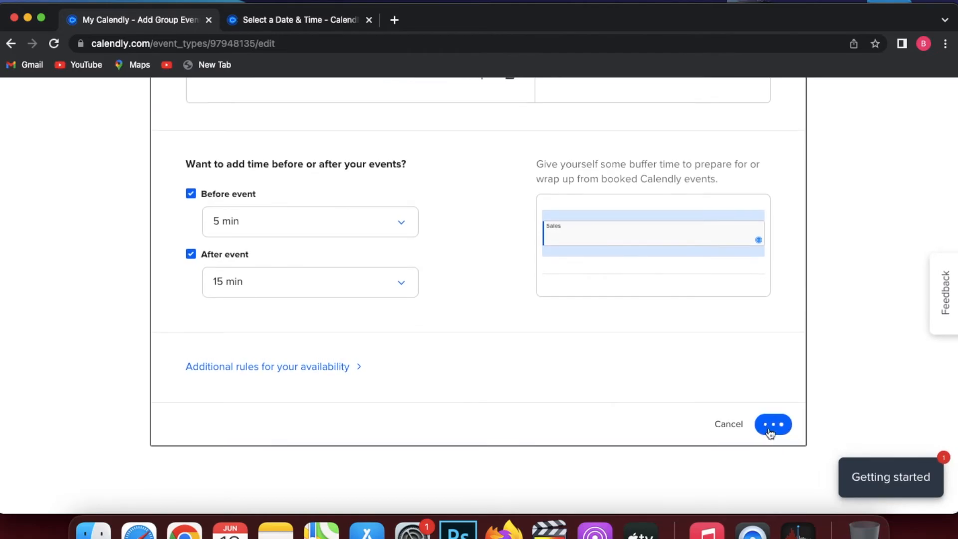
pyautogui.click(772, 423)
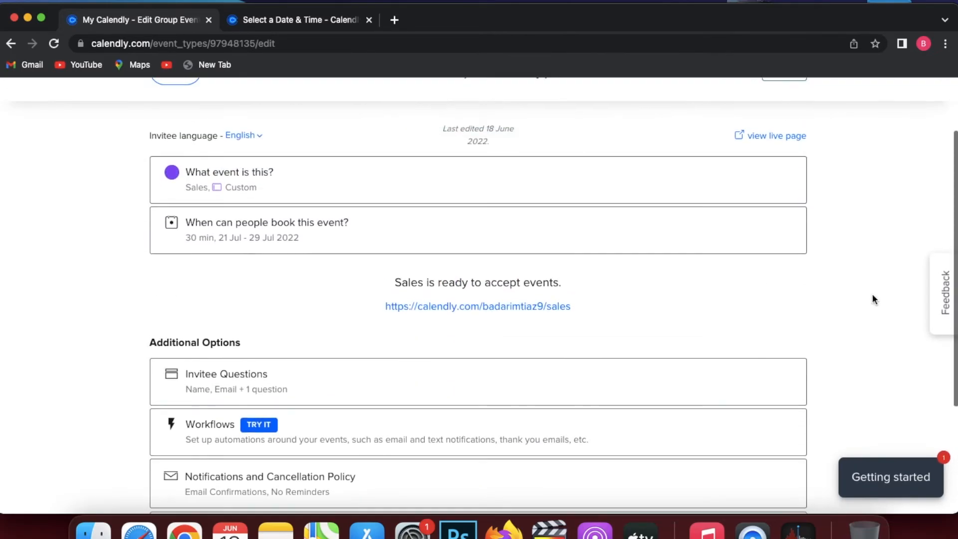
pyautogui.scroll(-3)
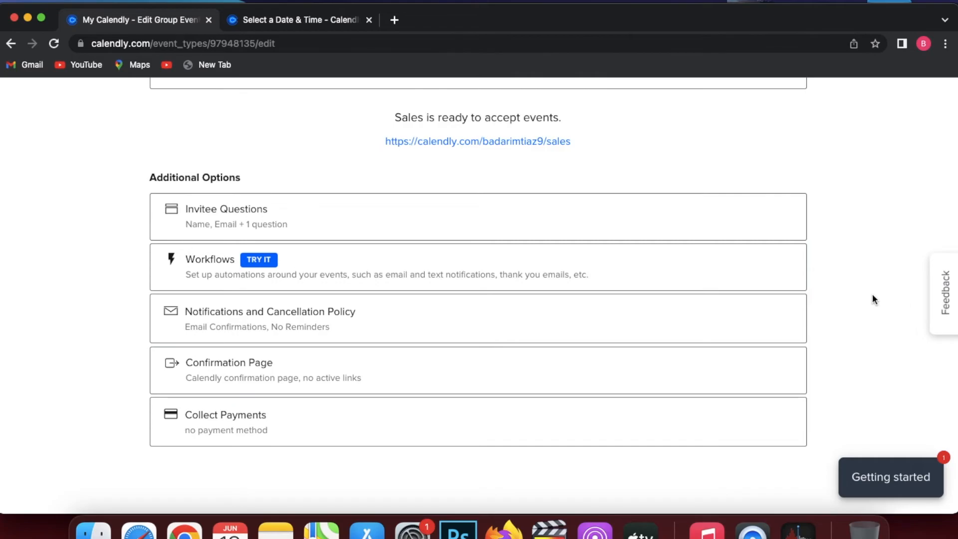
pyautogui.moveTo(623, 236)
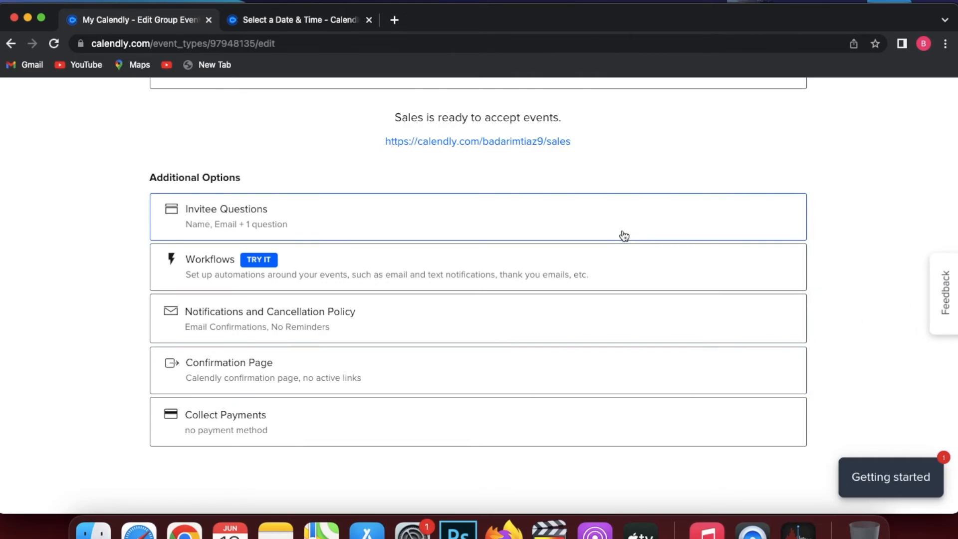
# Book the 4:30pm slot on Thursday, July 21 from the live Sales booking page
pyautogui.click(476, 141)
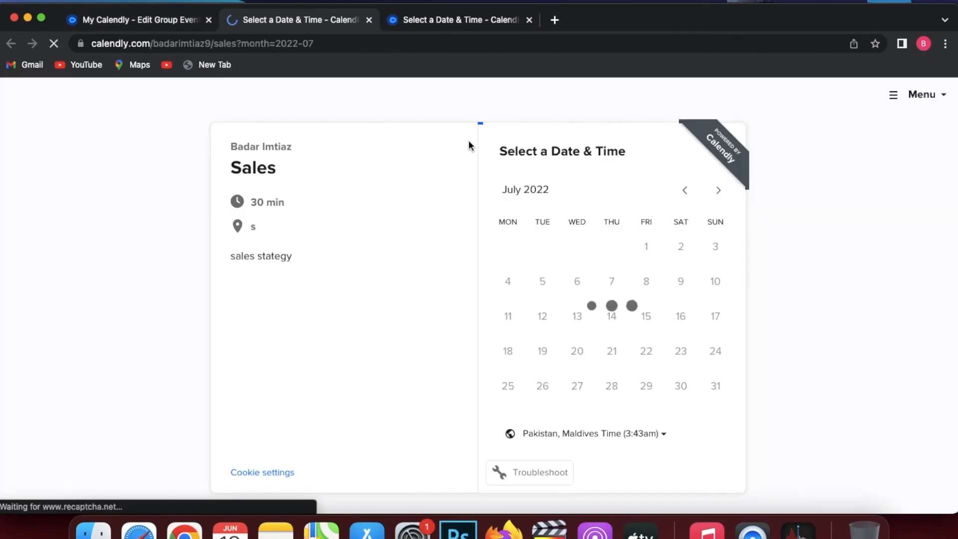
pyautogui.click(595, 351)
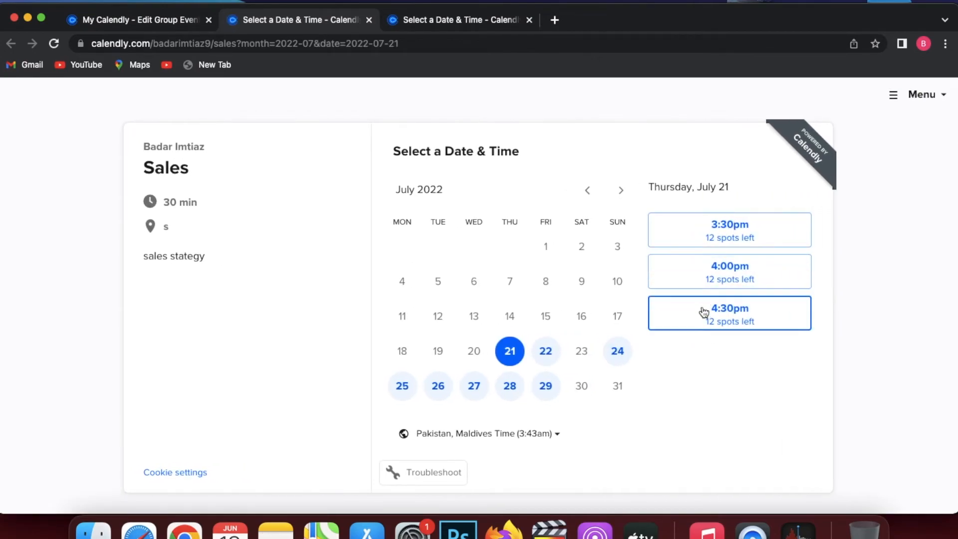
pyautogui.moveTo(728, 272)
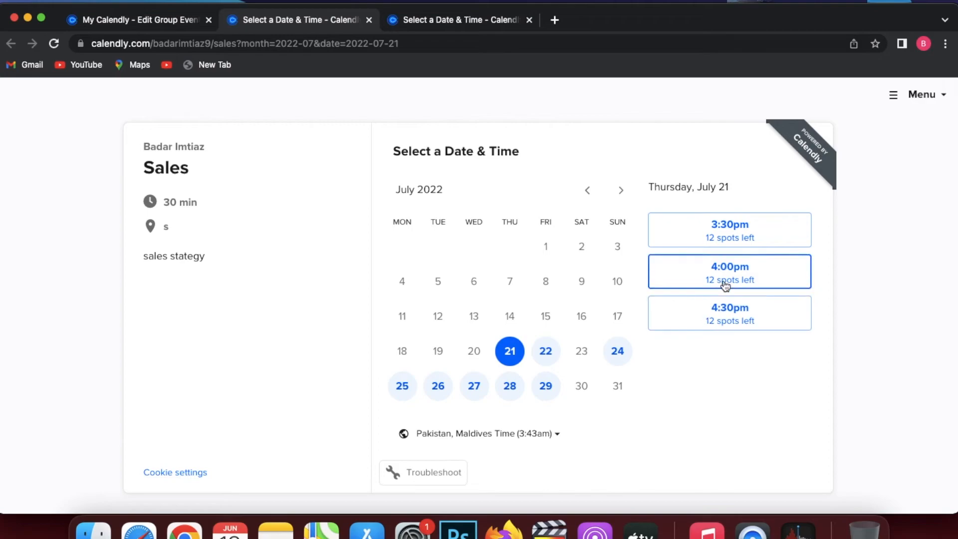
pyautogui.moveTo(763, 267)
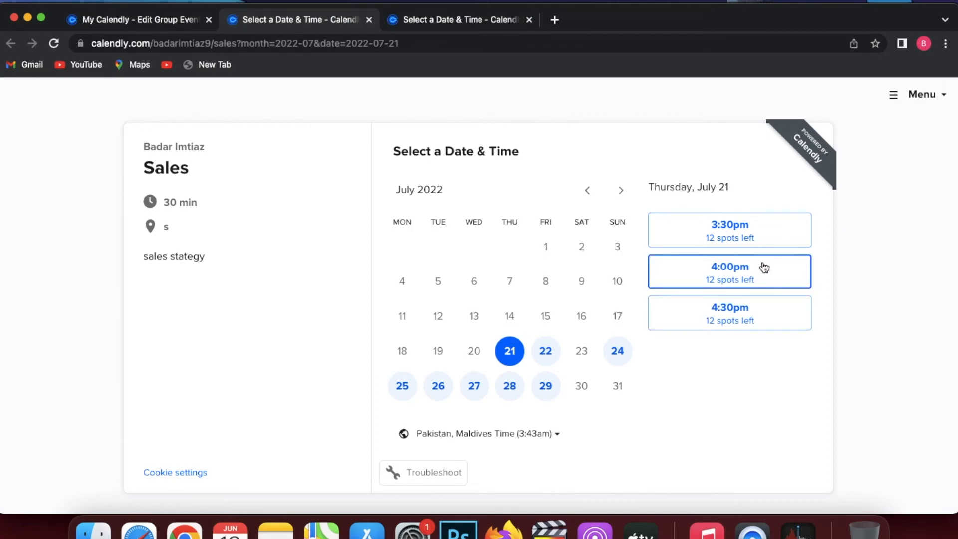
pyautogui.click(728, 313)
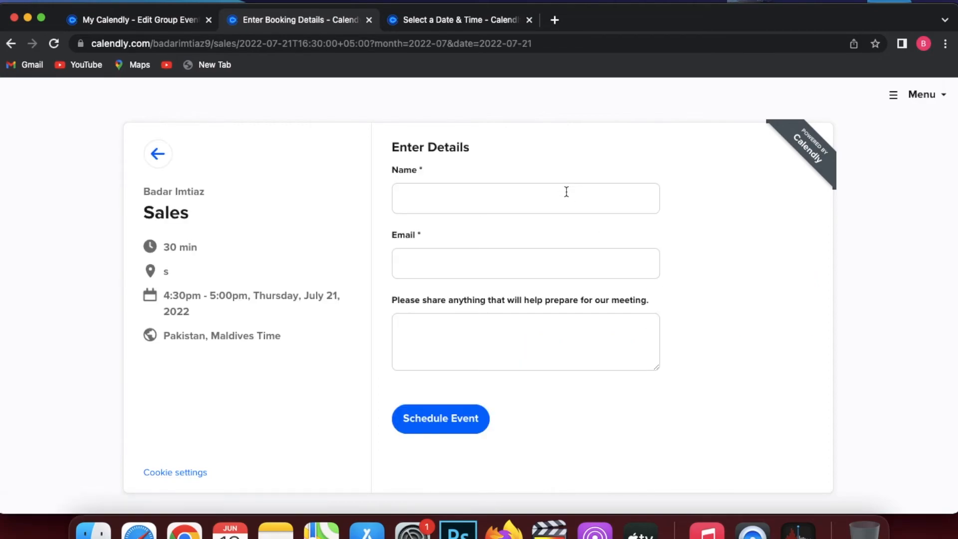
pyautogui.moveTo(491, 331)
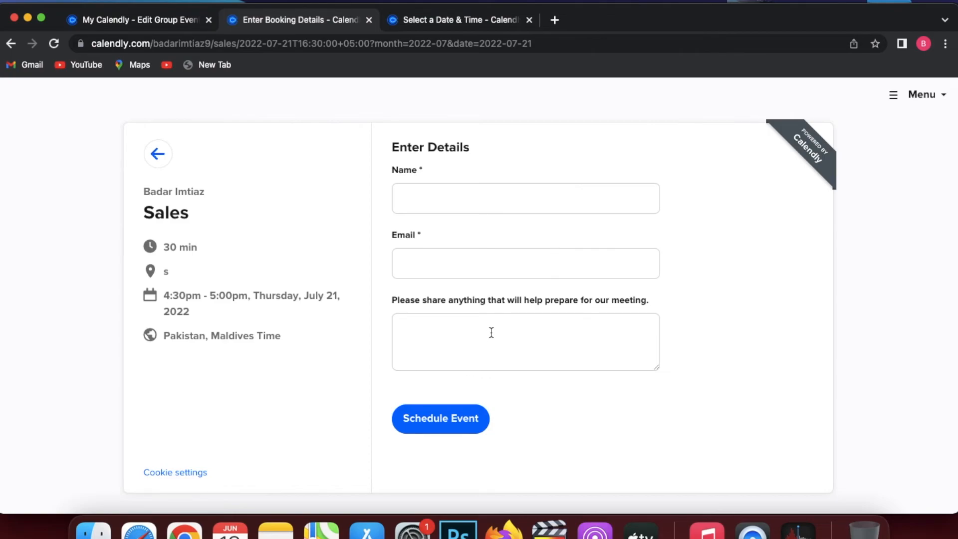
pyautogui.moveTo(459, 317)
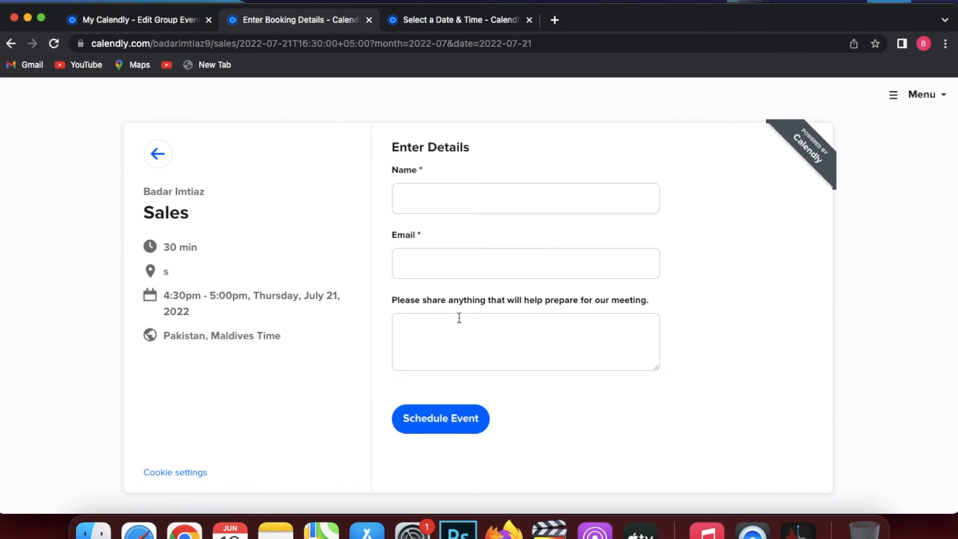
pyautogui.moveTo(483, 293)
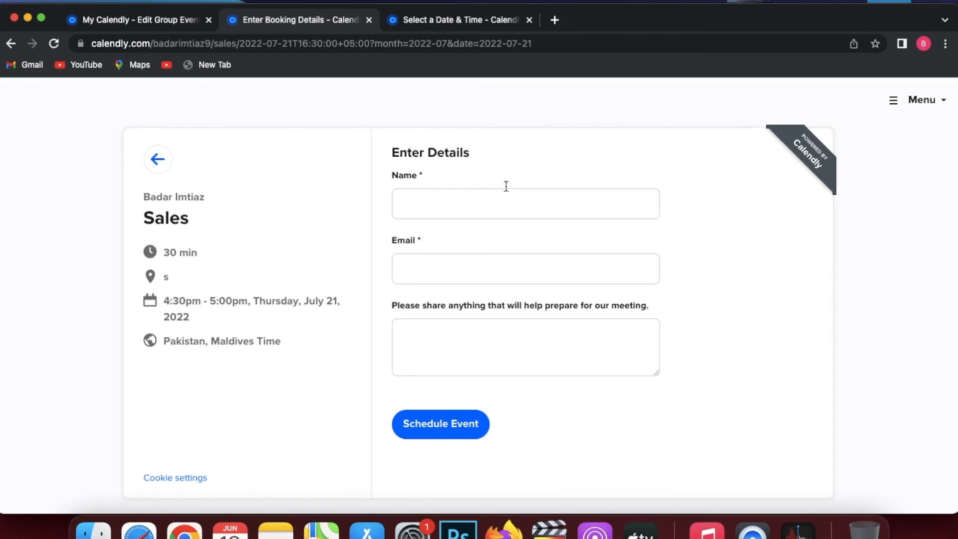
pyautogui.moveTo(138, 20)
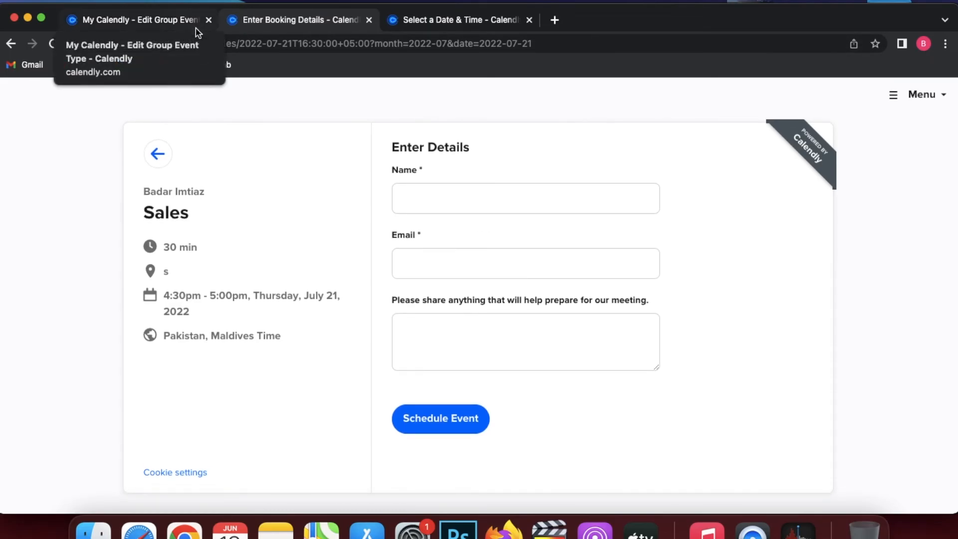
# Return to the event types dashboard and reach Account Settings from the Account menu
pyautogui.click(134, 20)
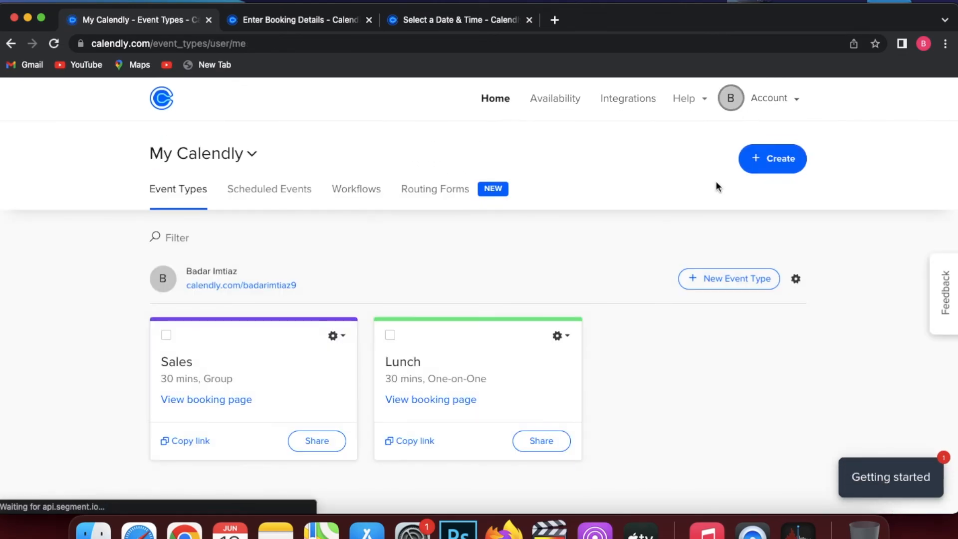
pyautogui.click(774, 98)
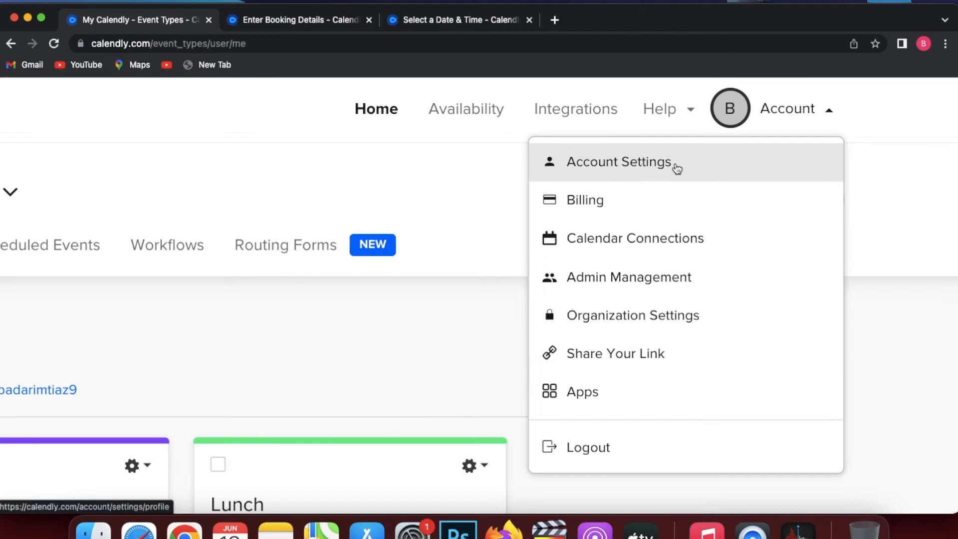
pyautogui.click(617, 161)
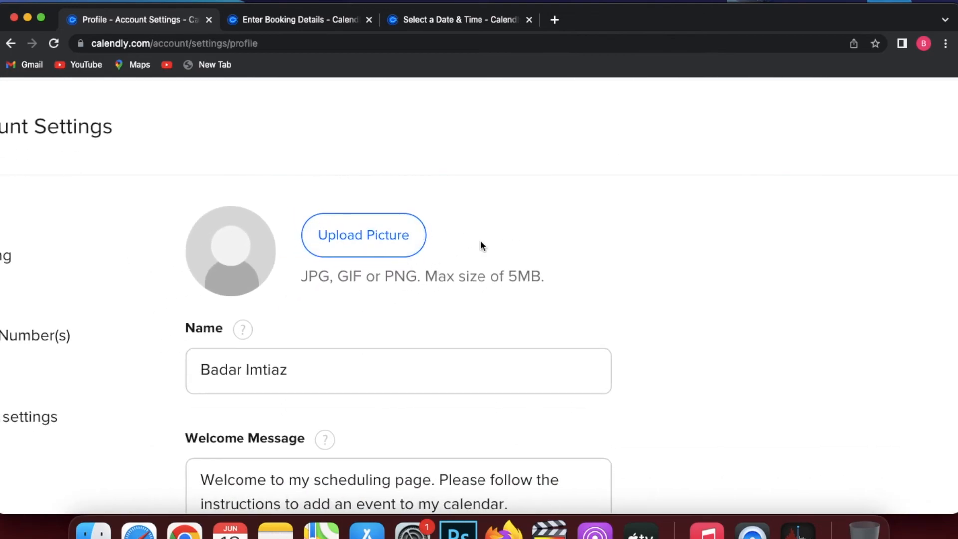
# Review the Profile details by scrolling through them, ending on the Branding settings
pyautogui.scroll(-3)
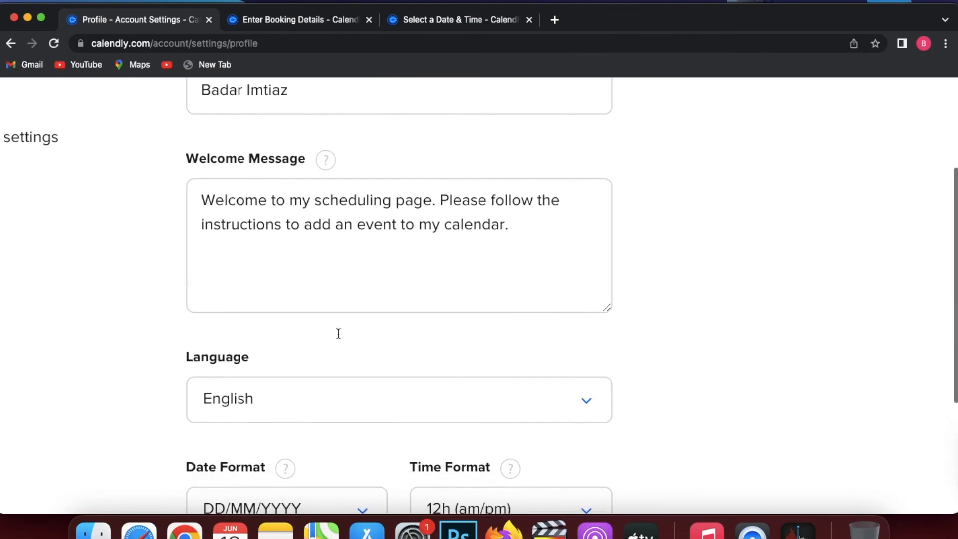
pyautogui.scroll(-3)
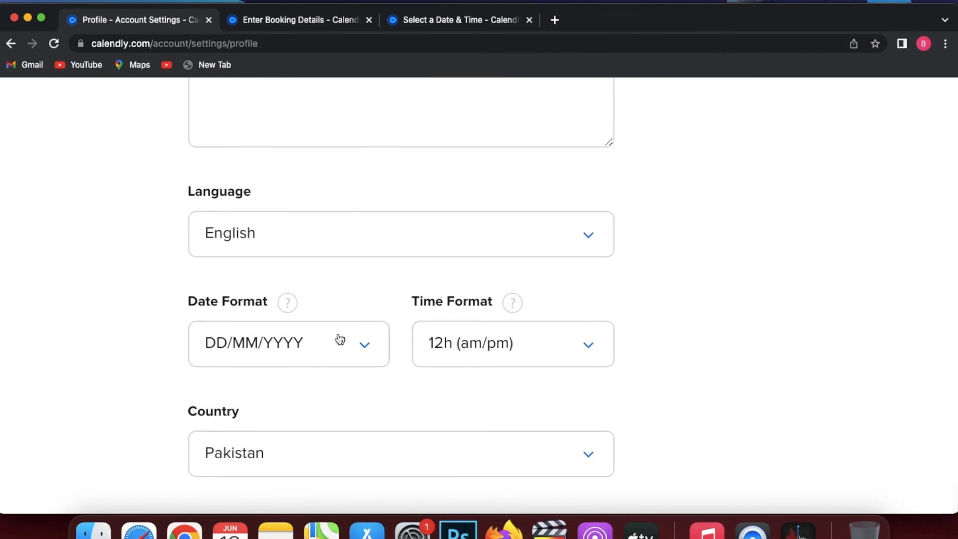
pyautogui.scroll(-3)
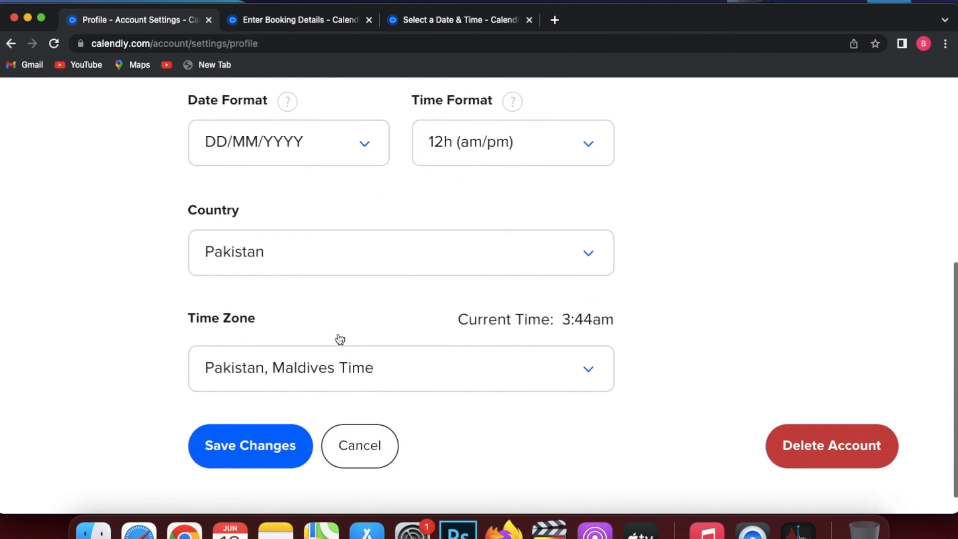
pyautogui.click(106, 263)
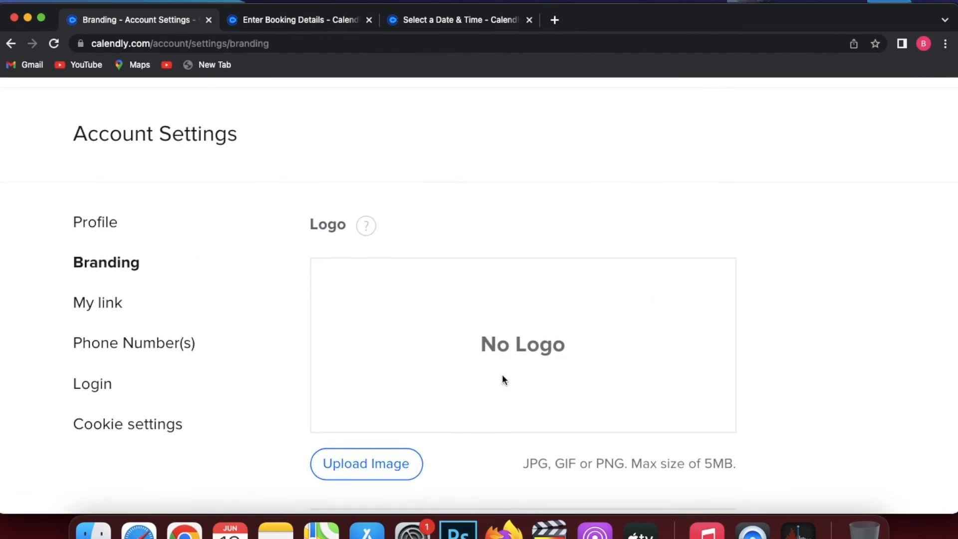
pyautogui.scroll(-3)
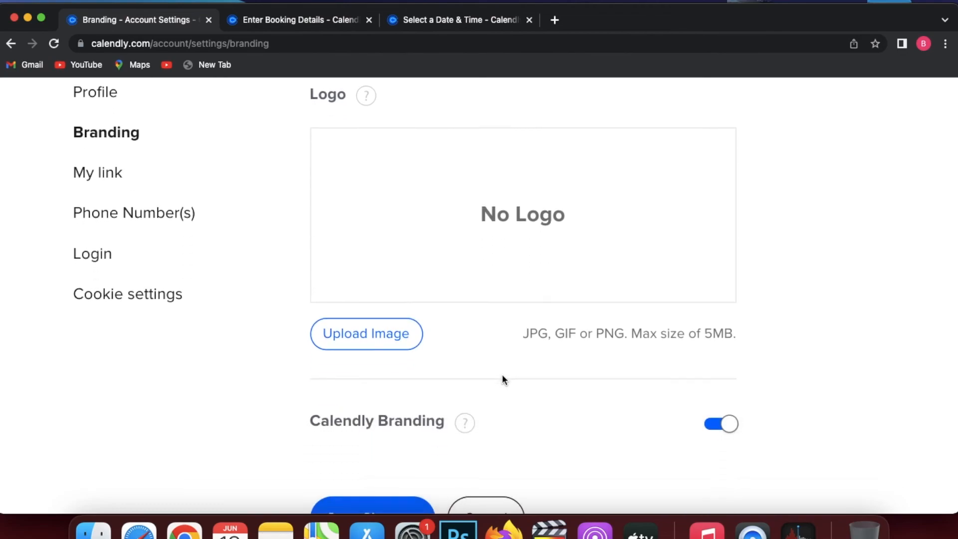
pyautogui.scroll(3)
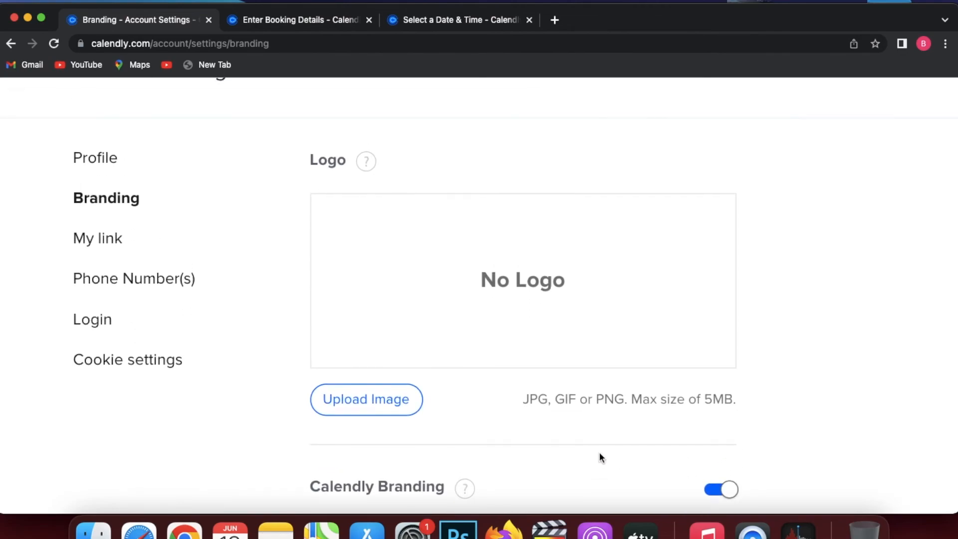
pyautogui.scroll(3)
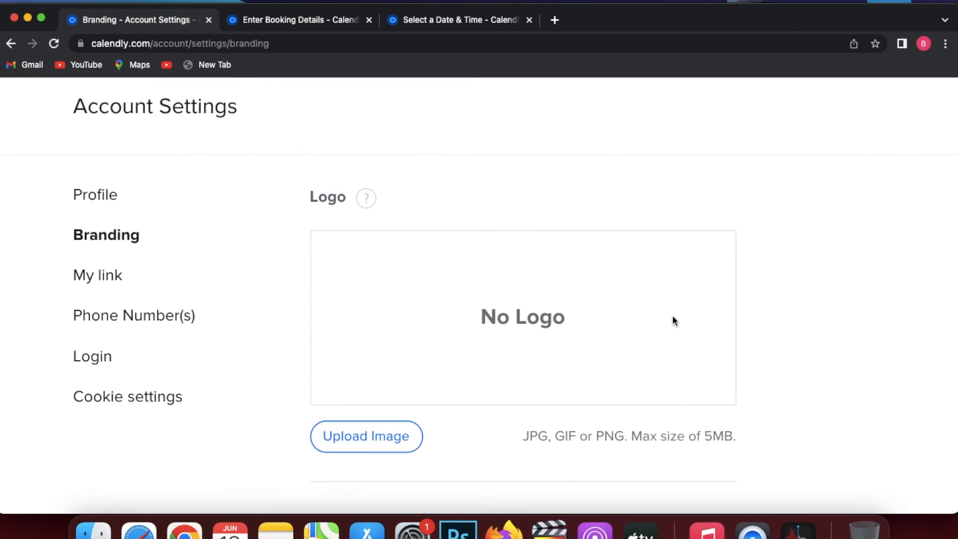
pyautogui.scroll(3)
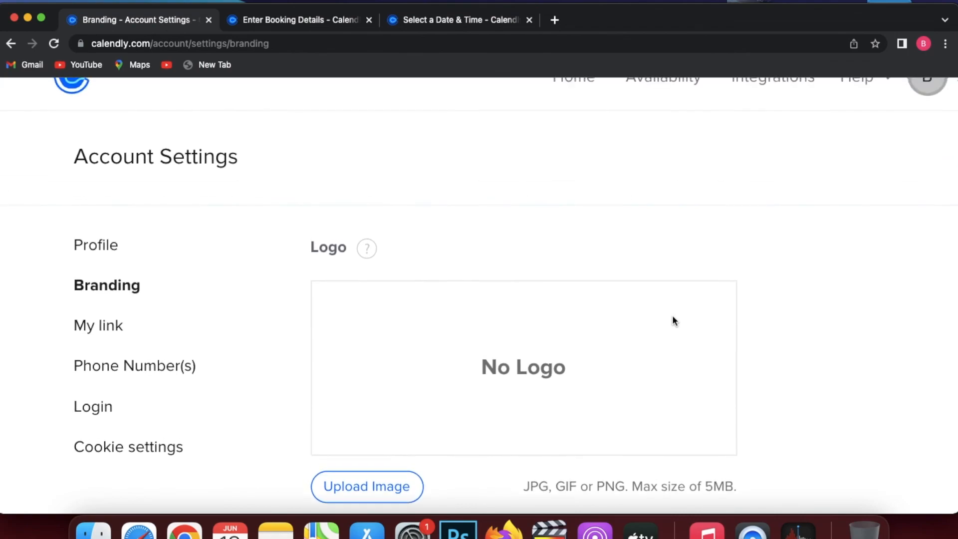